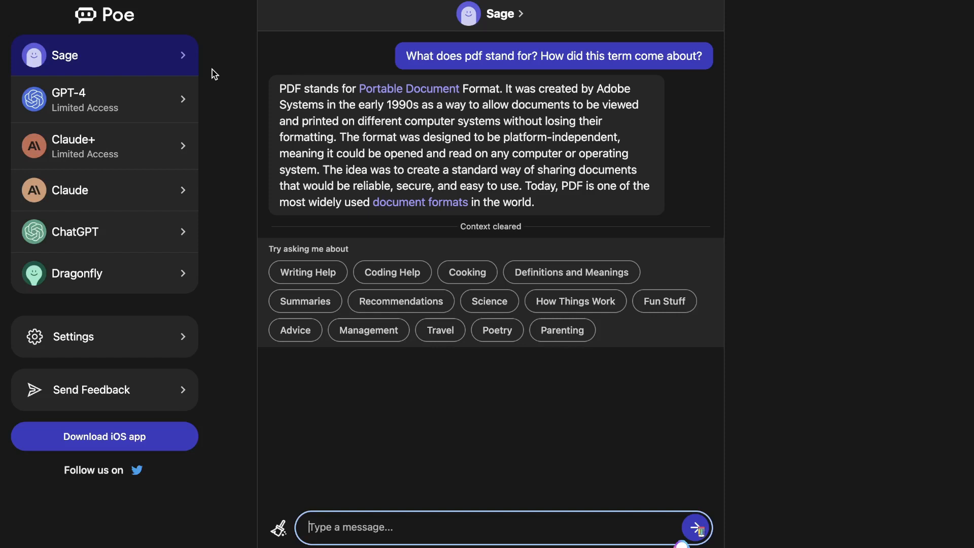
mouse_move(177, 128)
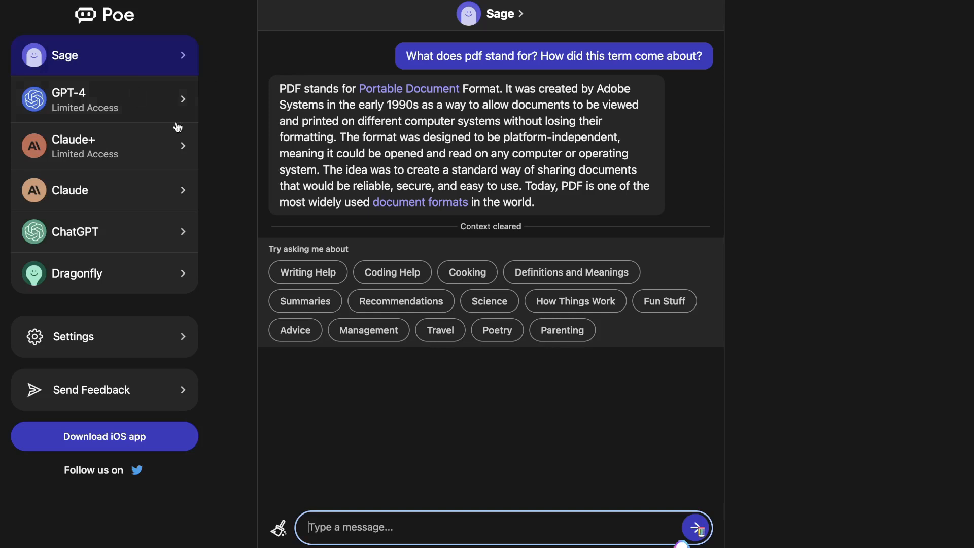
mouse_move(289, 111)
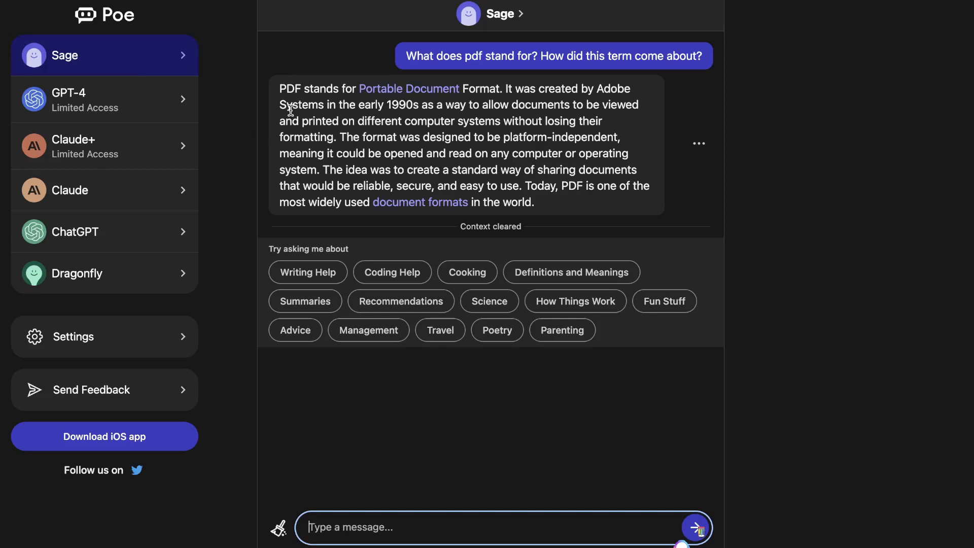
mouse_move(229, 121)
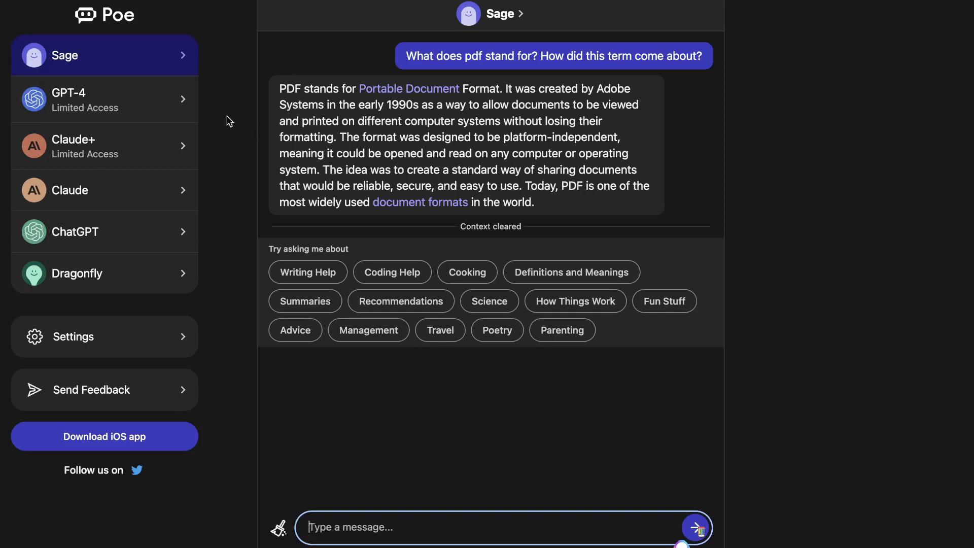
mouse_move(413, 98)
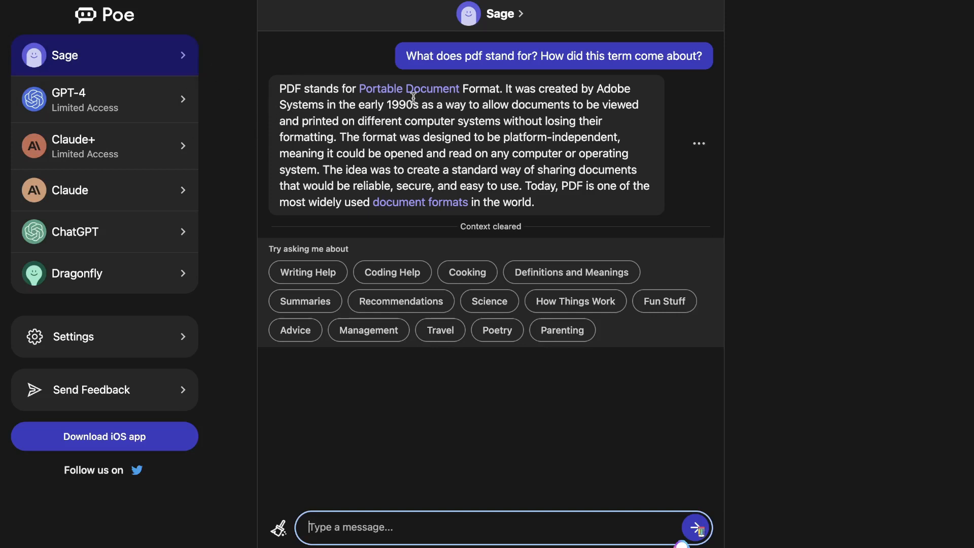
mouse_move(504, 150)
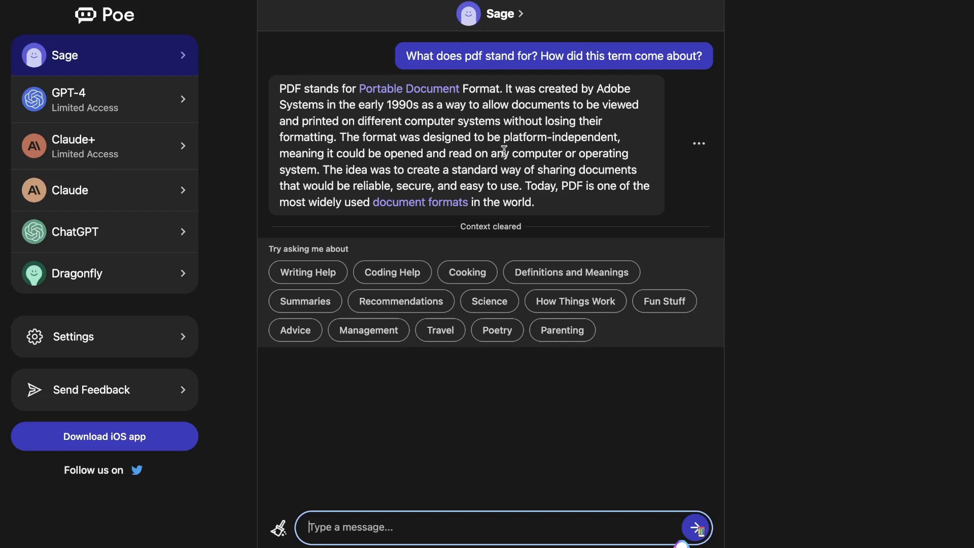
mouse_move(524, 264)
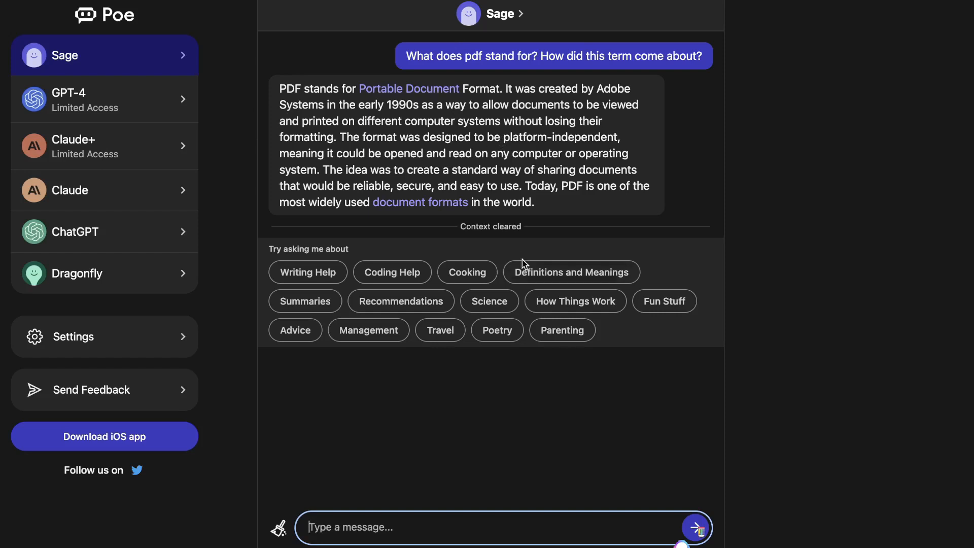
mouse_move(524, 288)
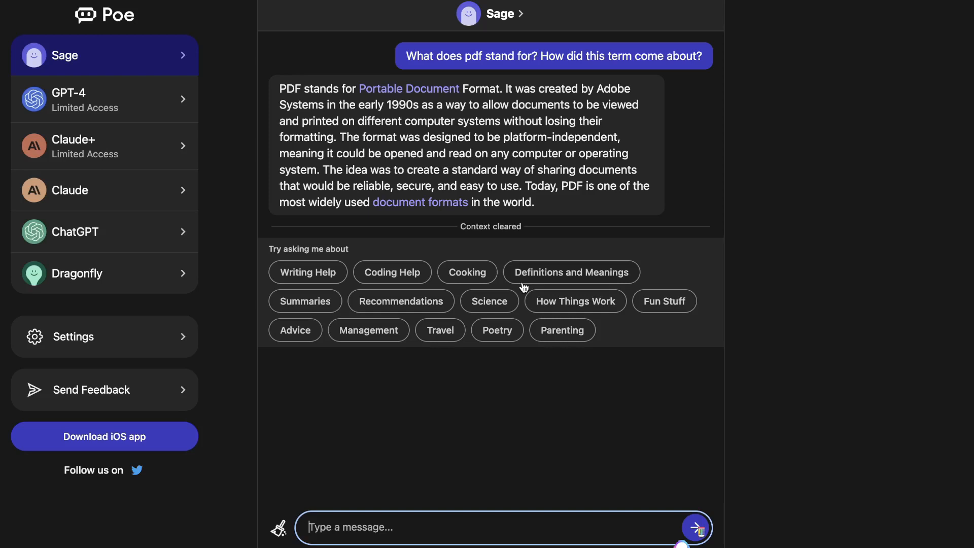
mouse_move(504, 330)
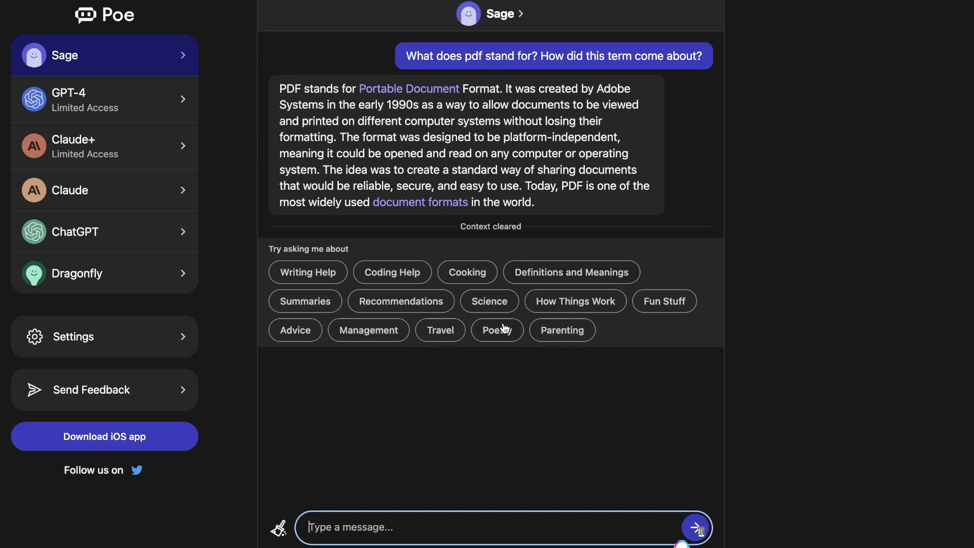
mouse_move(261, 151)
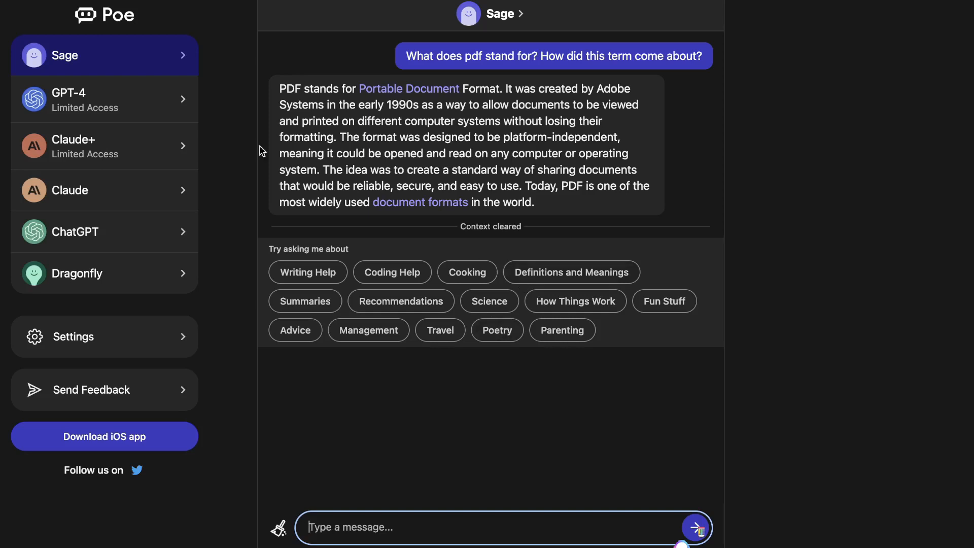
mouse_move(115, 95)
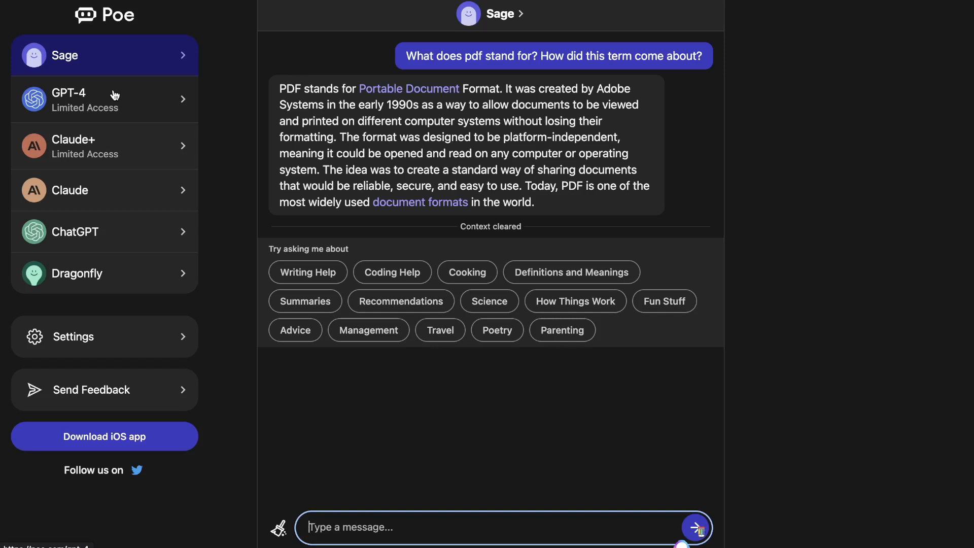
mouse_move(129, 154)
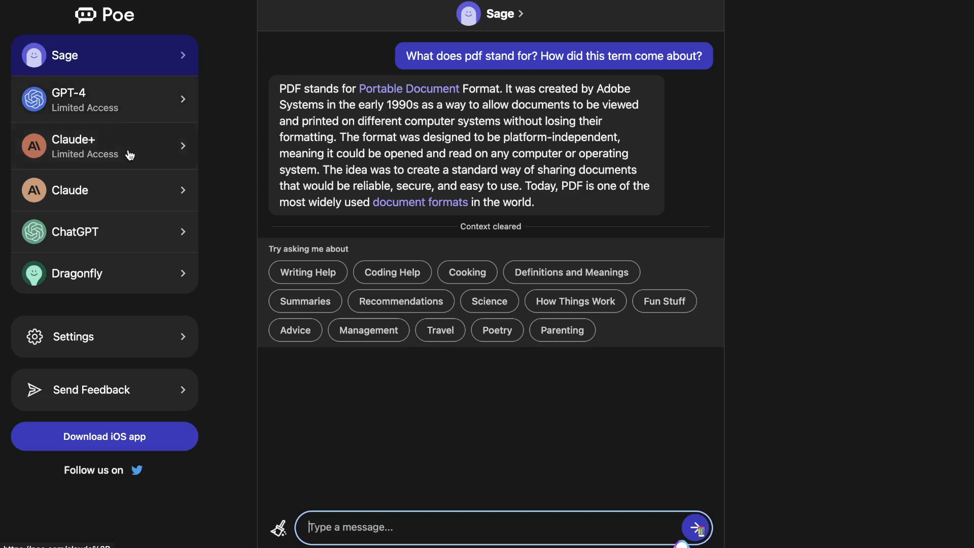
mouse_move(206, 82)
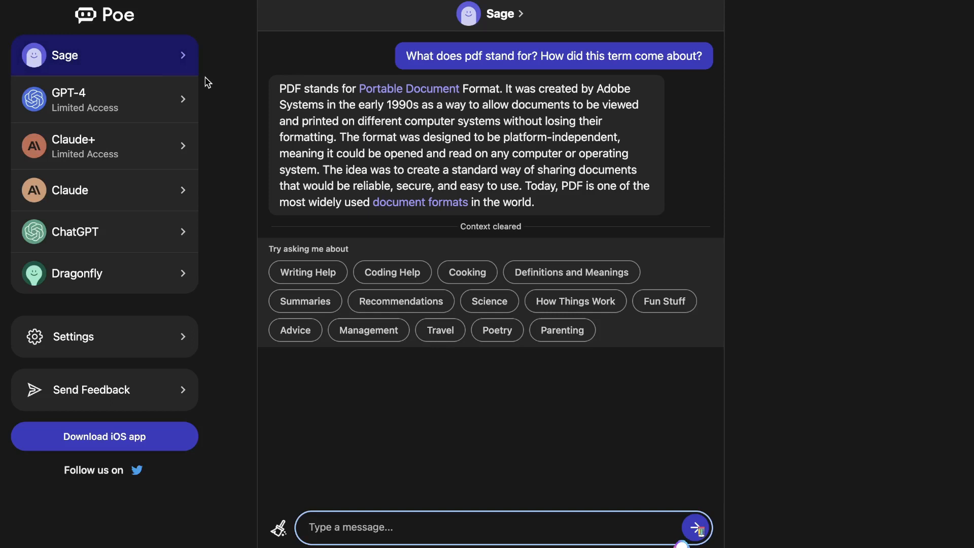
Browse the GPT-4 and ChatGPT chats, then view and dismiss the Sage bot's info card.
left_click(104, 99)
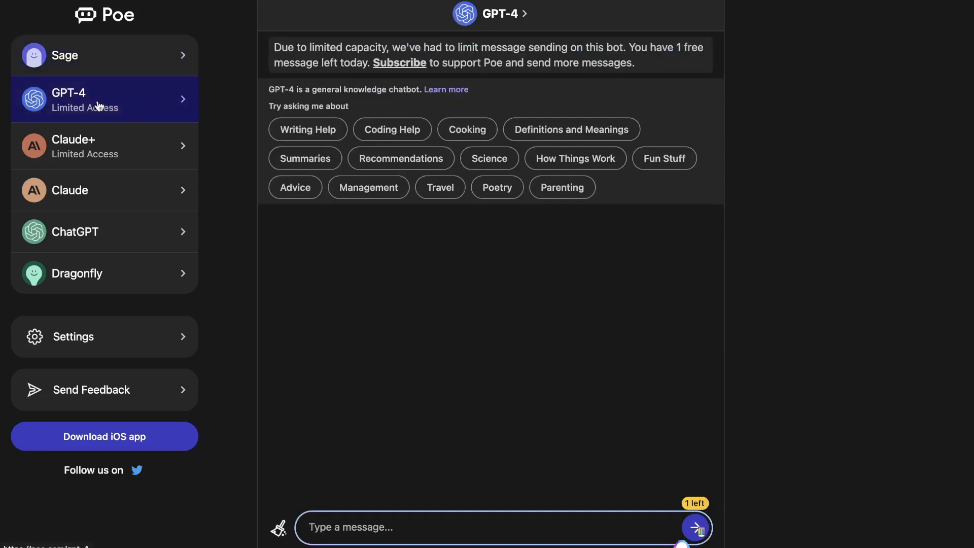
mouse_move(105, 104)
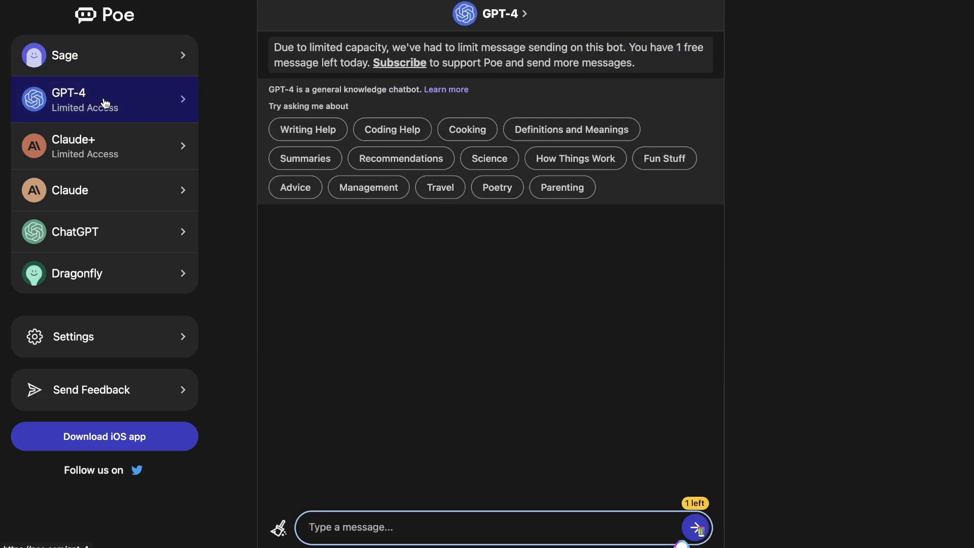
mouse_move(205, 109)
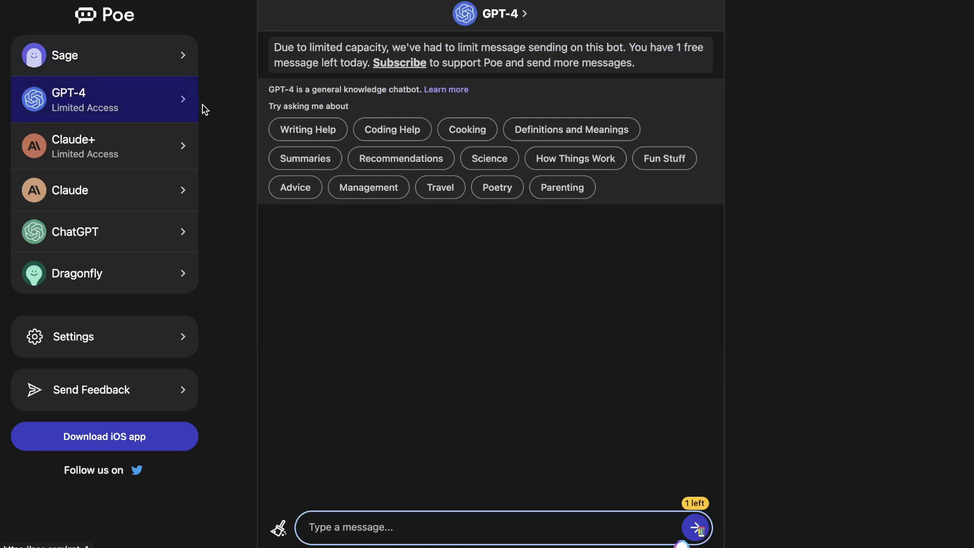
mouse_move(257, 151)
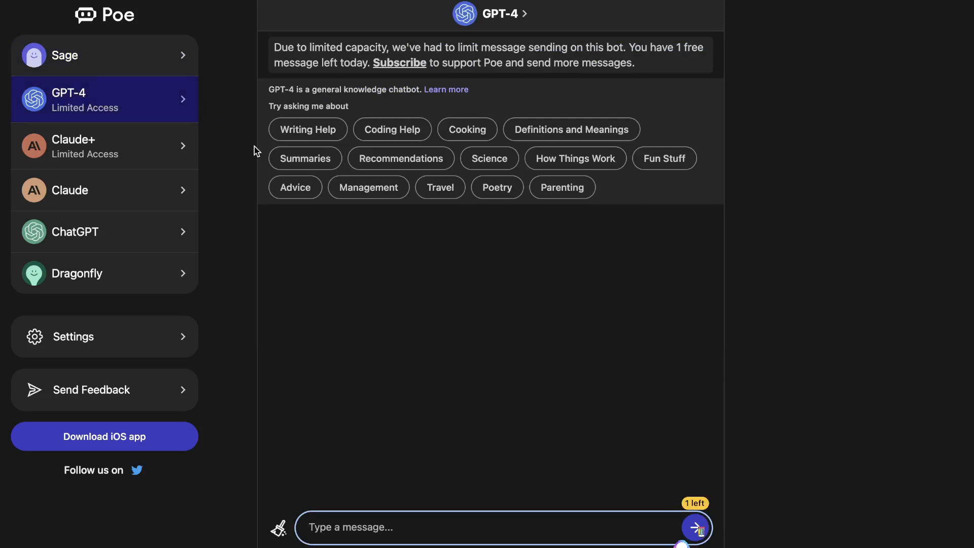
left_click(104, 232)
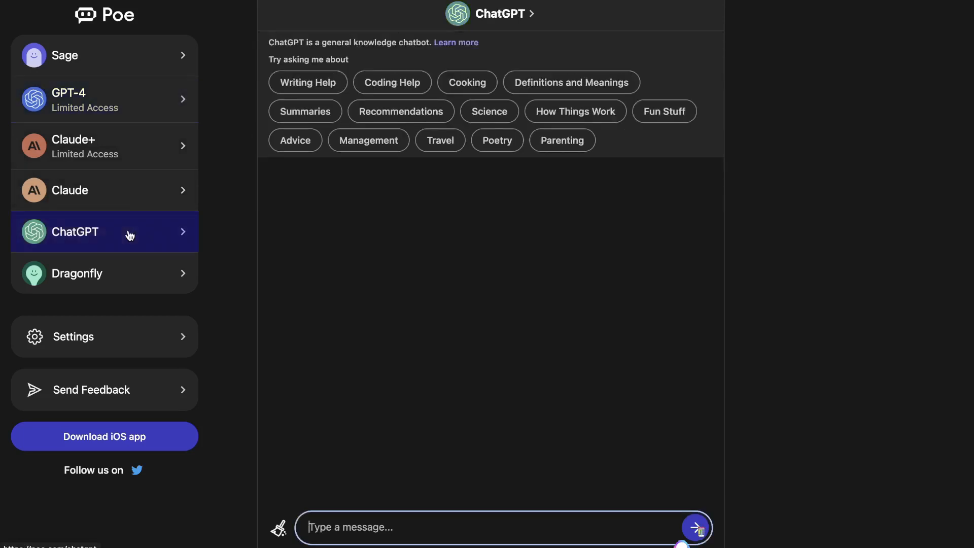
mouse_move(129, 243)
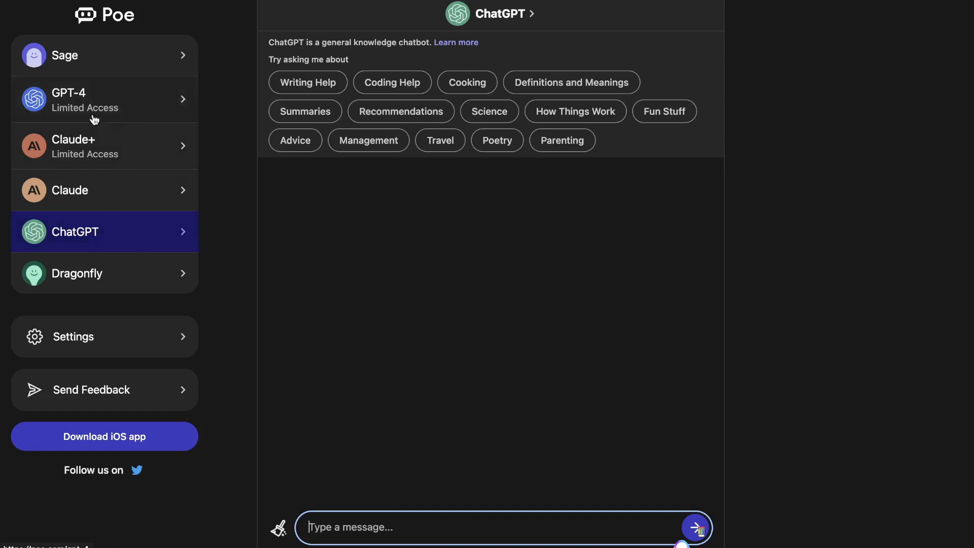
mouse_move(97, 62)
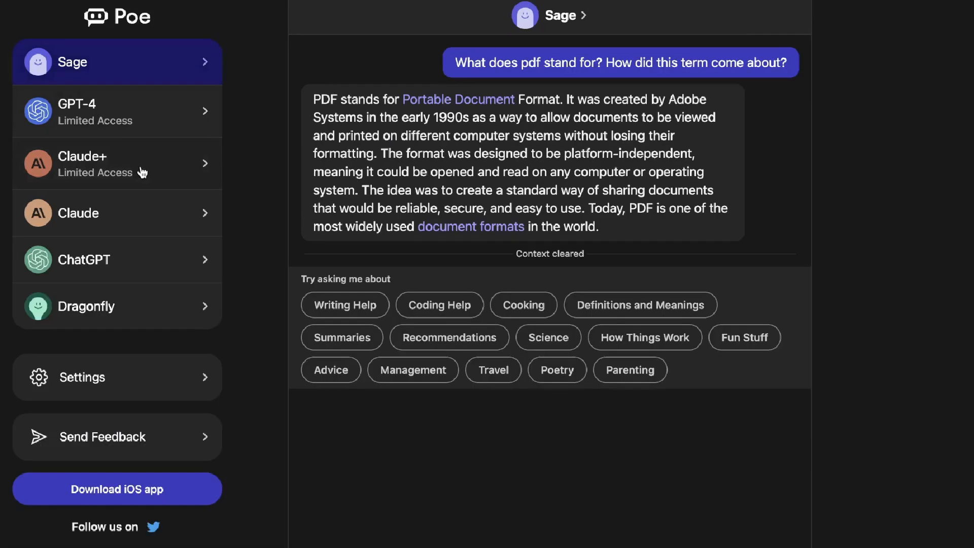
mouse_move(123, 227)
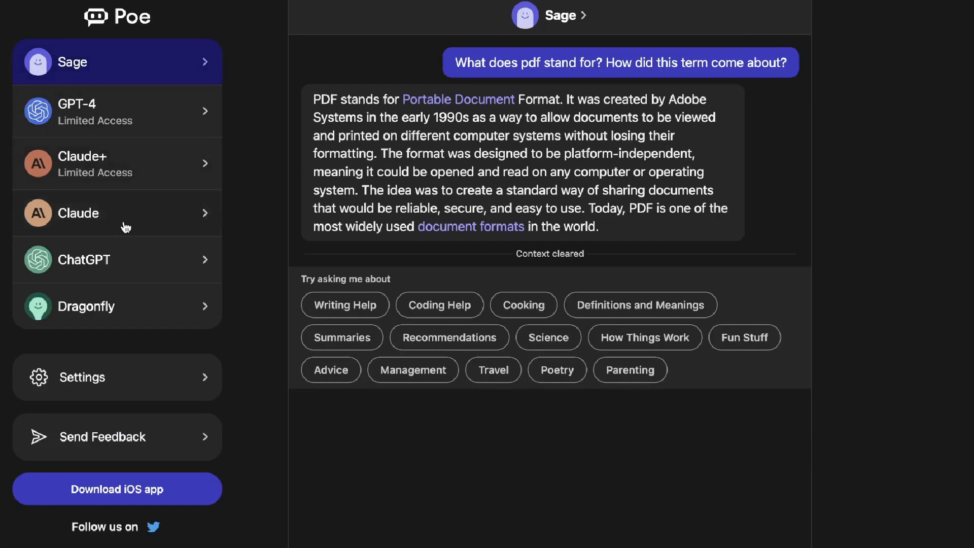
mouse_move(108, 307)
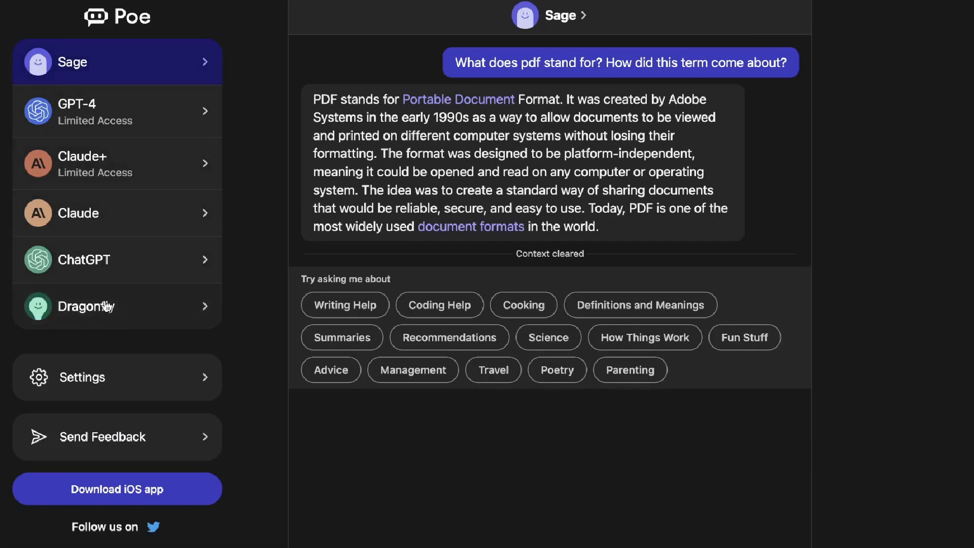
mouse_move(506, 21)
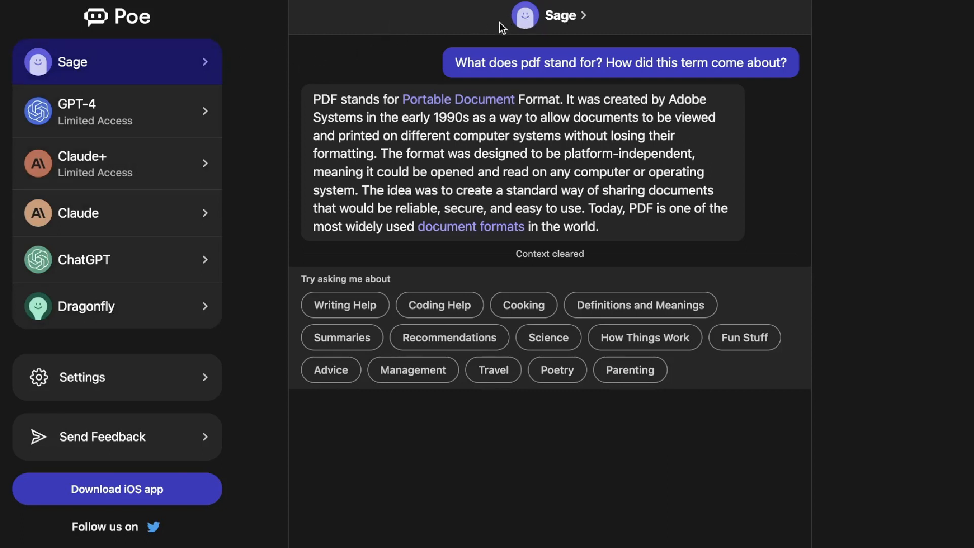
left_click(116, 214)
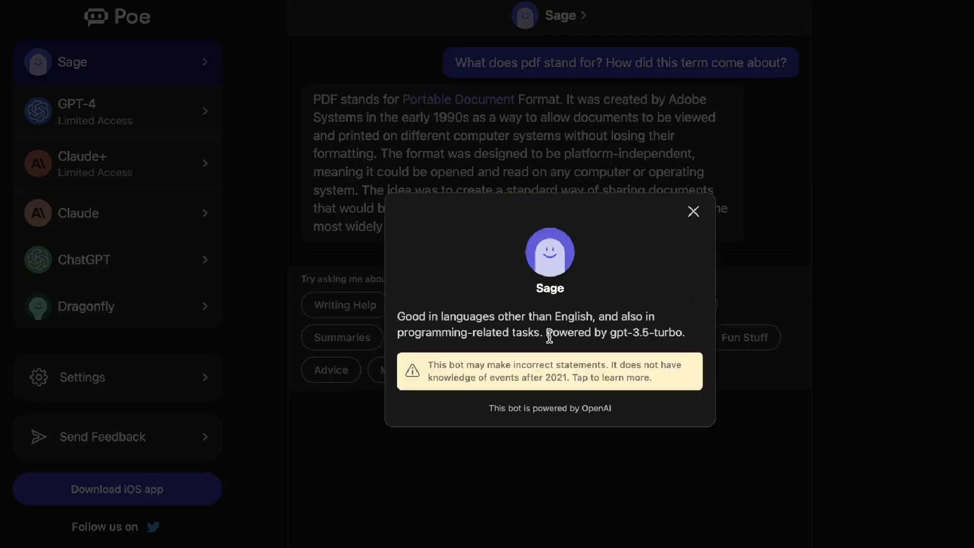
mouse_move(538, 409)
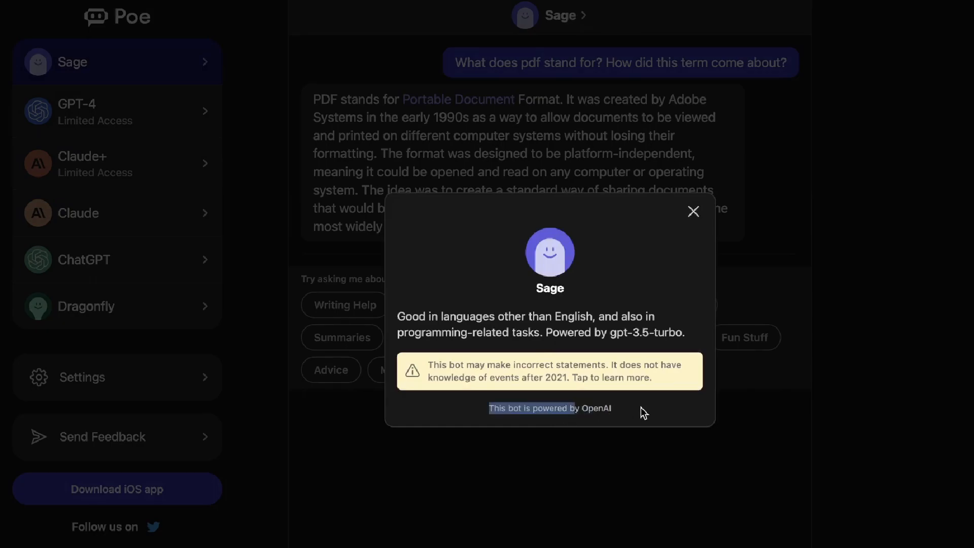
left_click(693, 211)
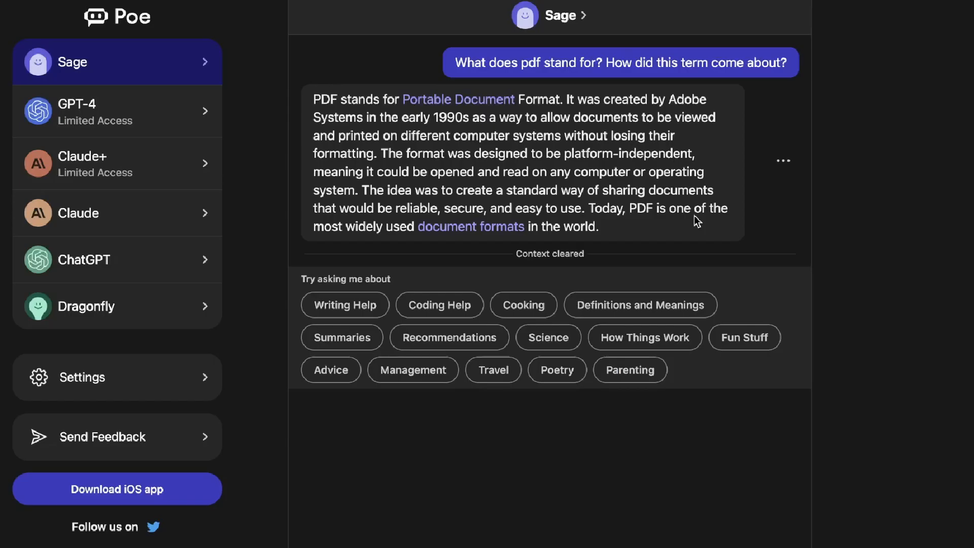
mouse_move(126, 230)
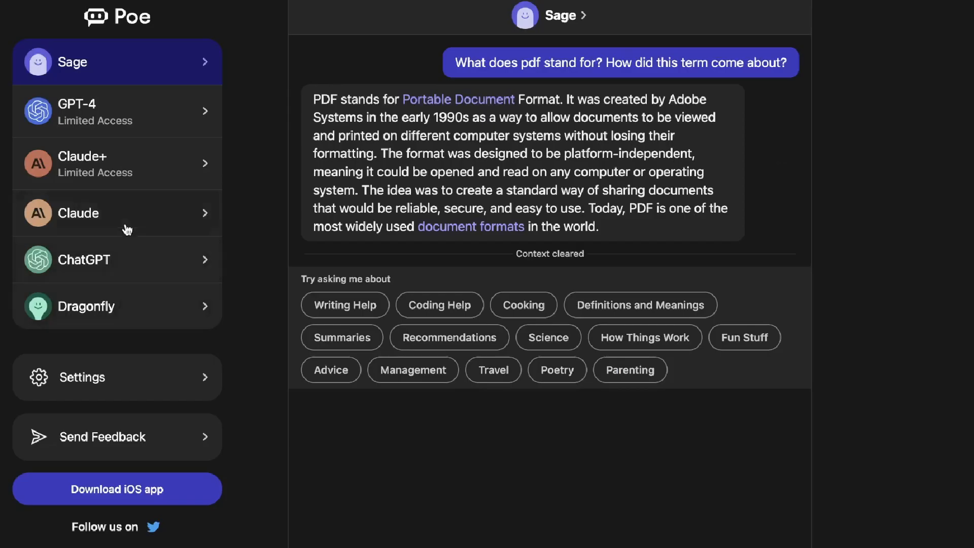
Switch to the Claude+ chat and bring up its info card noting it is powered by Anthropic.
left_click(116, 162)
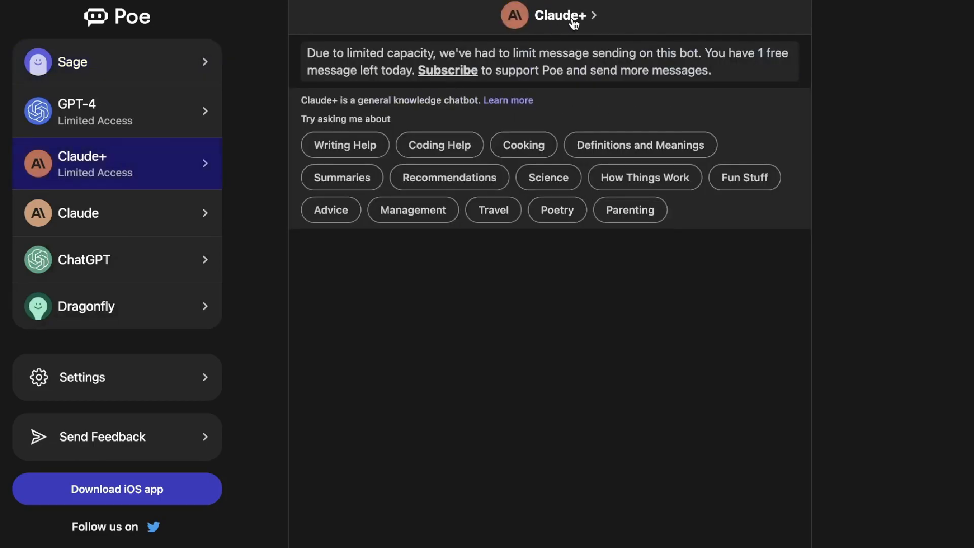
left_click(557, 16)
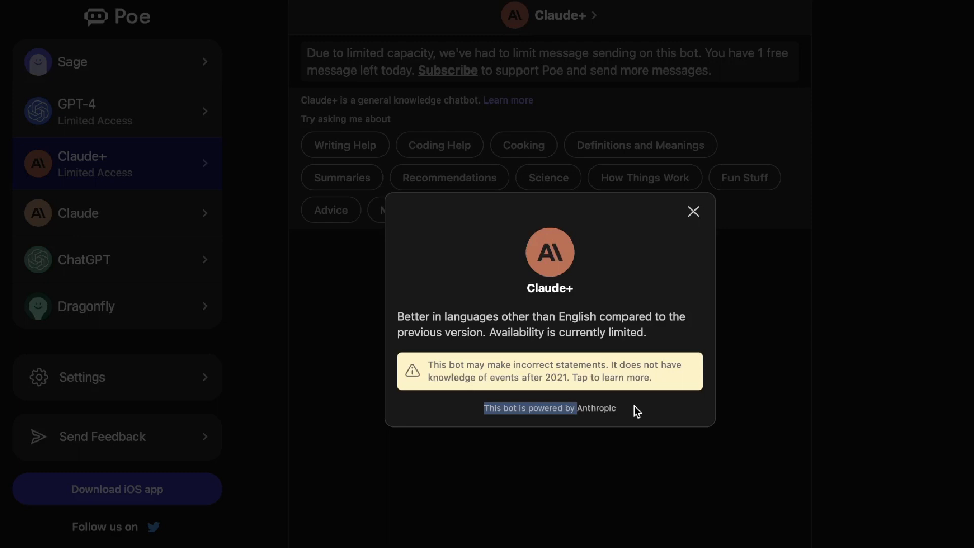
mouse_move(664, 307)
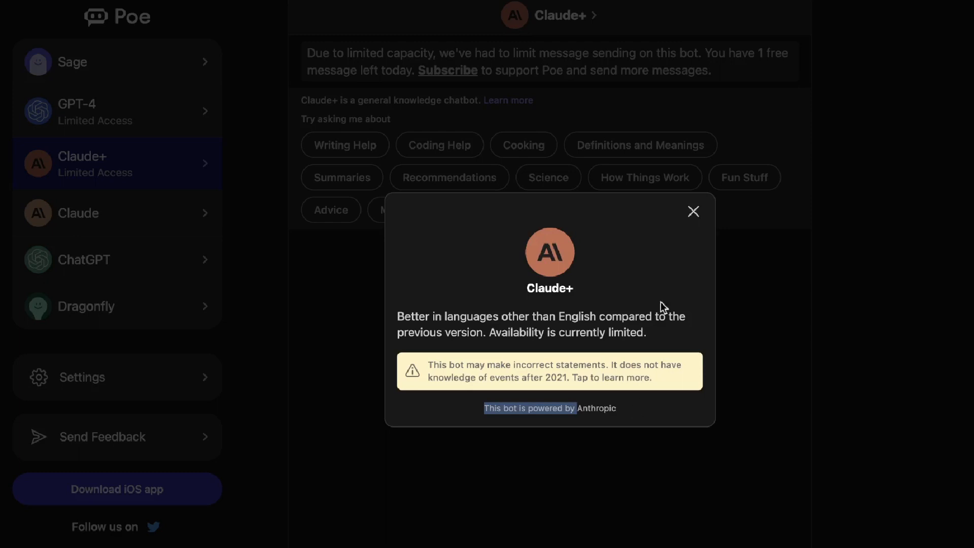
mouse_move(693, 215)
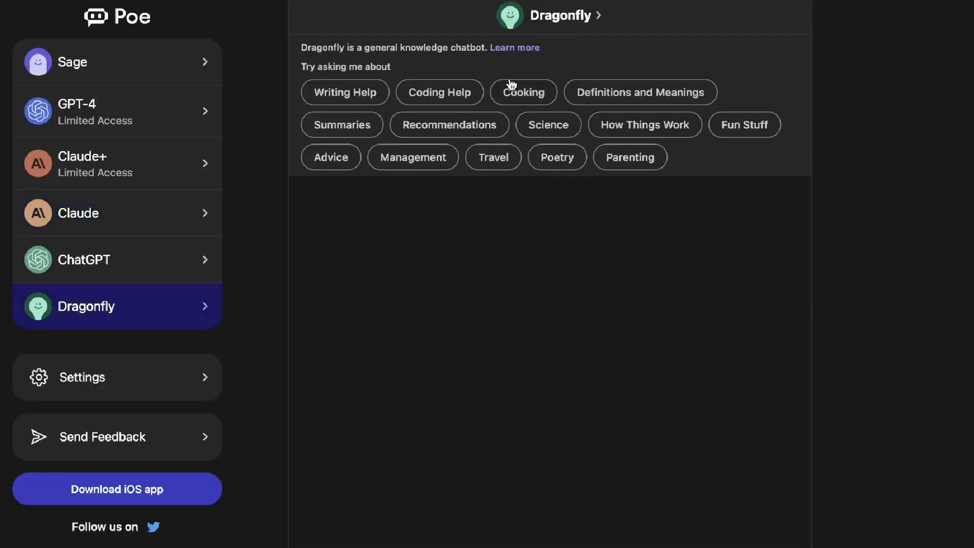
View Dragonfly's info card describing shorter text-davinci-003 responses, dismiss it, and reopen it.
left_click(549, 16)
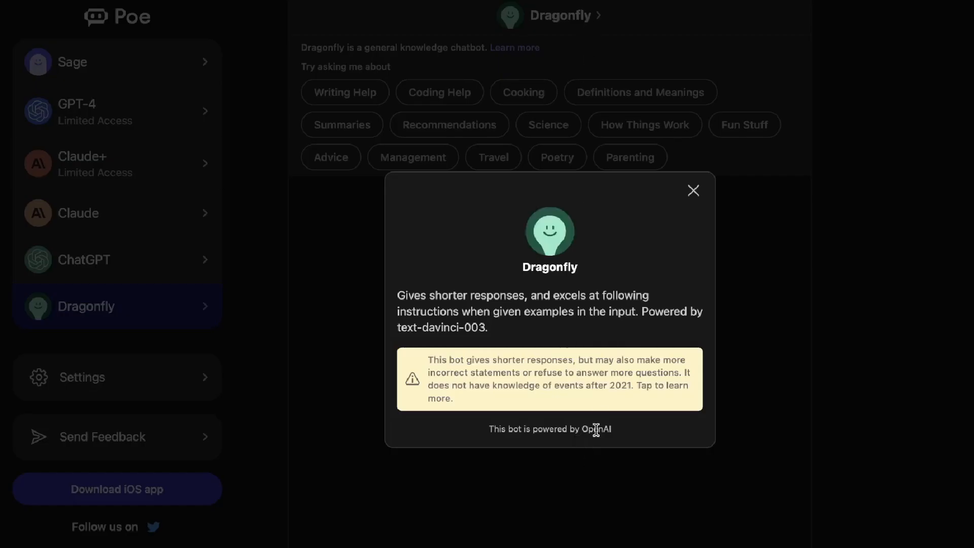
mouse_move(417, 328)
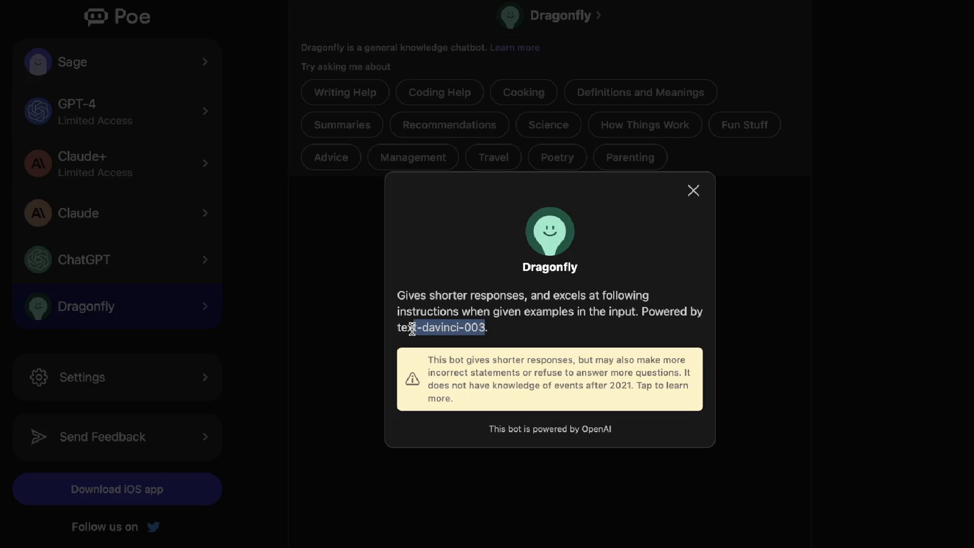
left_click(694, 191)
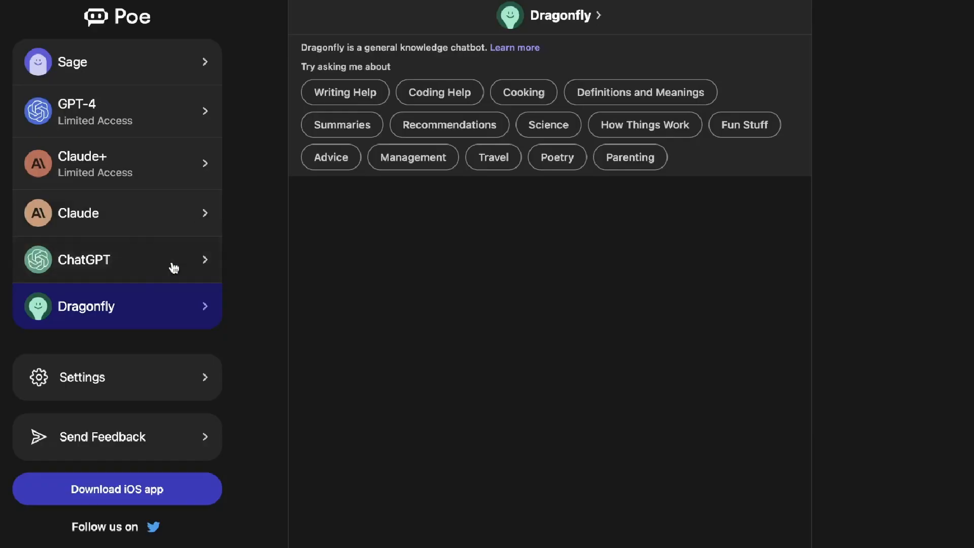
mouse_move(207, 264)
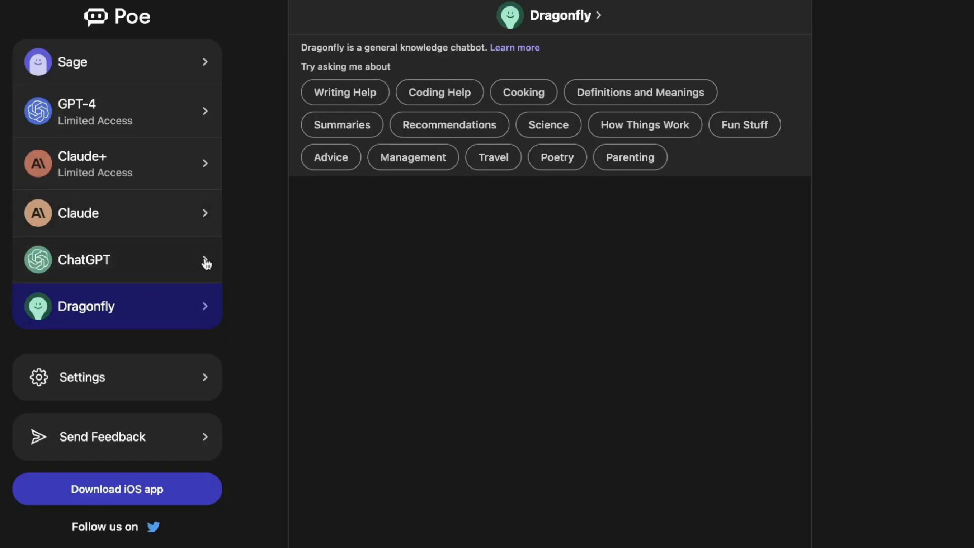
mouse_move(188, 238)
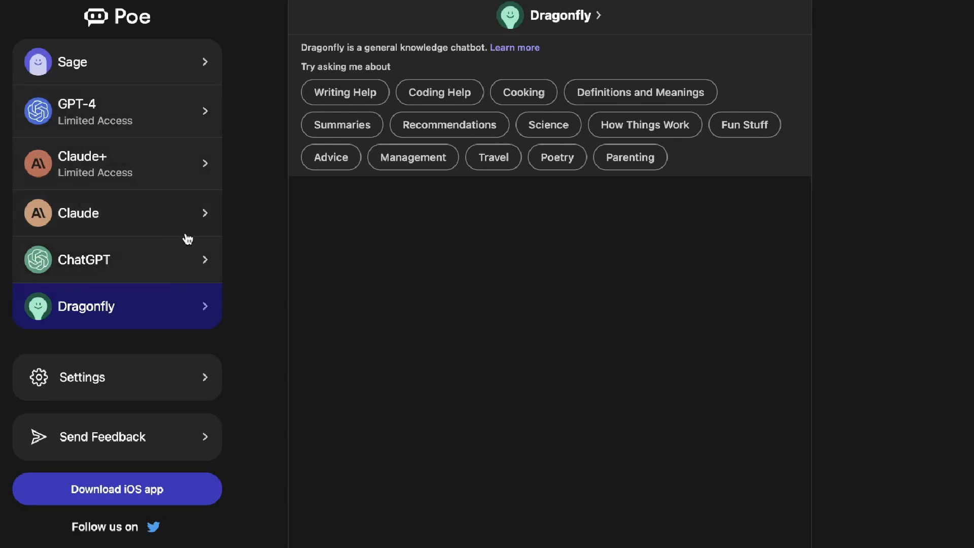
mouse_move(222, 264)
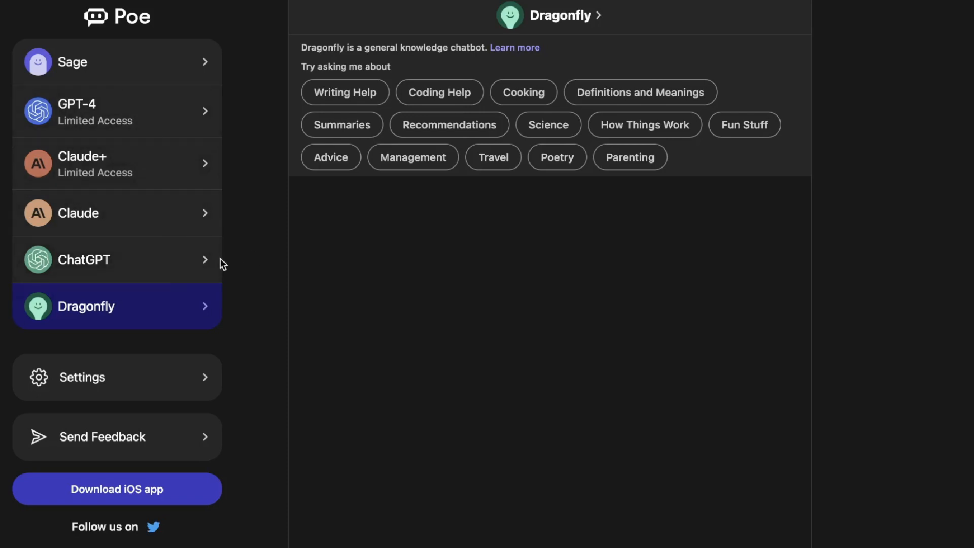
mouse_move(179, 304)
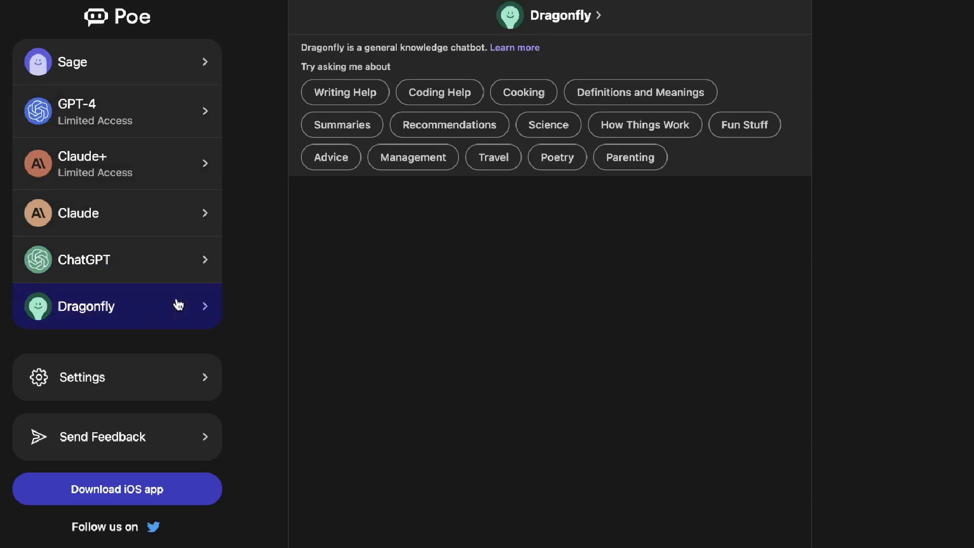
left_click(549, 15)
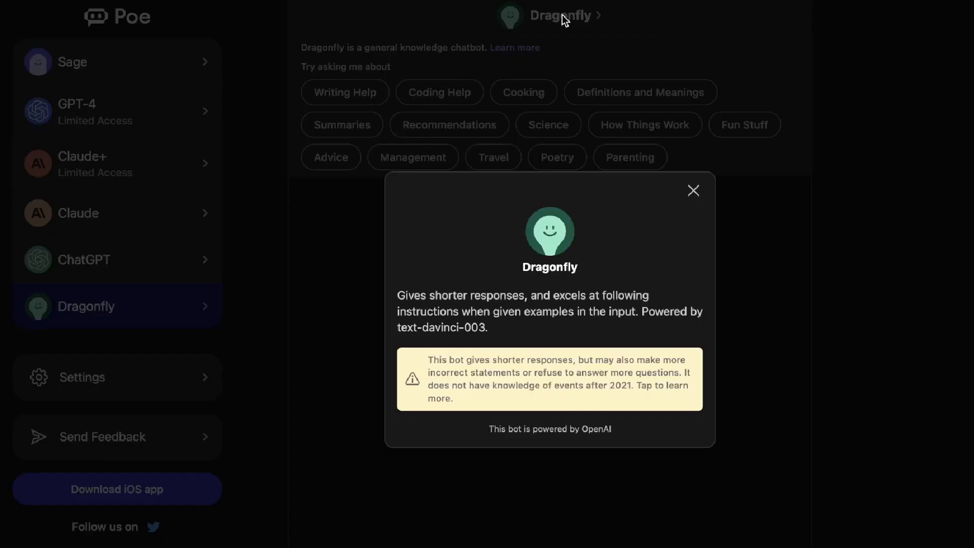
mouse_move(675, 206)
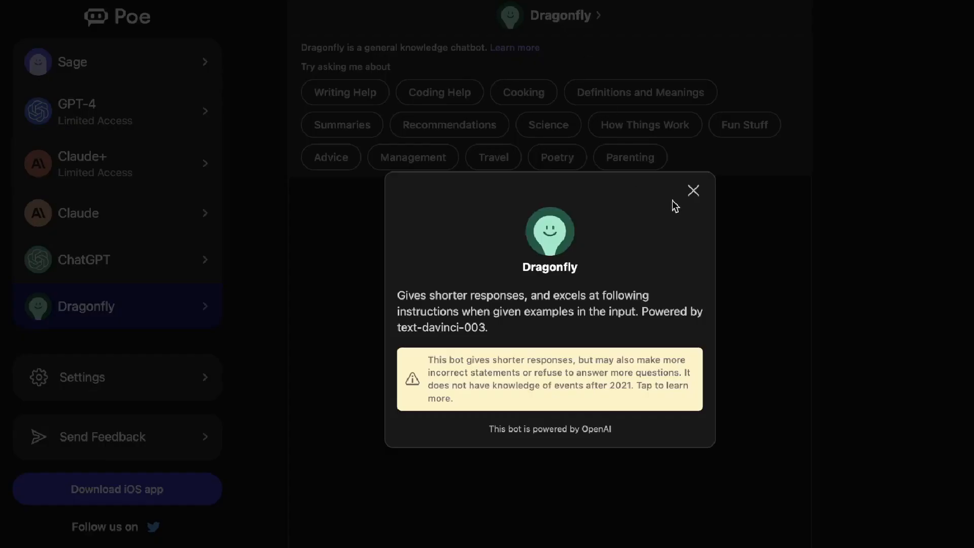
Switch briefly to the ChatGPT bot and return to Dragonfly's empty chat.
left_click(117, 259)
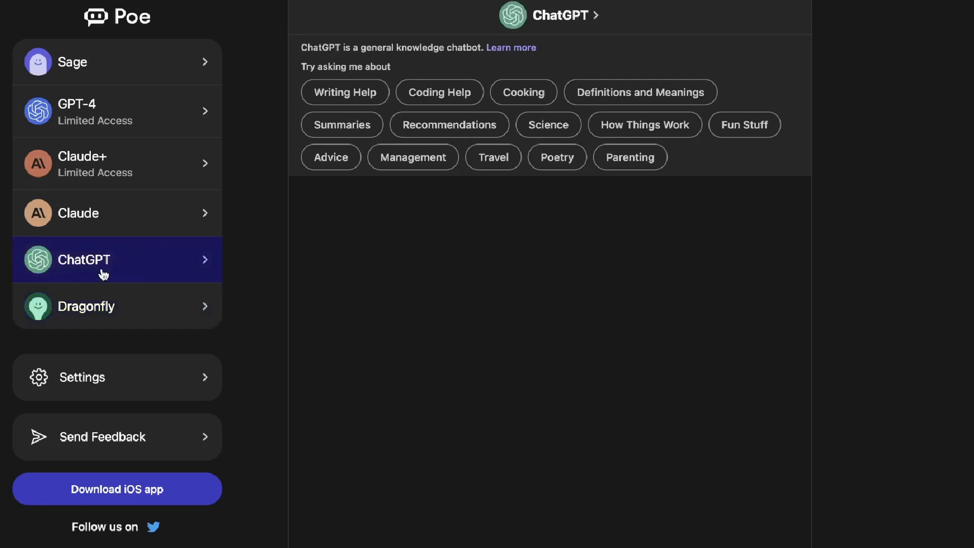
mouse_move(128, 275)
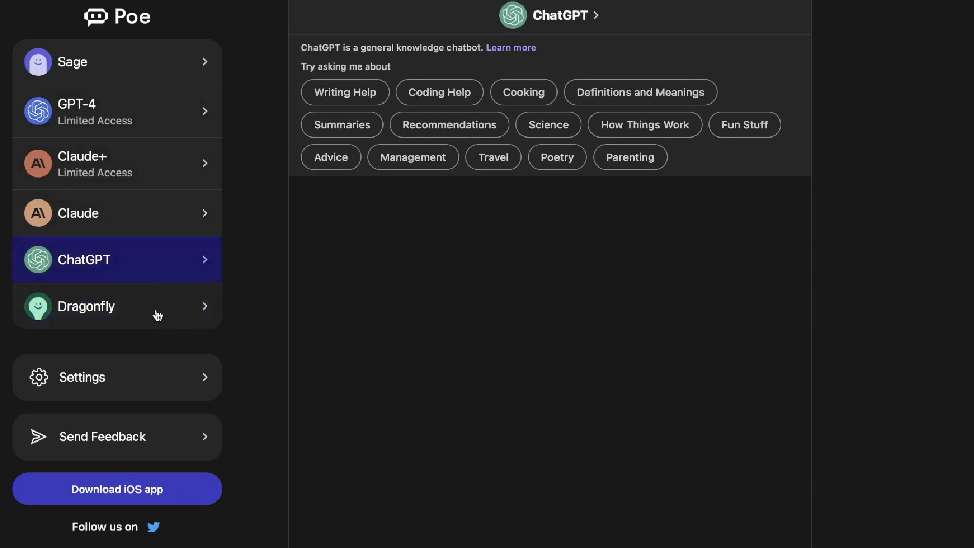
mouse_move(176, 257)
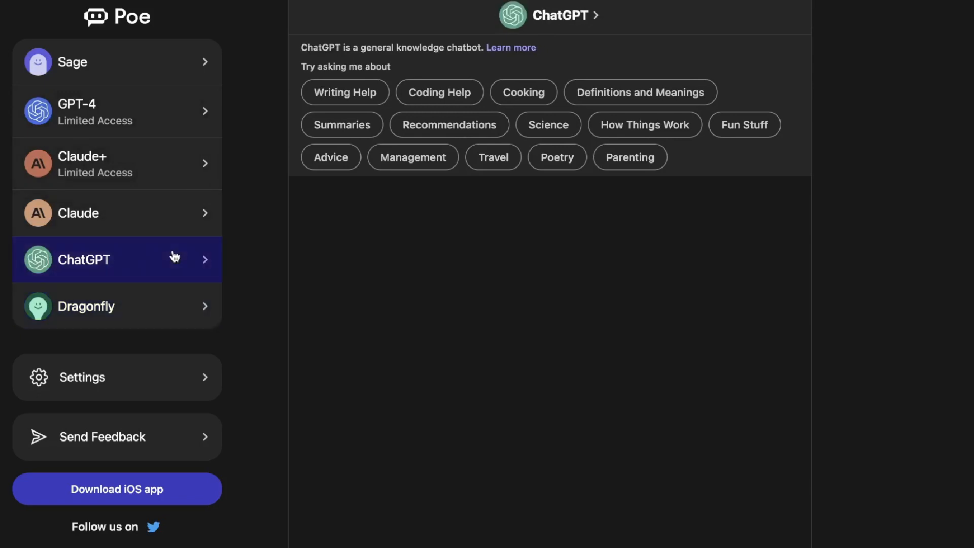
left_click(117, 306)
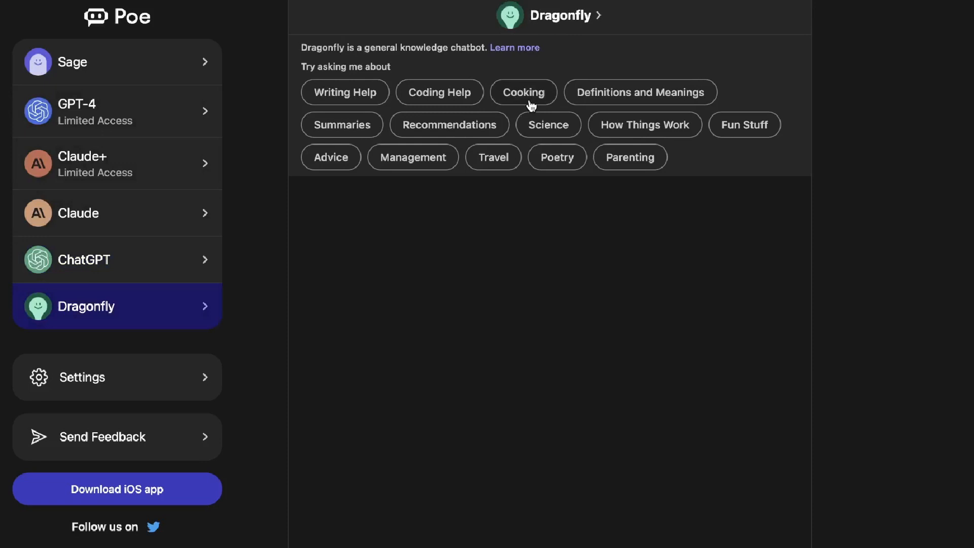
mouse_move(123, 306)
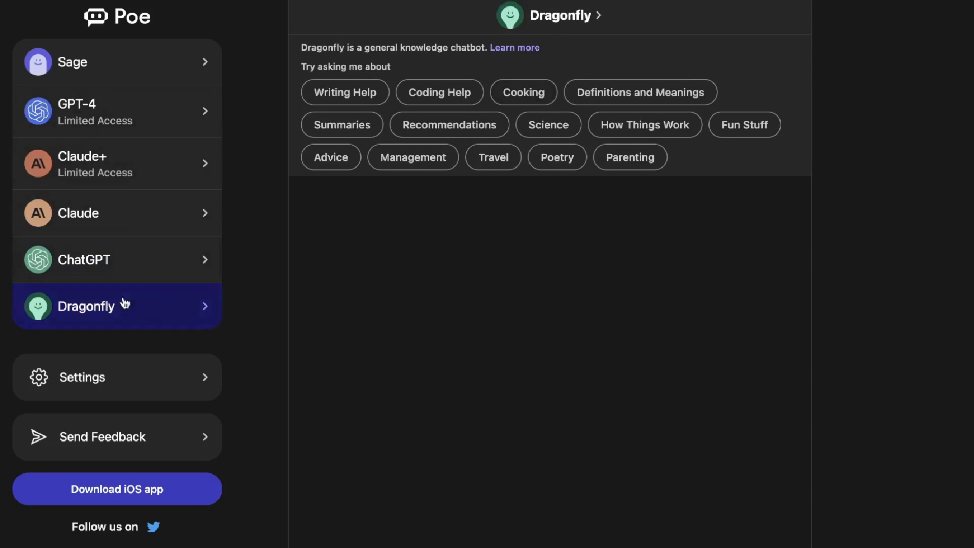
mouse_move(261, 284)
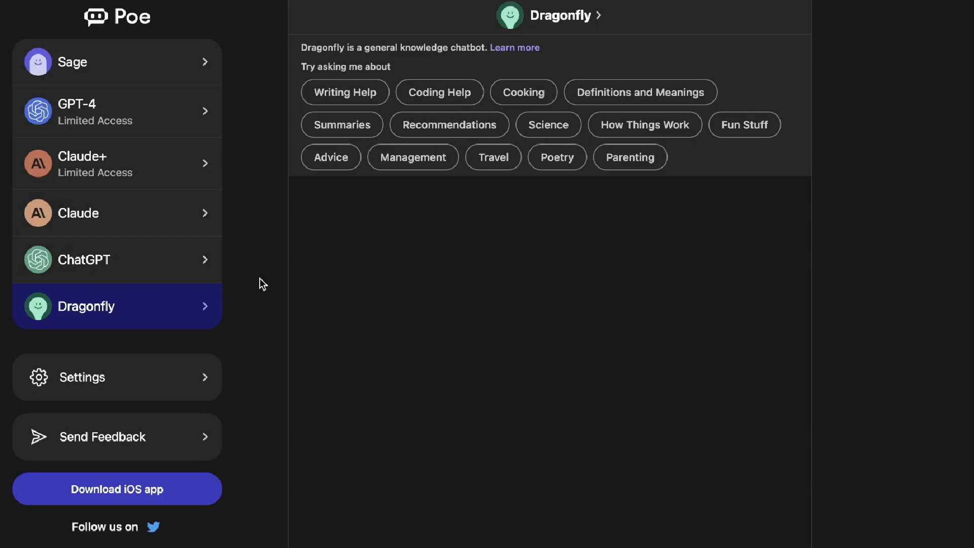
mouse_move(177, 197)
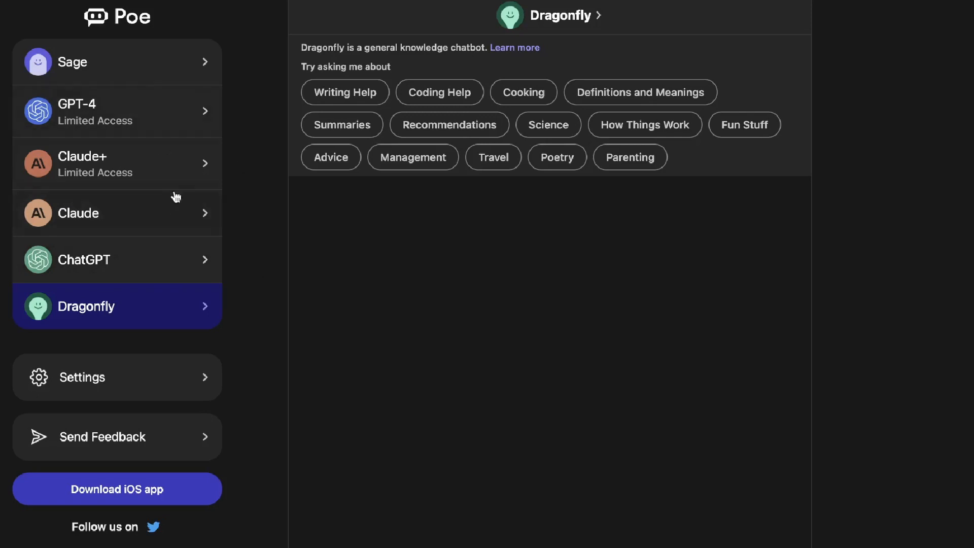
mouse_move(200, 89)
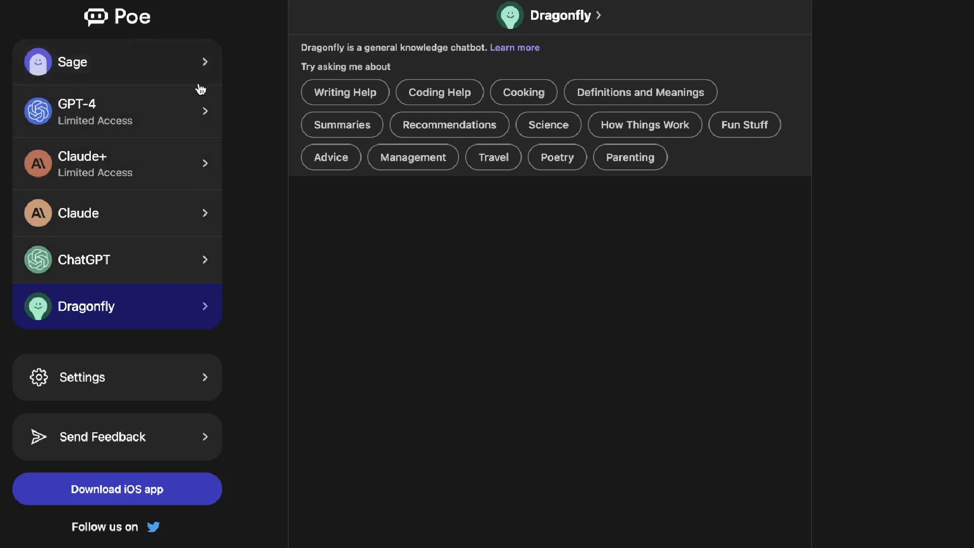
mouse_move(187, 123)
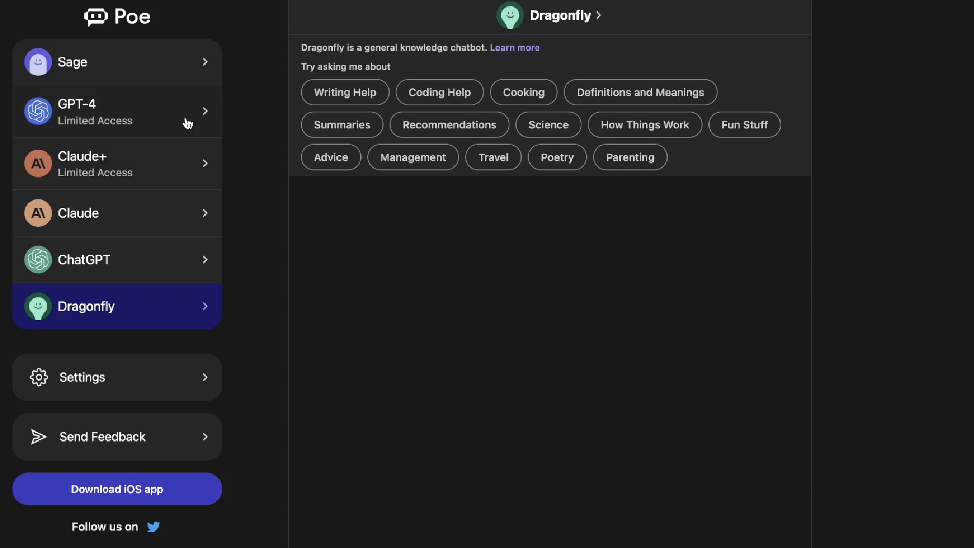
Return to the Sage chat with the PDF answer, glance at Sage's info card and dismiss it.
left_click(116, 62)
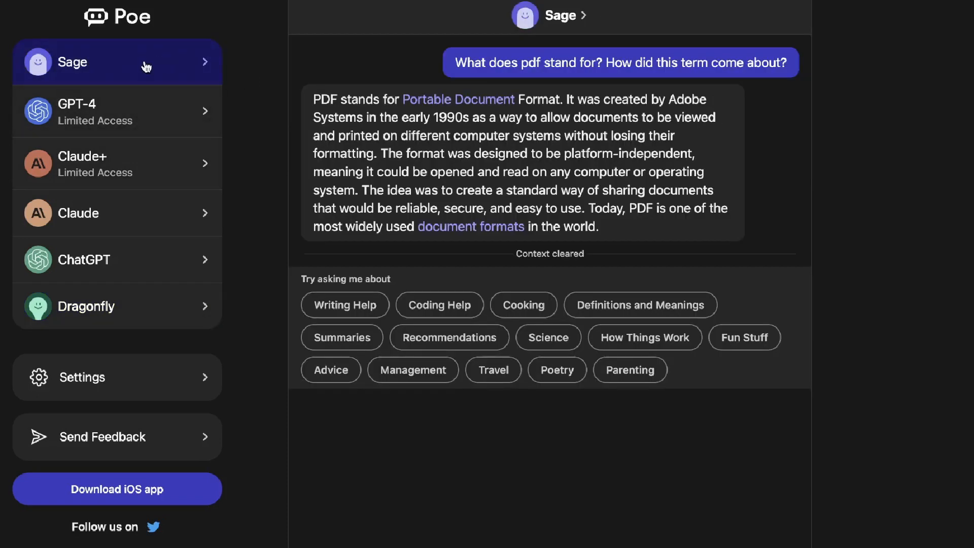
left_click(549, 15)
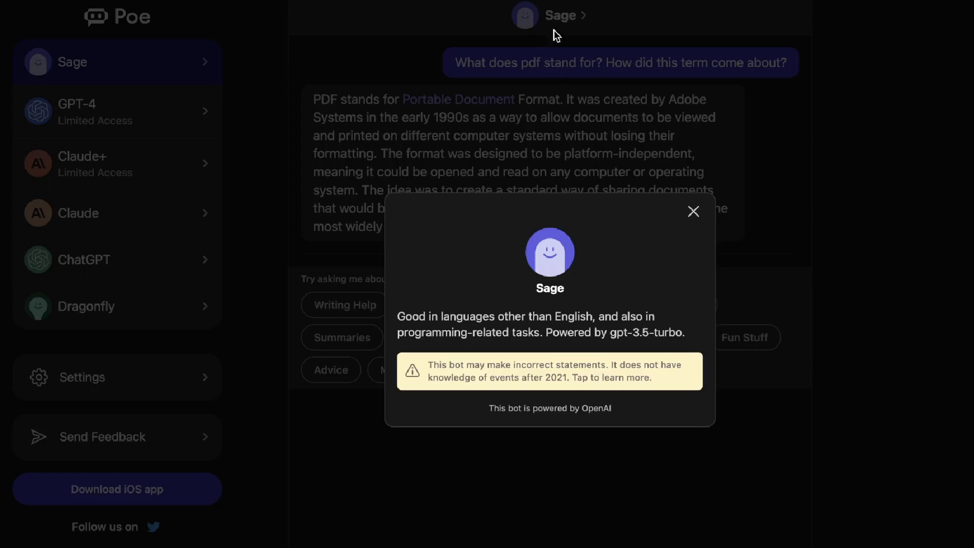
left_click(693, 211)
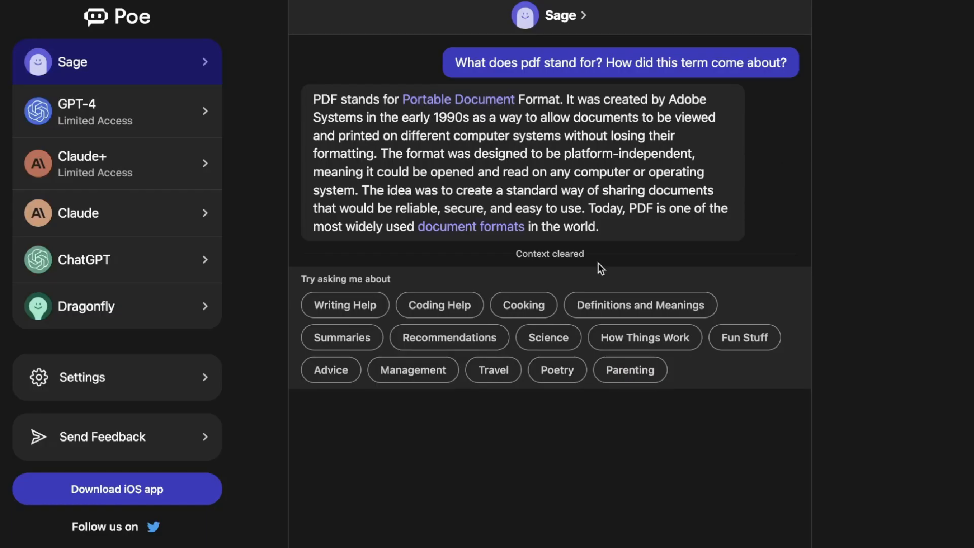
mouse_move(522, 38)
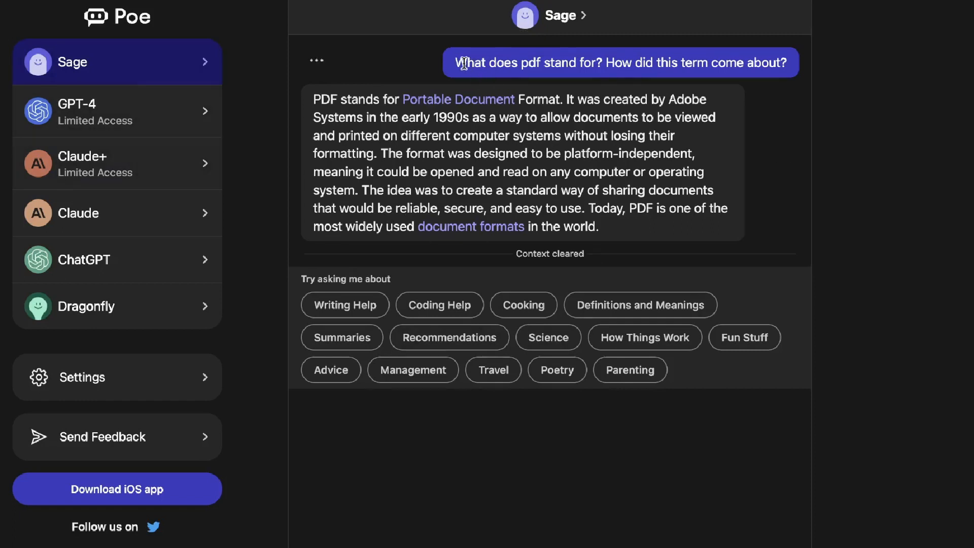
mouse_move(701, 59)
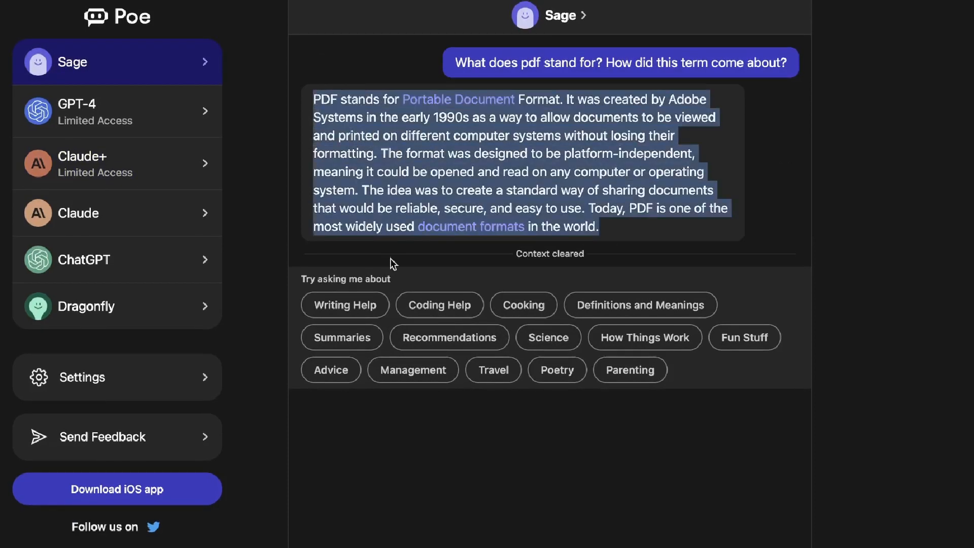
mouse_move(351, 318)
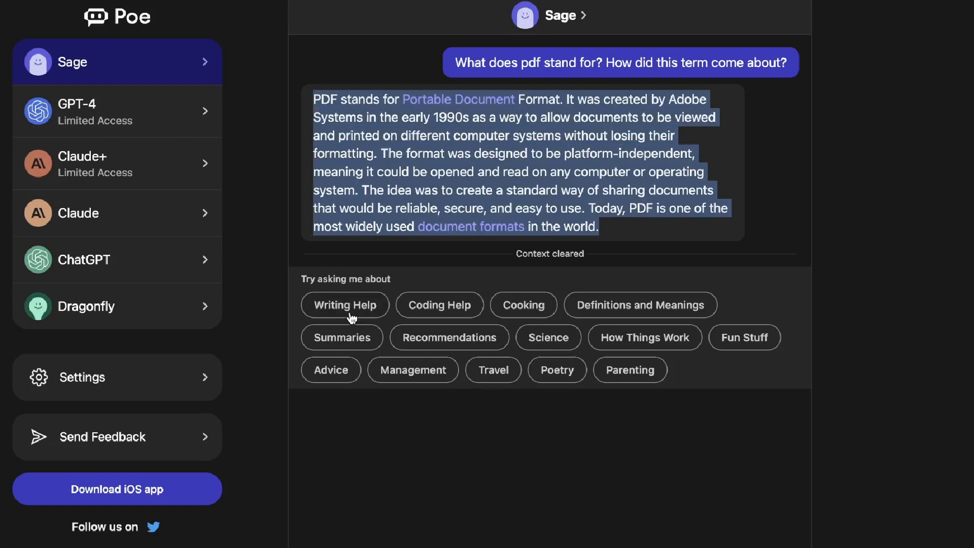
mouse_move(473, 314)
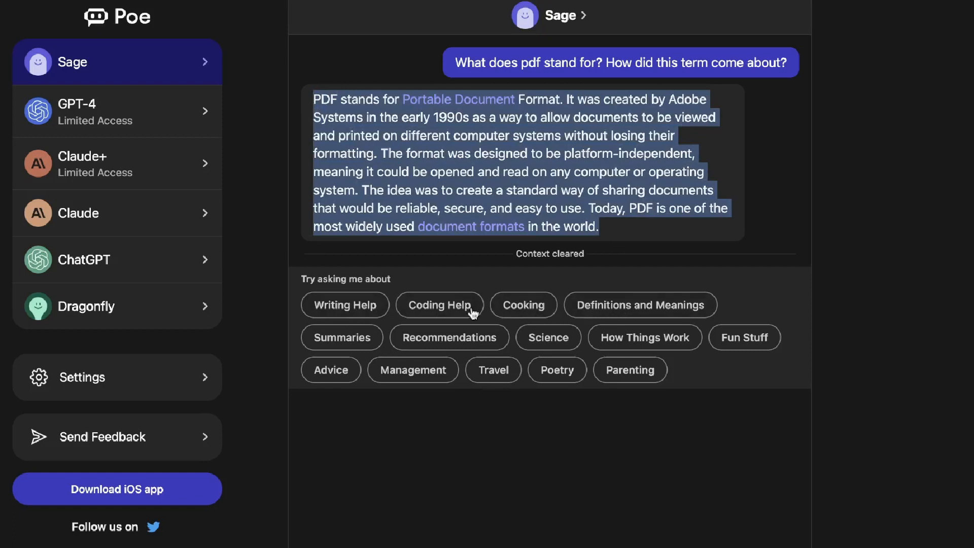
mouse_move(579, 344)
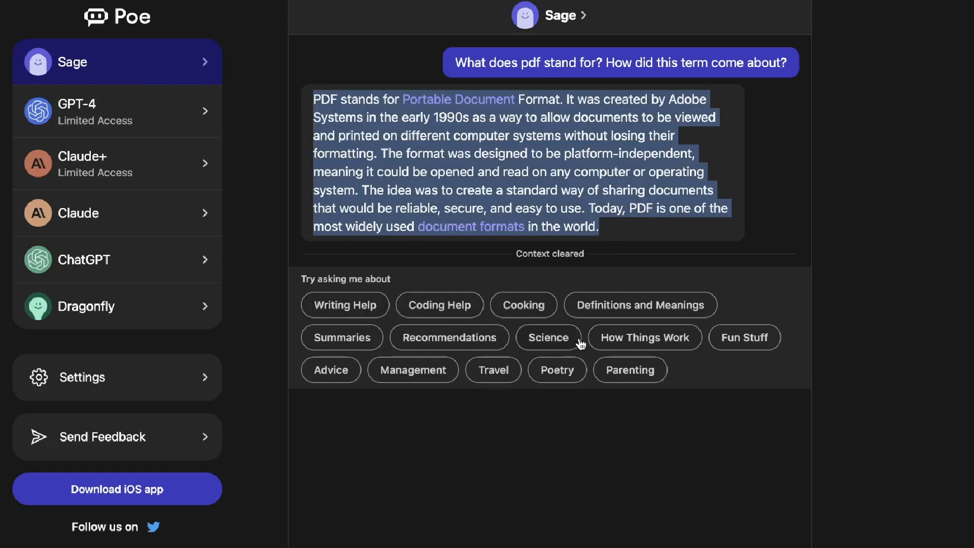
mouse_move(697, 348)
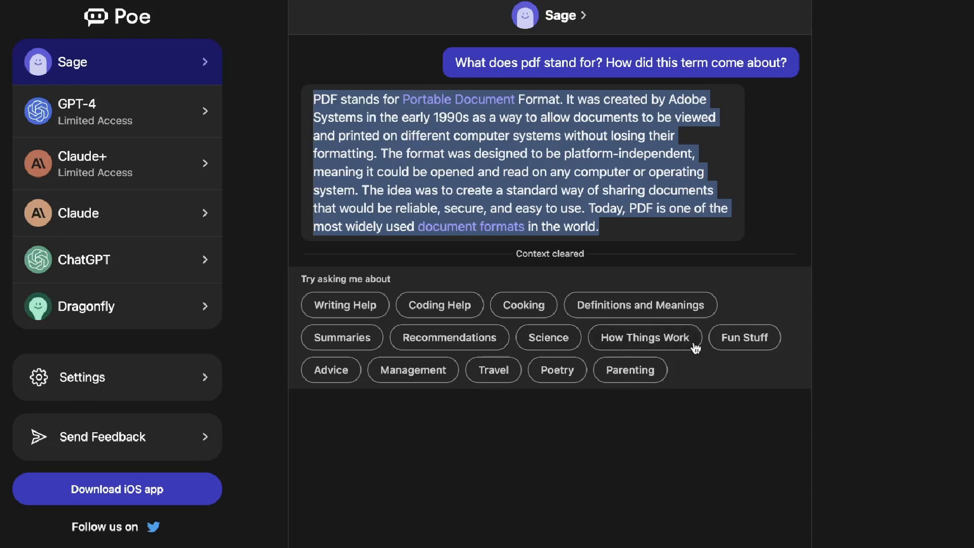
mouse_move(541, 360)
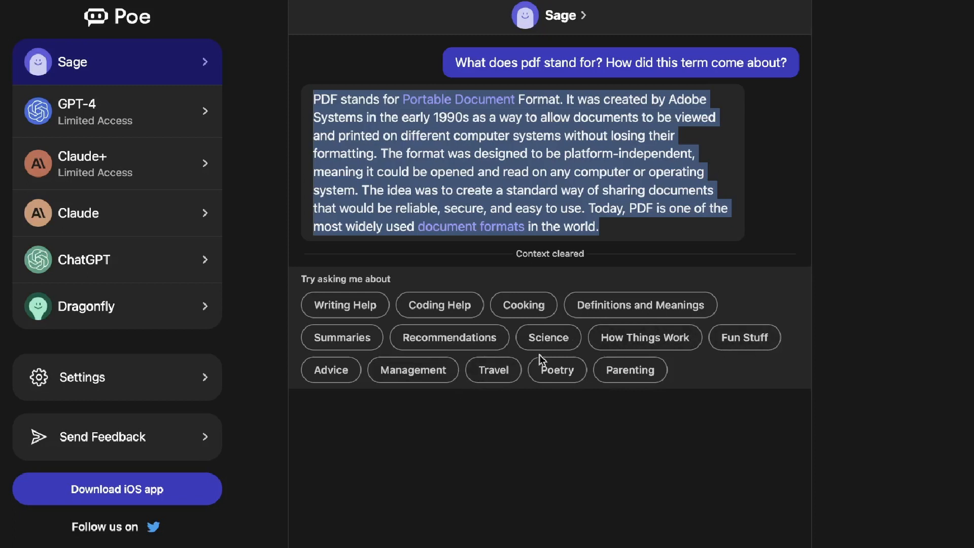
mouse_move(556, 377)
type("what is the best low carb no bake dessert i can make in 10 mins")
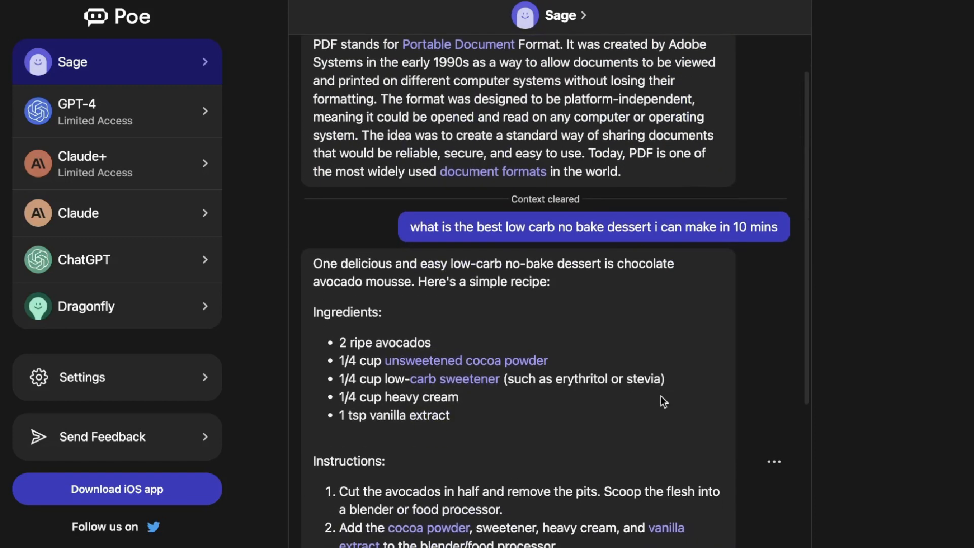
scroll("down", 3)
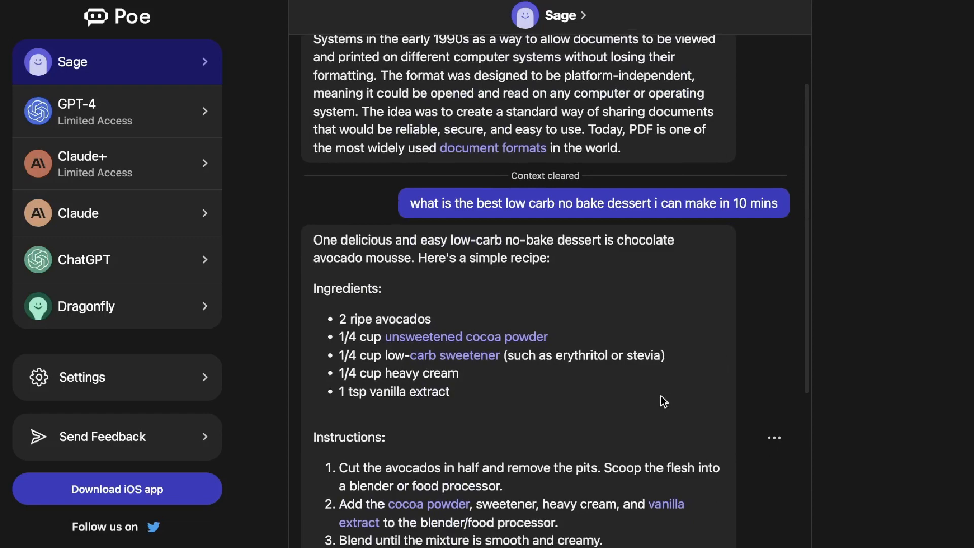
scroll("down", 3)
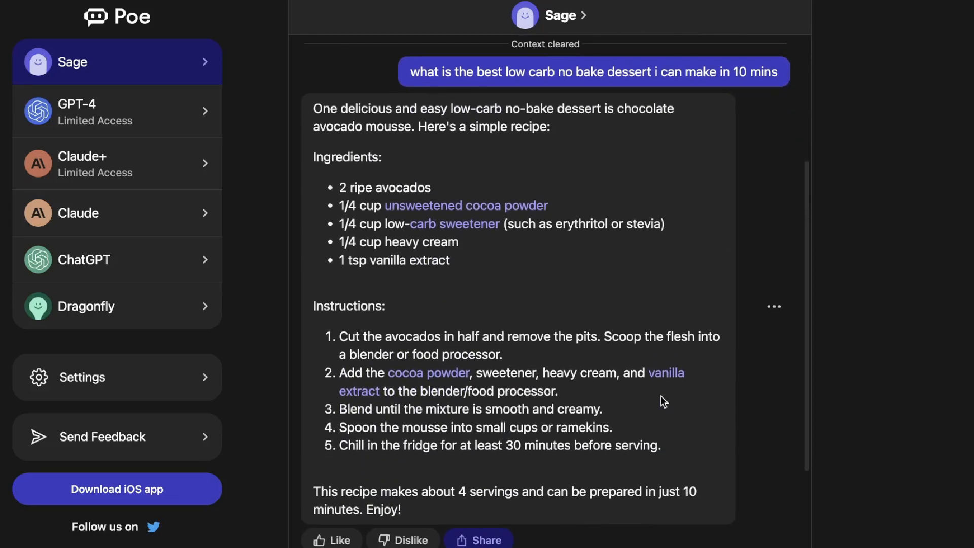
scroll("down", 3)
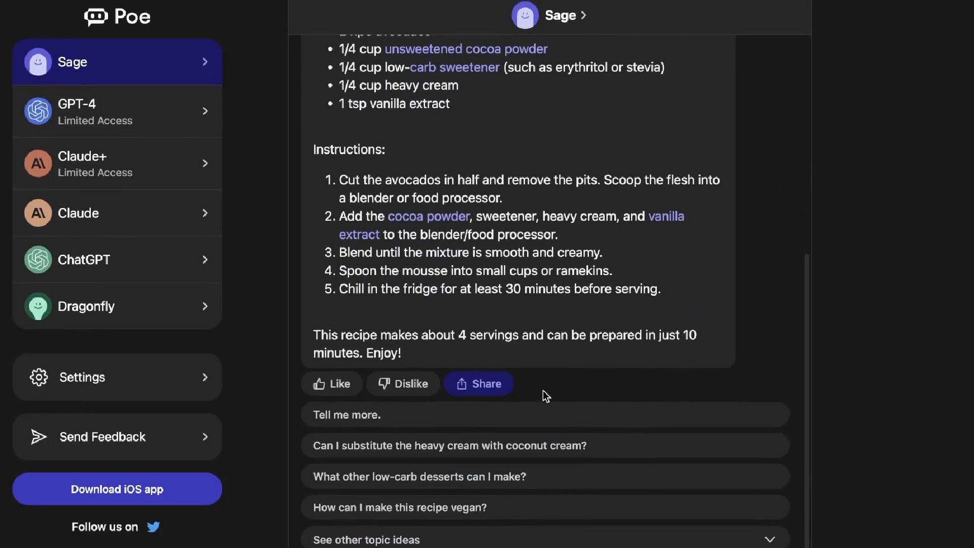
scroll("up", 3)
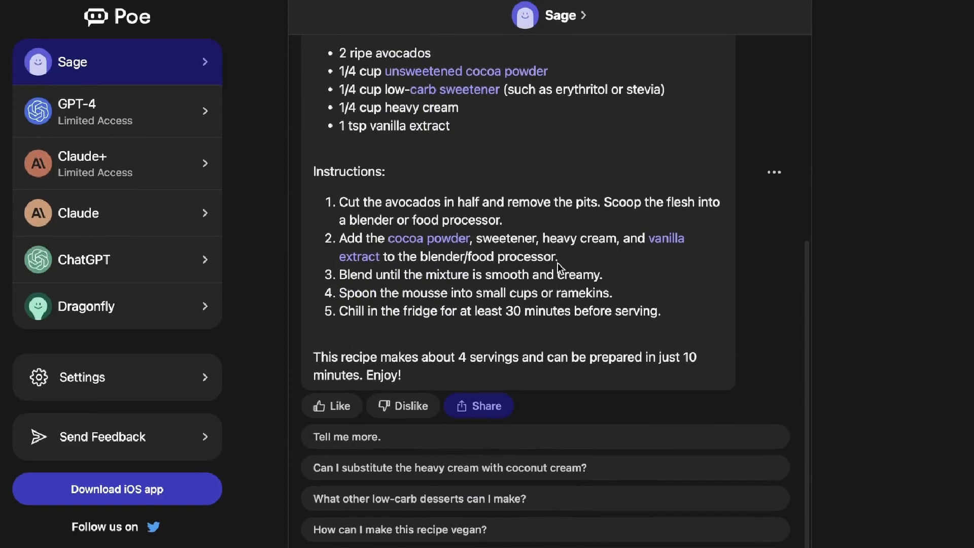
scroll("up", 3)
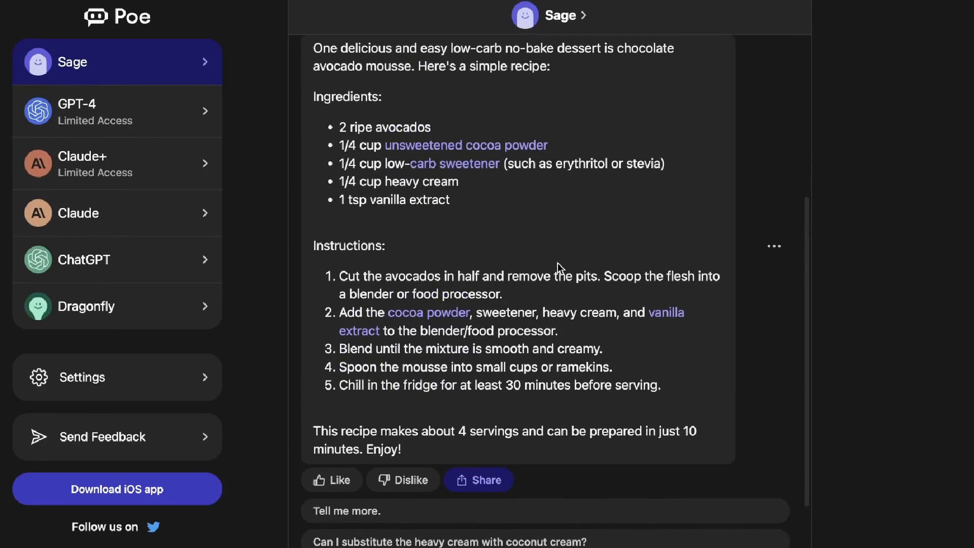
scroll("down", 3)
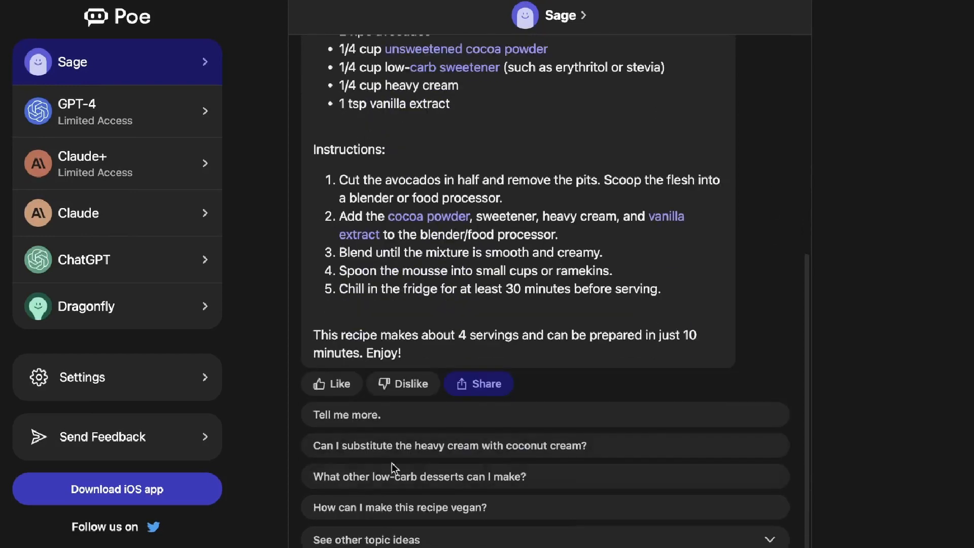
mouse_move(386, 459)
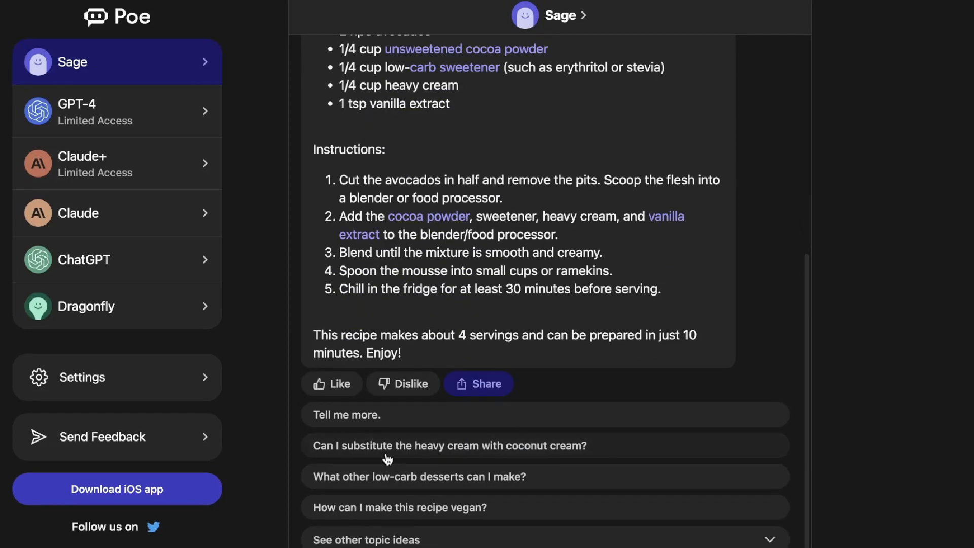
mouse_move(491, 454)
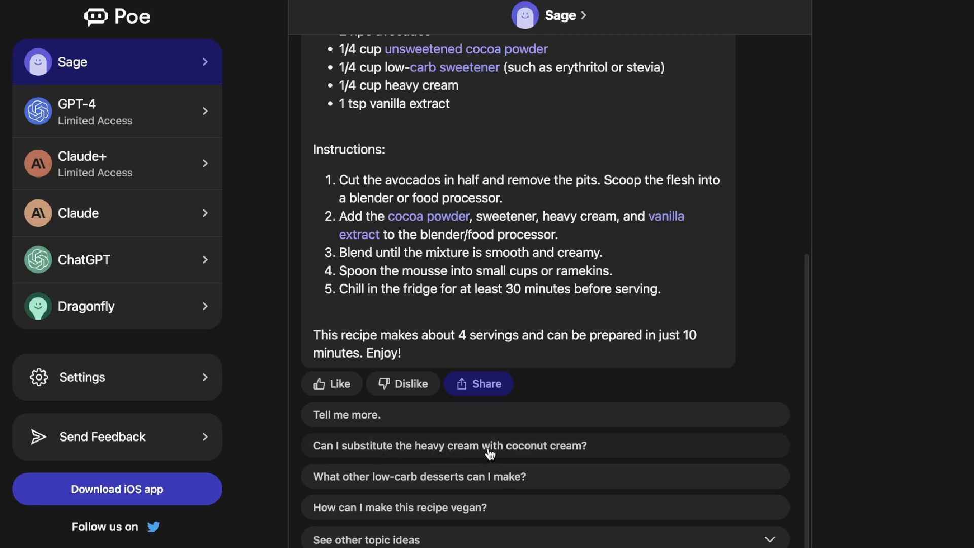
mouse_move(474, 489)
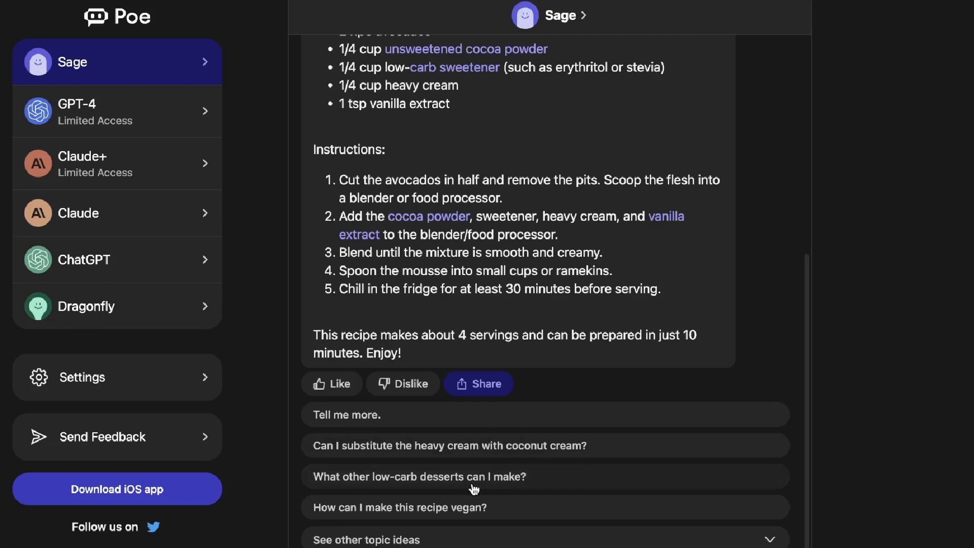
left_click(400, 508)
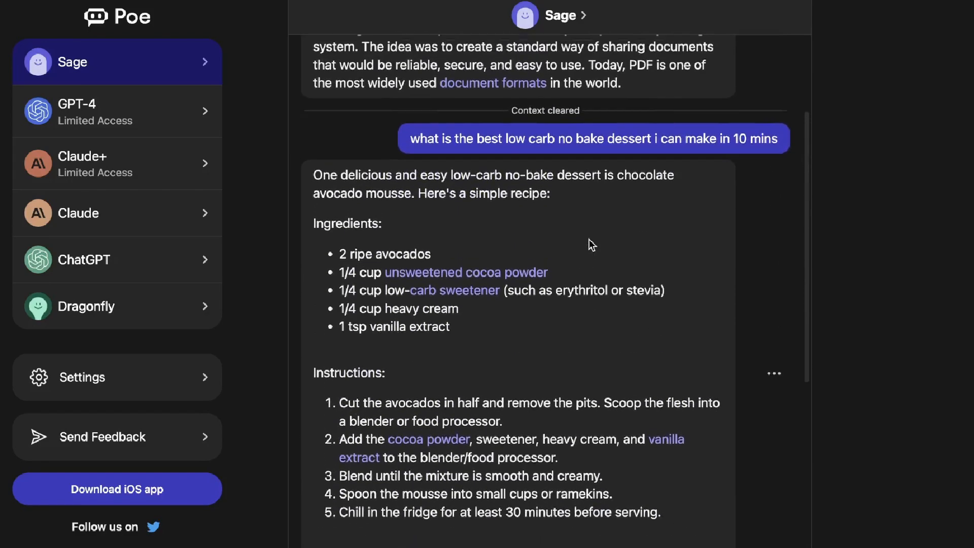
scroll("up", 3)
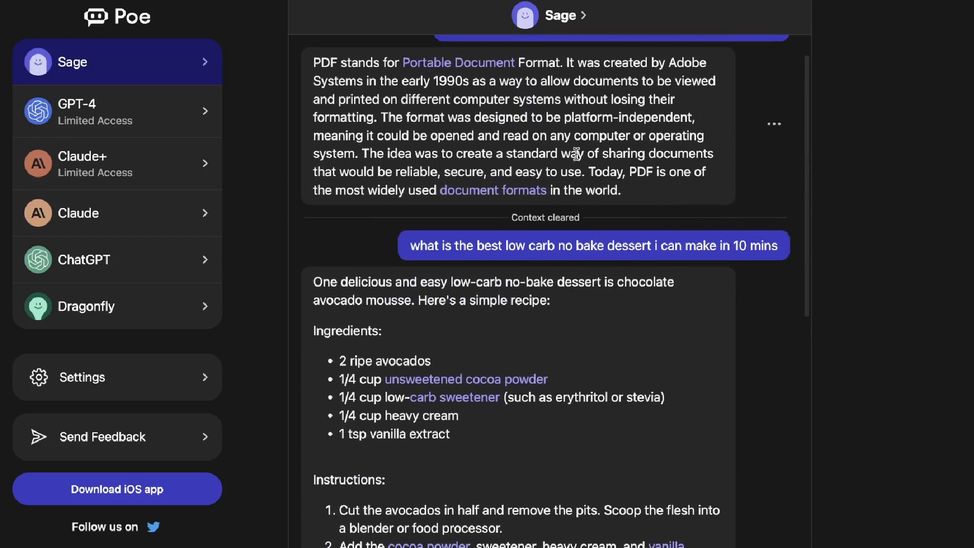
scroll("up", 3)
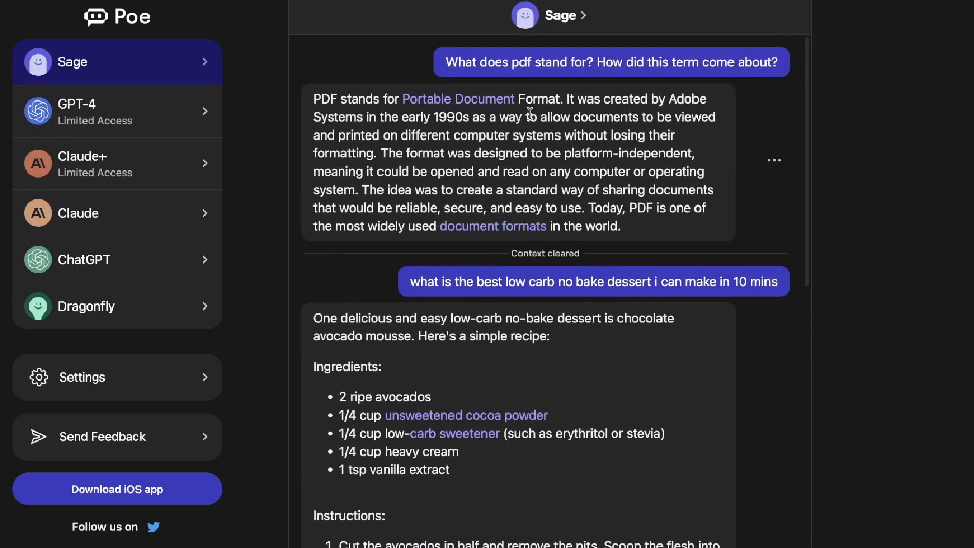
Open the GPT-4 chat and read through its answer on fixing lower back pain without a gym.
left_click(117, 111)
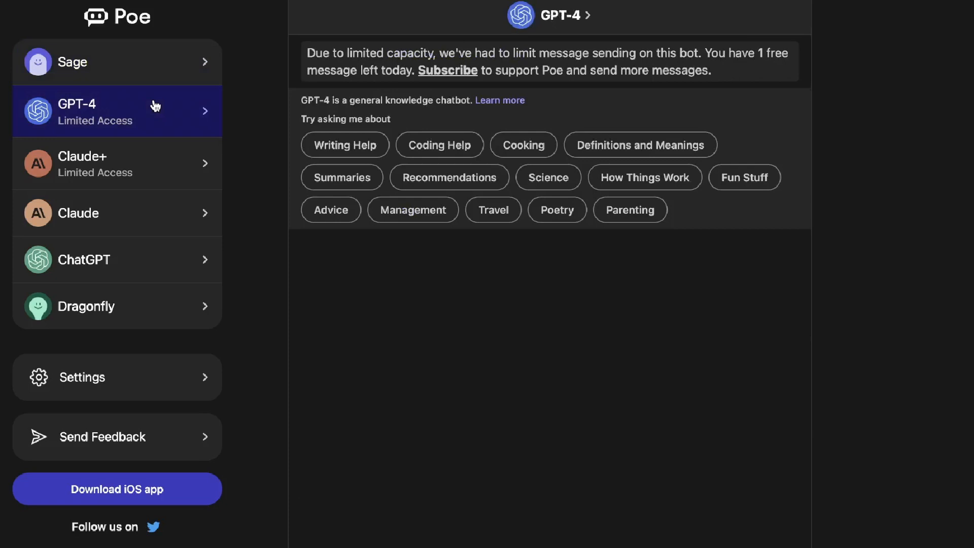
mouse_move(361, 101)
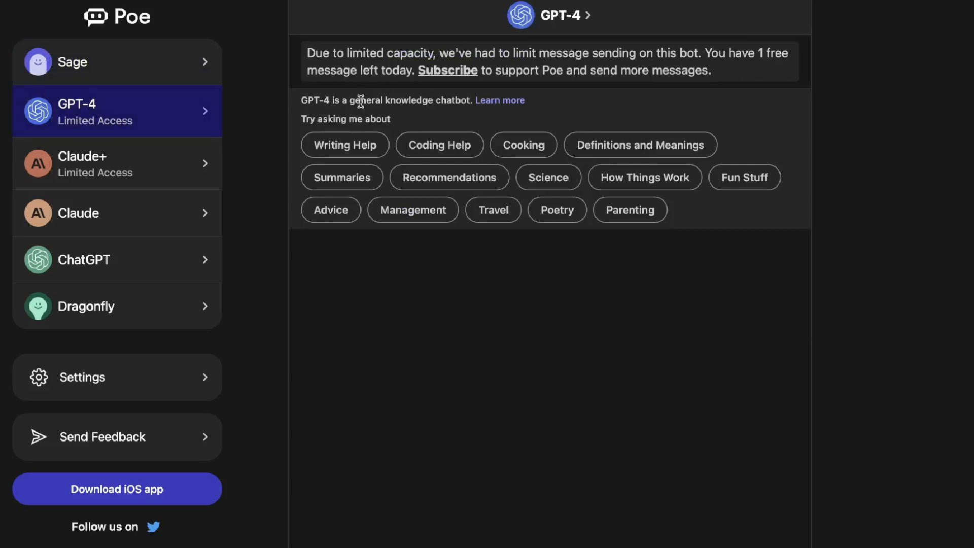
mouse_move(441, 248)
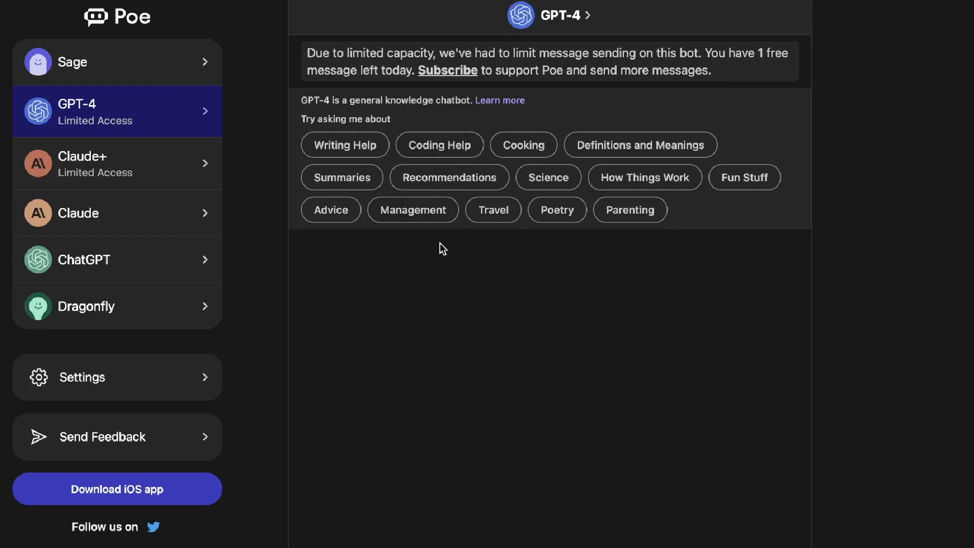
mouse_move(446, 190)
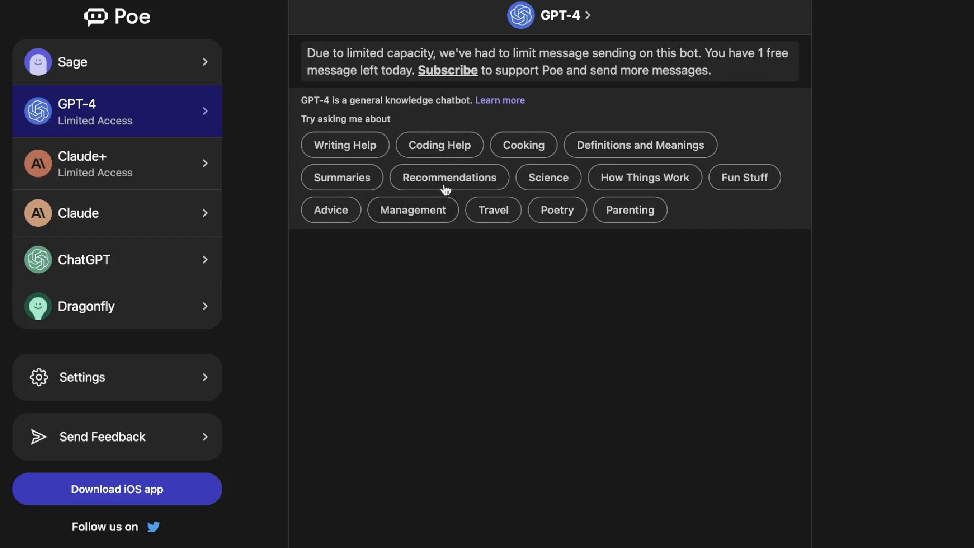
mouse_move(612, 84)
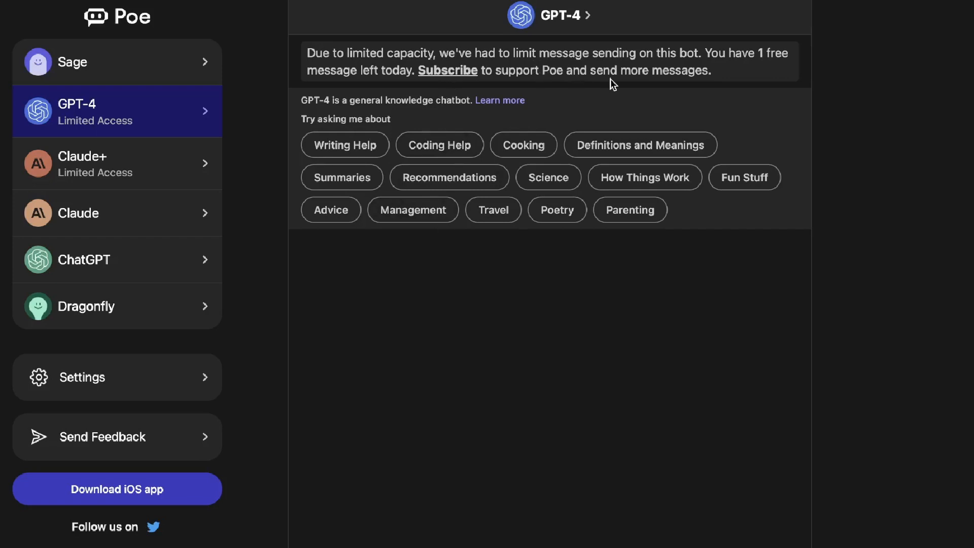
mouse_move(603, 159)
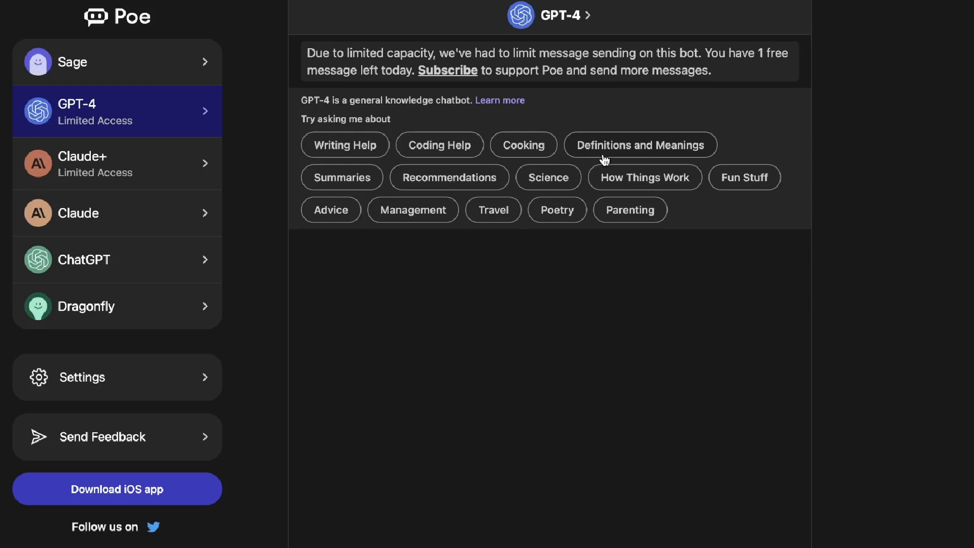
mouse_move(674, 102)
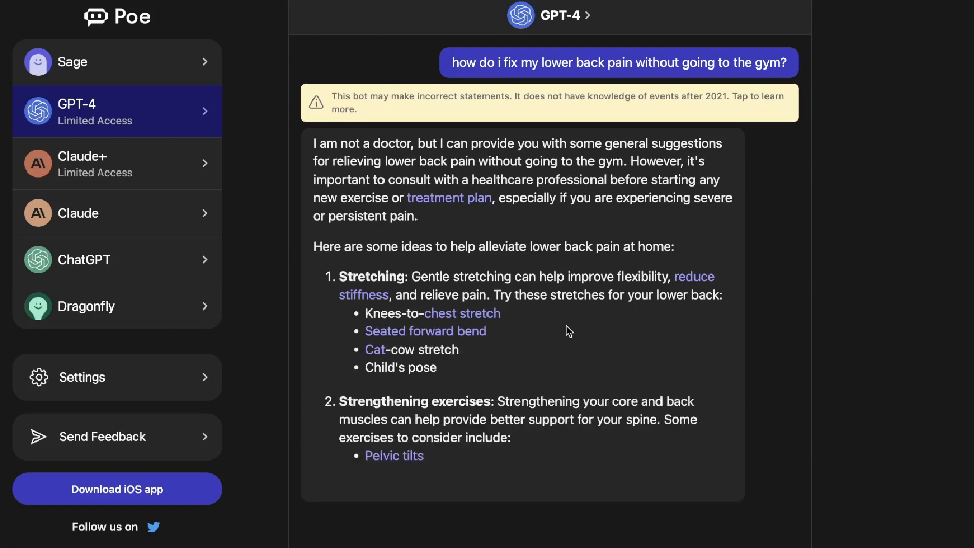
scroll("down", 3)
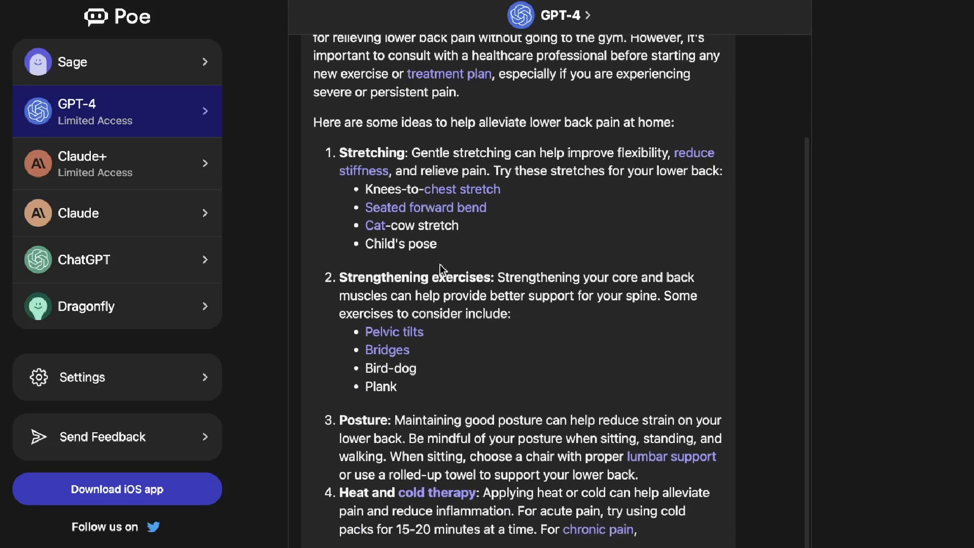
scroll("down", 3)
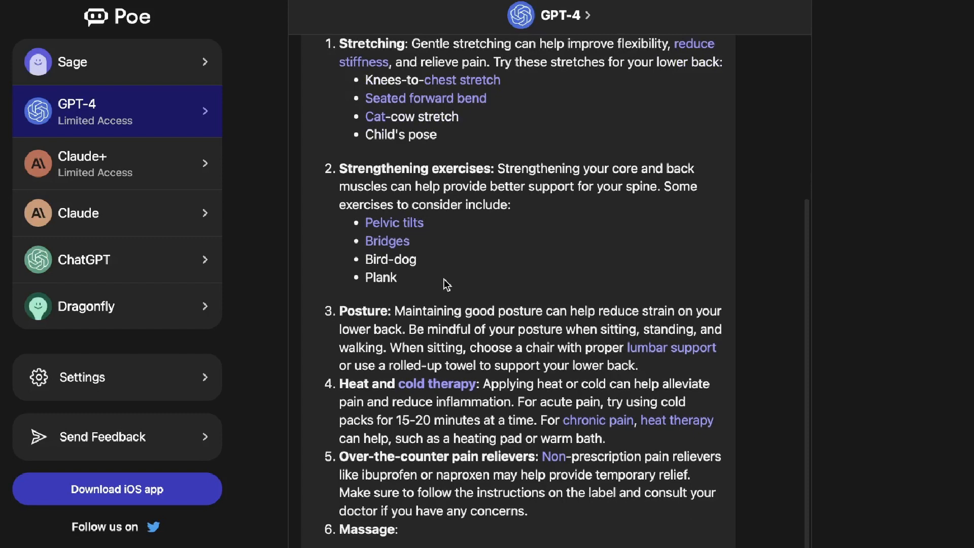
scroll("up", 3)
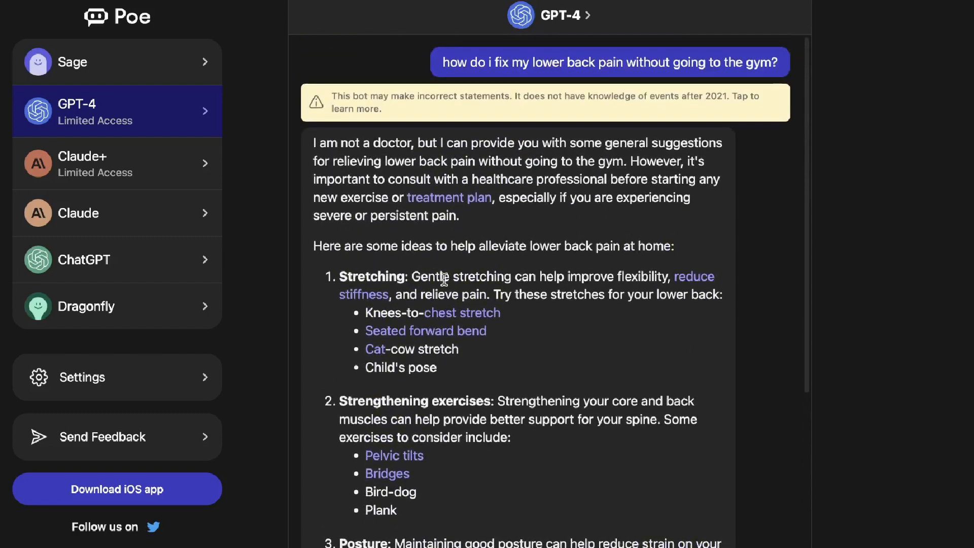
mouse_move(242, 120)
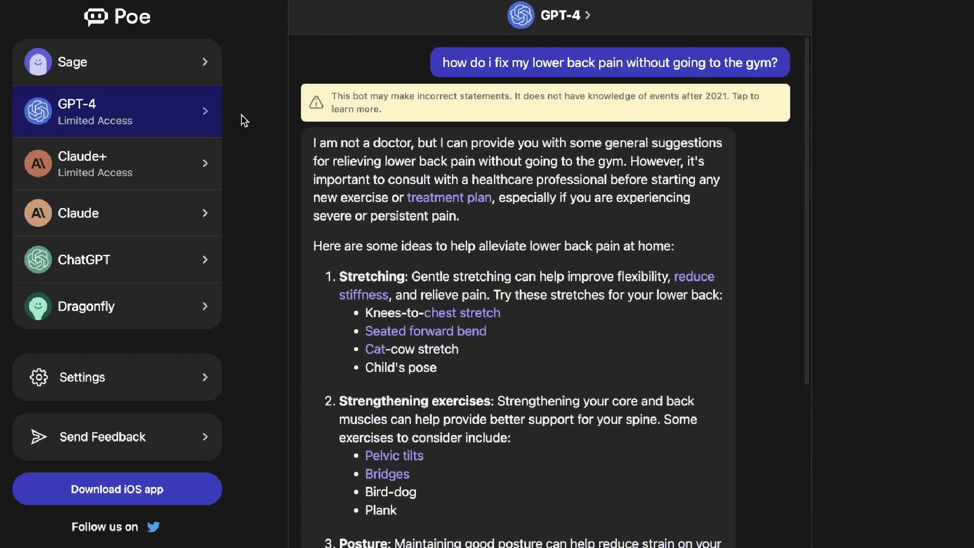
mouse_move(164, 115)
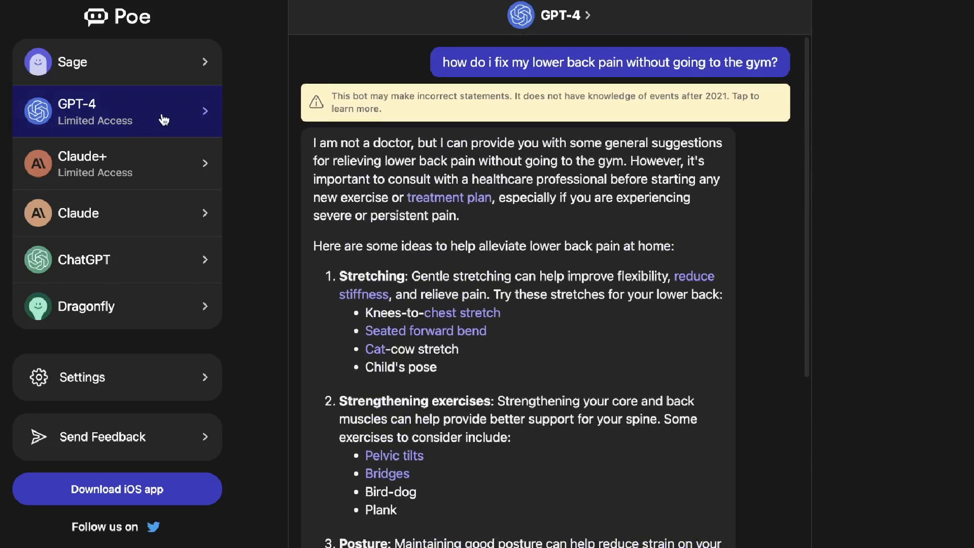
mouse_move(258, 116)
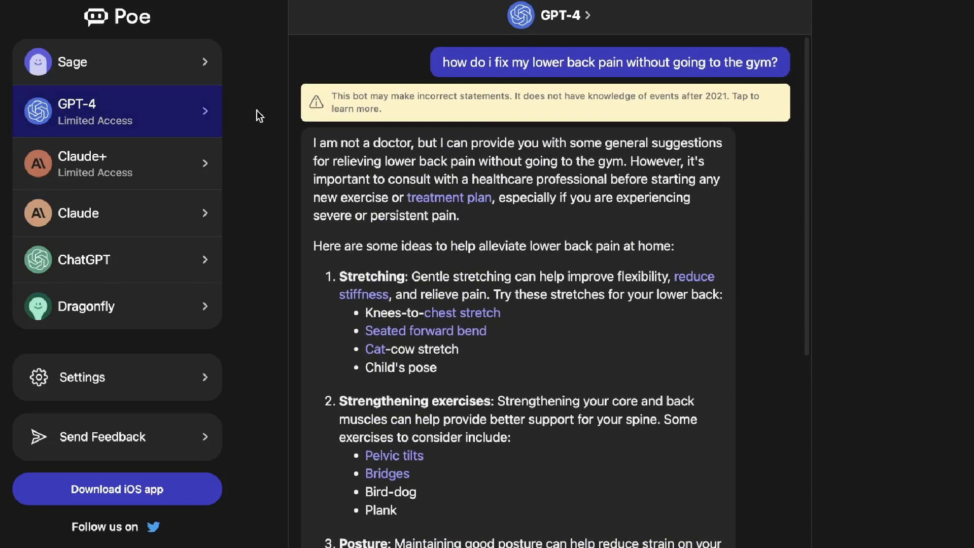
Switch to Claude+ and read through its list of tips for reducing lower back pain.
left_click(117, 163)
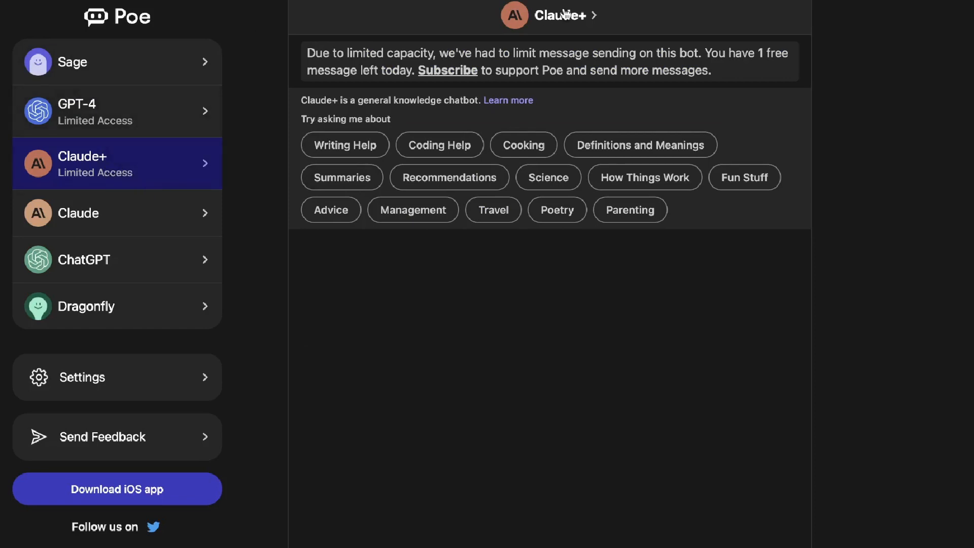
mouse_move(699, 211)
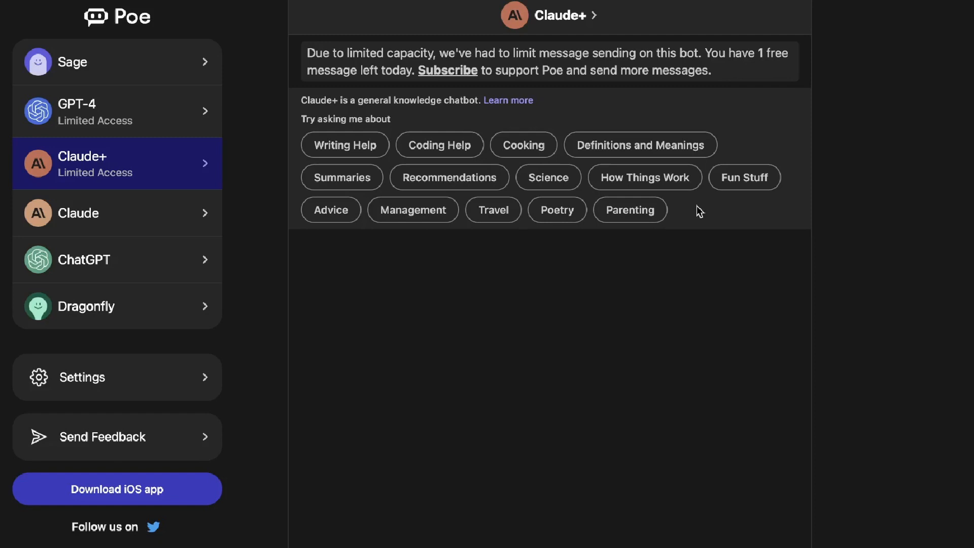
mouse_move(537, 359)
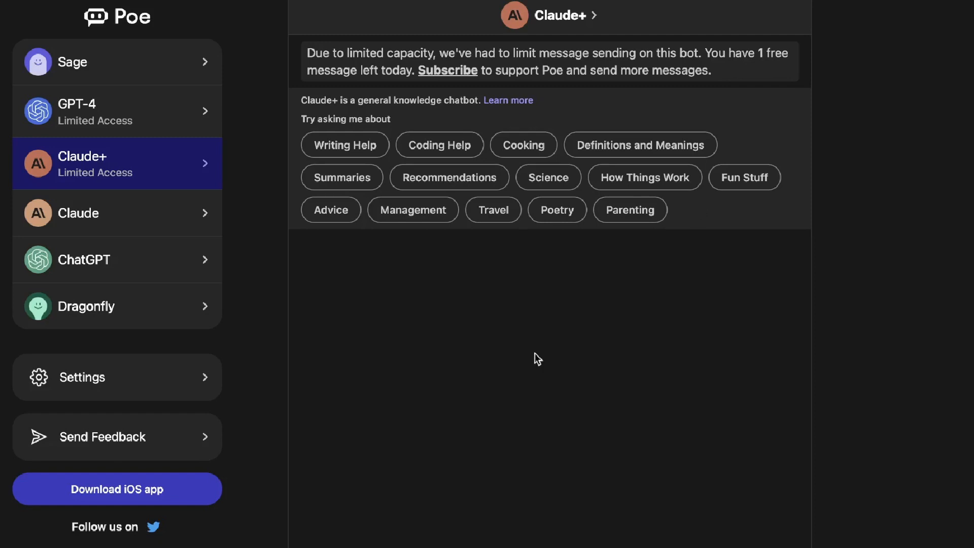
mouse_move(418, 318)
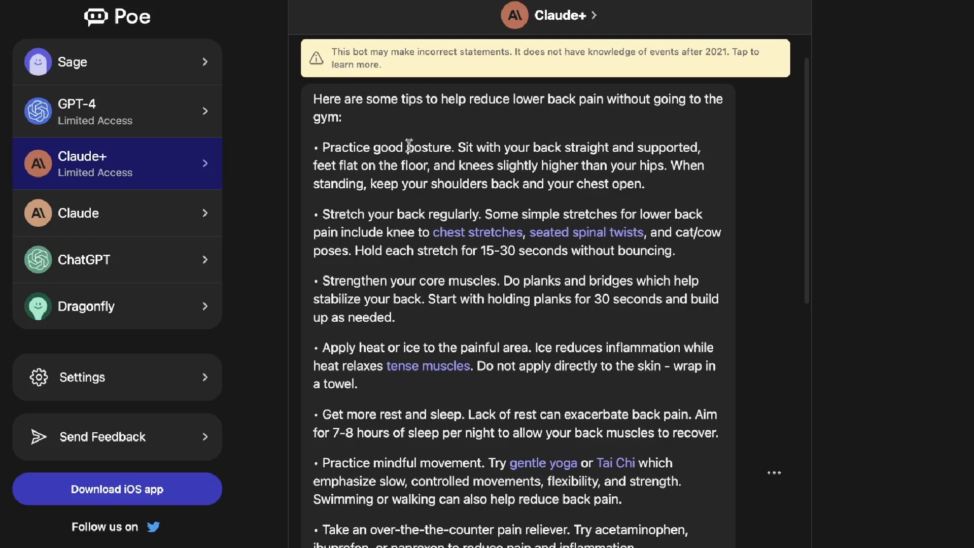
scroll("up", 3)
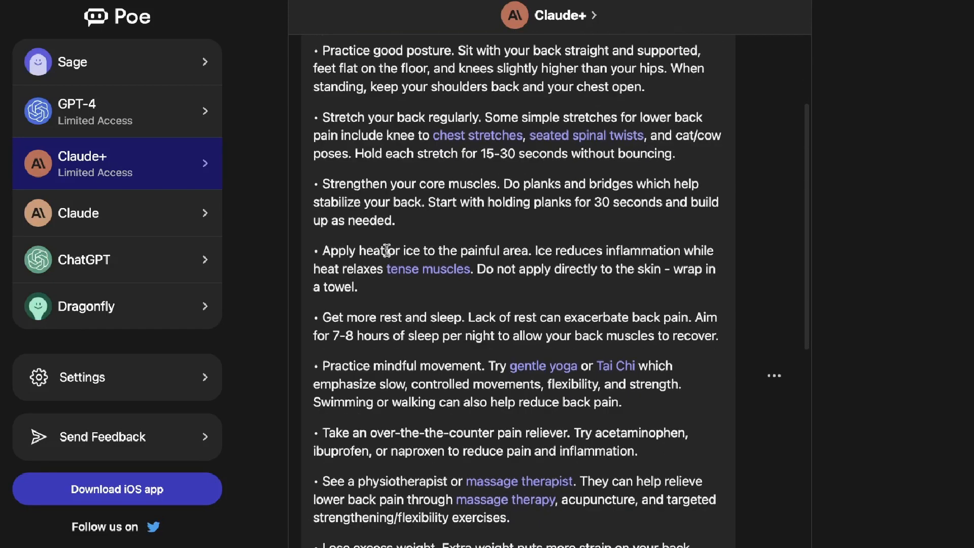
scroll("down", 3)
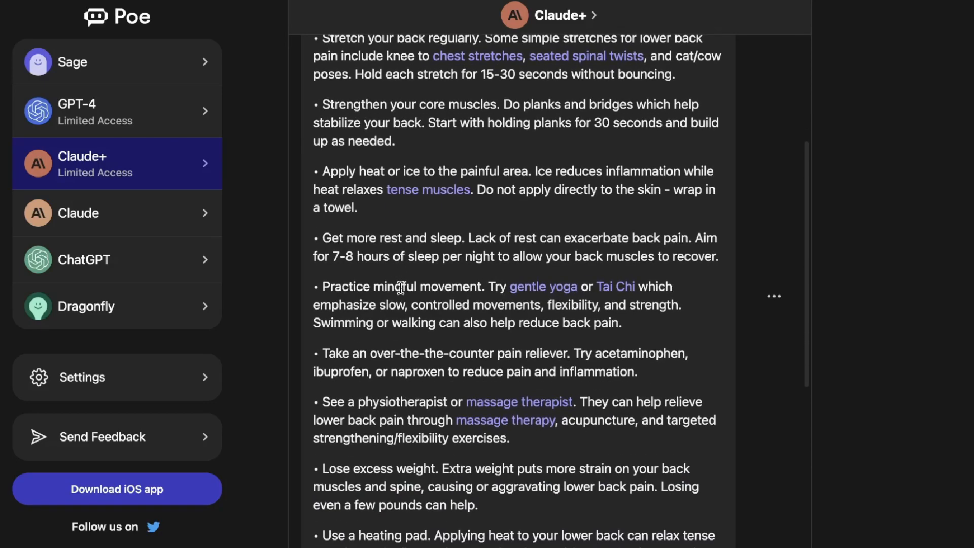
scroll("down", 3)
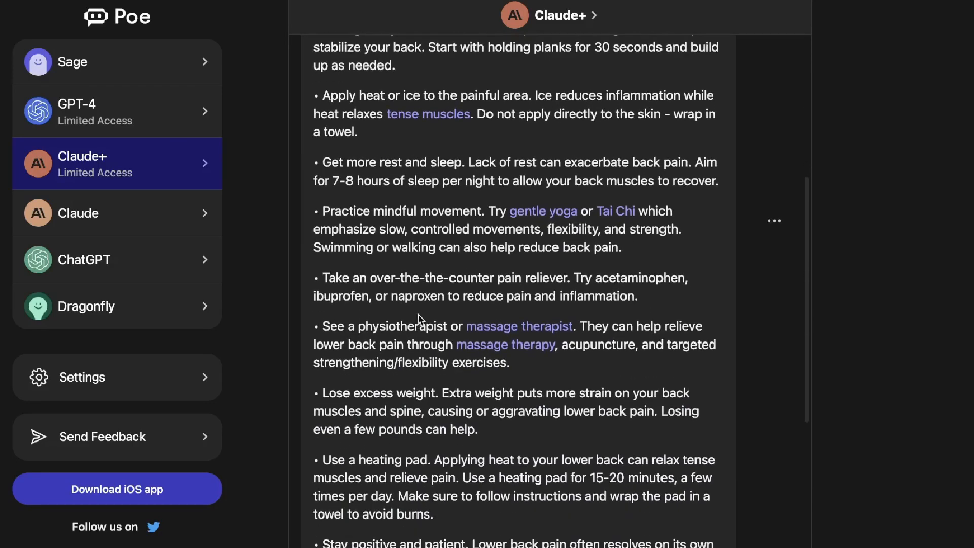
scroll("down", 3)
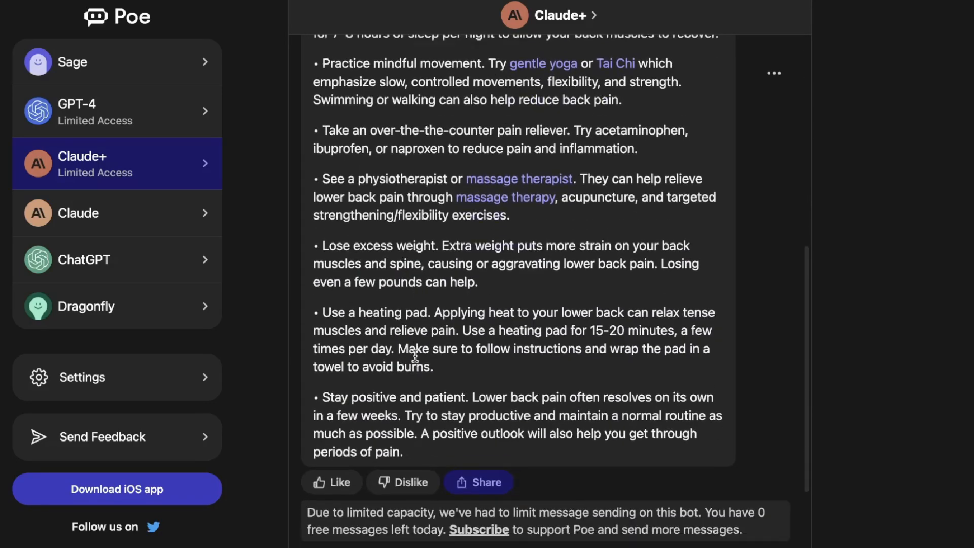
scroll("down", 3)
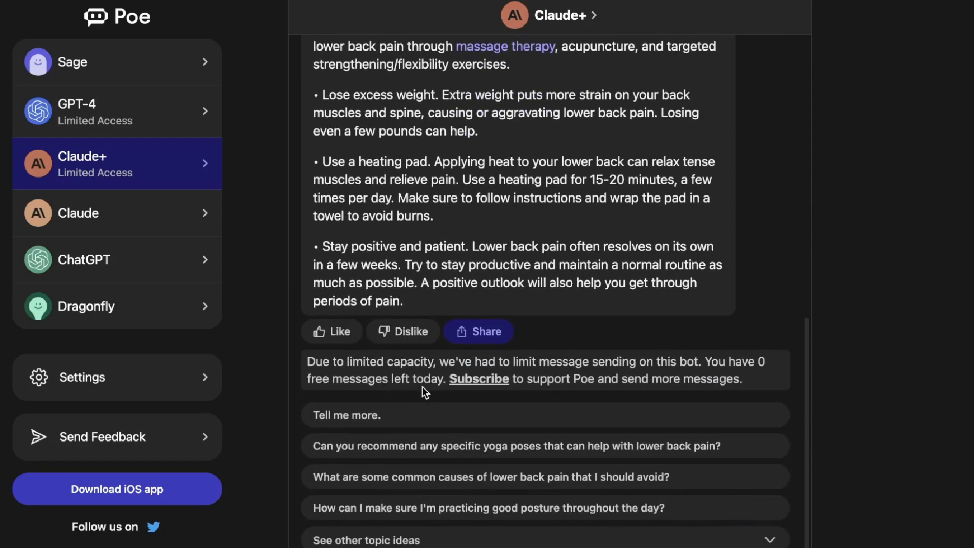
scroll("up", 3)
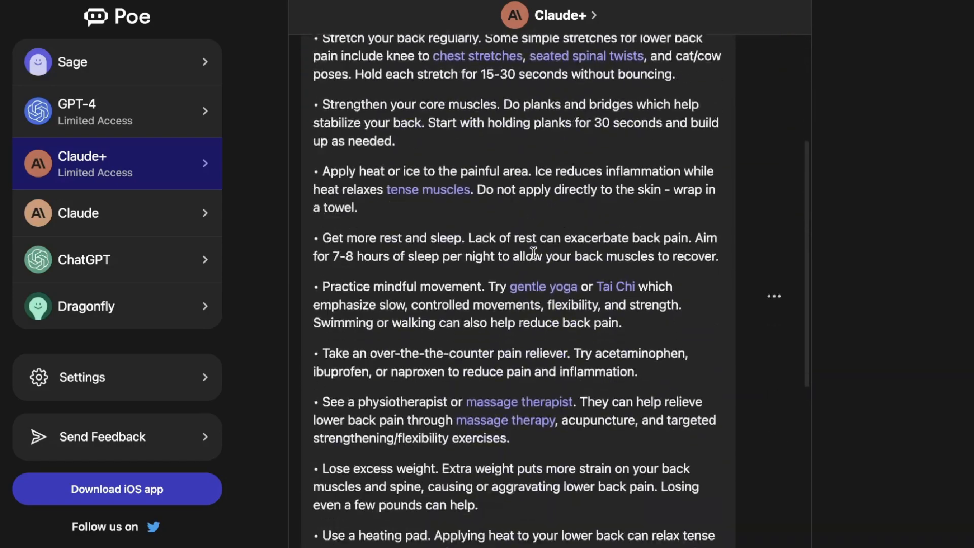
scroll("down", 3)
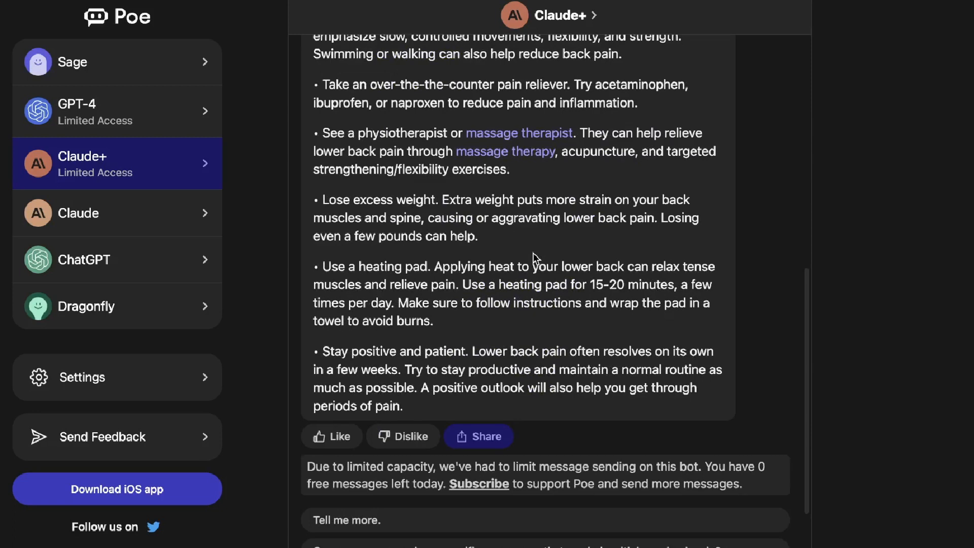
scroll("up", 3)
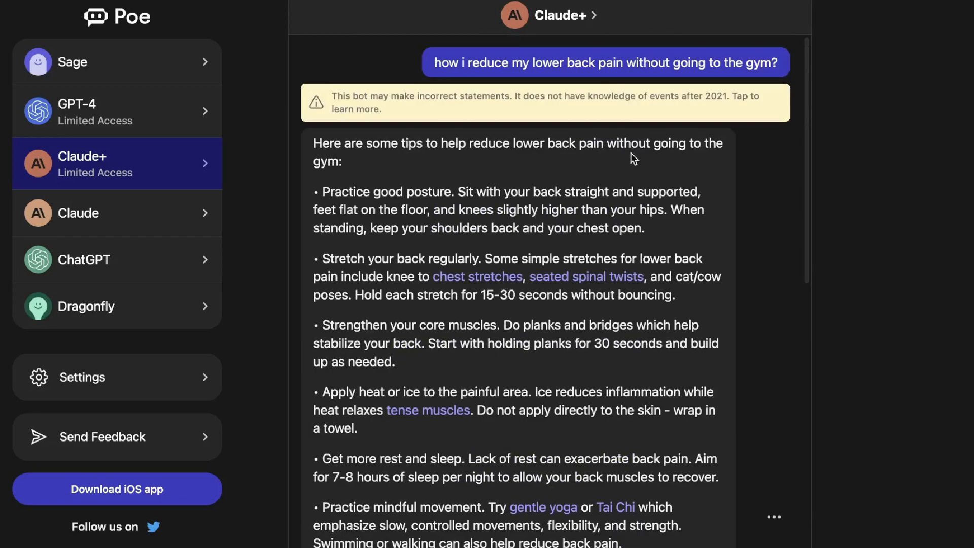
mouse_move(339, 100)
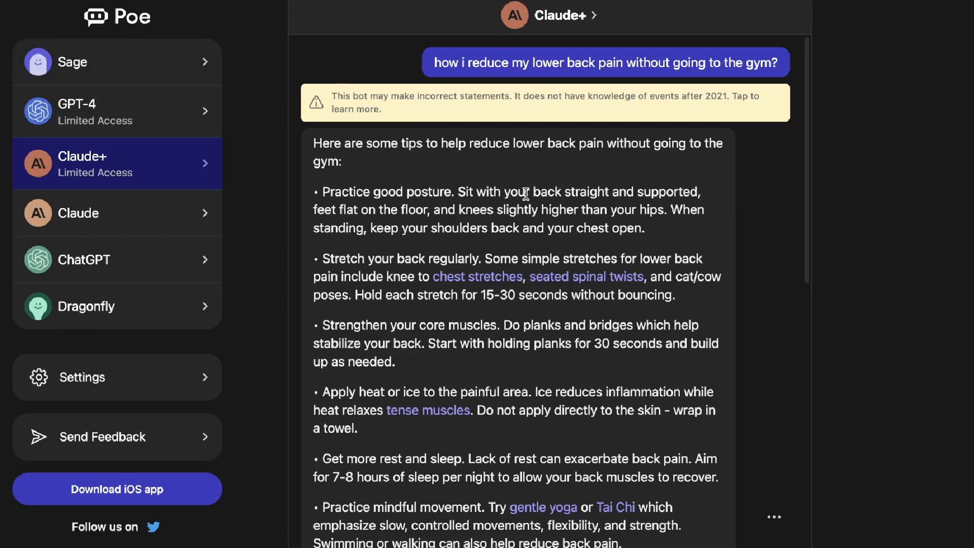
scroll("down", 3)
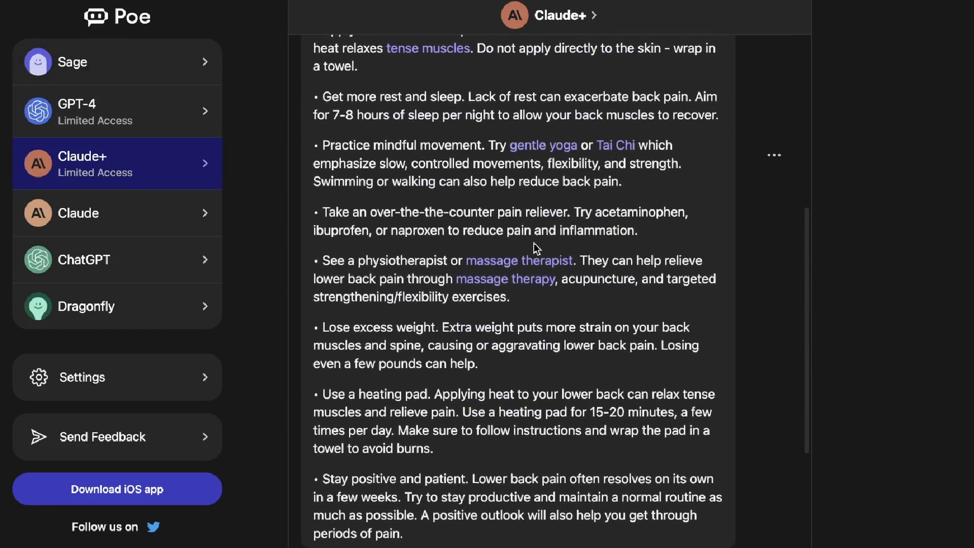
Move over to the Claude chat instead of Claude+.
left_click(117, 213)
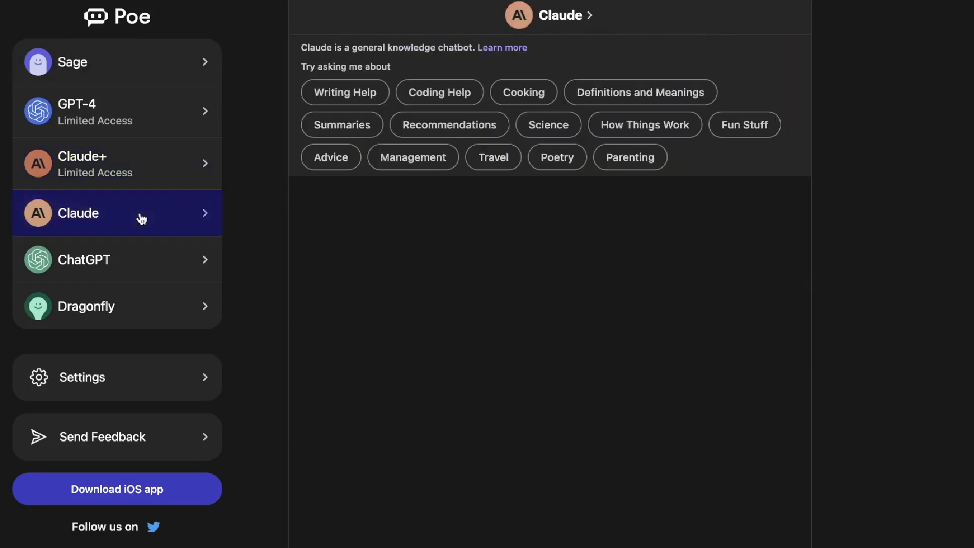
mouse_move(301, 195)
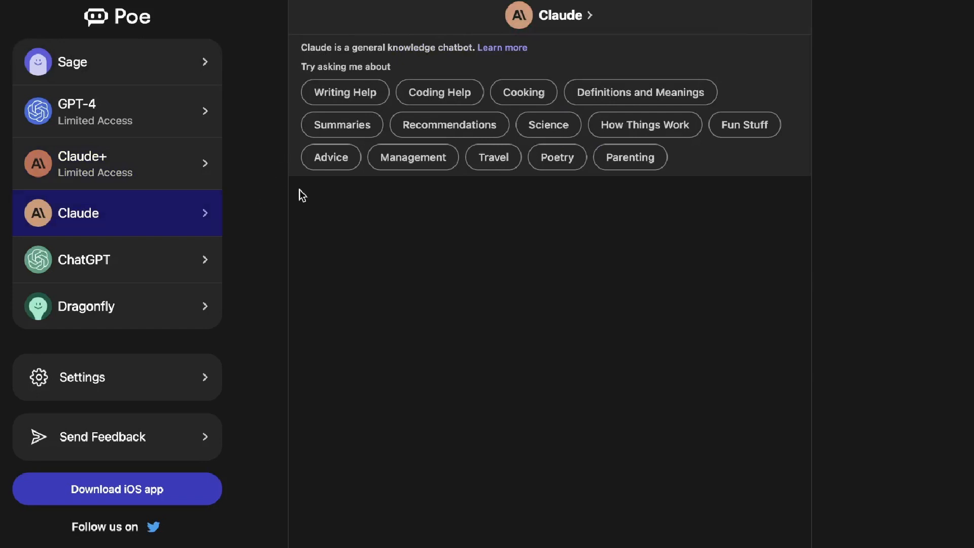
mouse_move(394, 208)
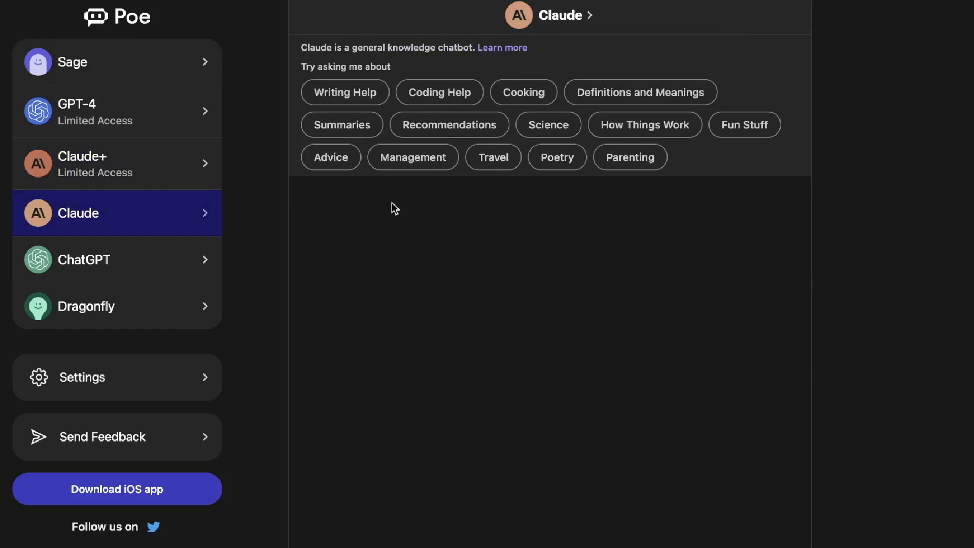
mouse_move(337, 260)
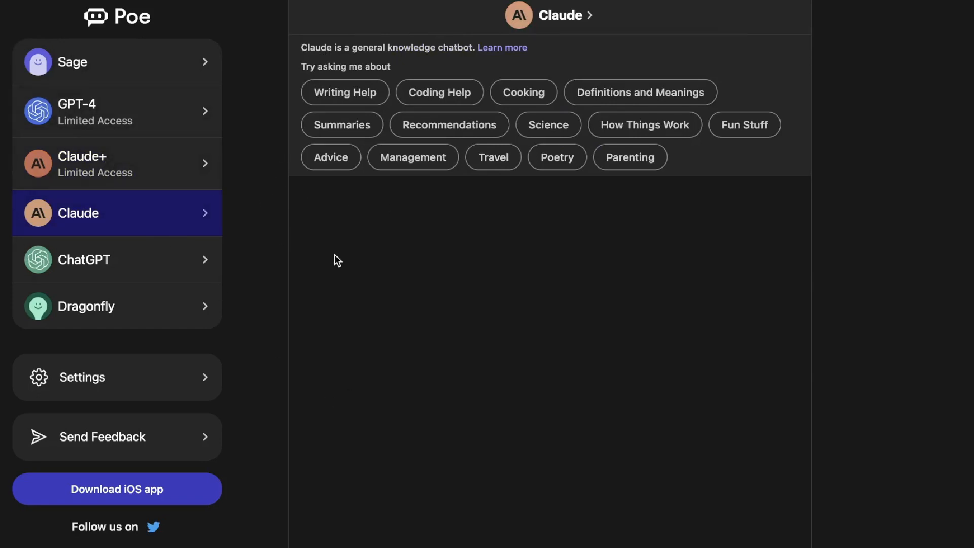
mouse_move(619, 103)
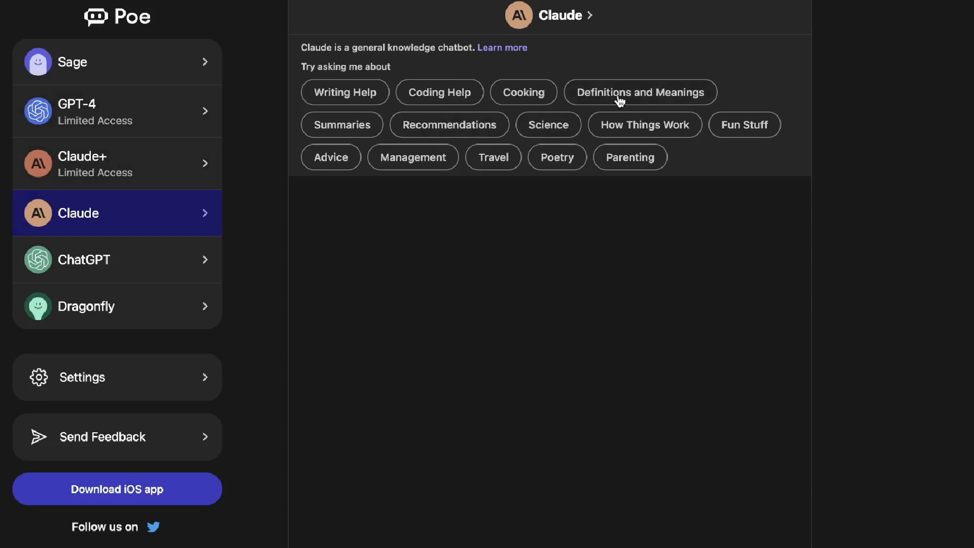
Request Claude's follow-up and read its extra details on hyperinflation, deflation, CPI and policy trade-offs.
left_click(639, 93)
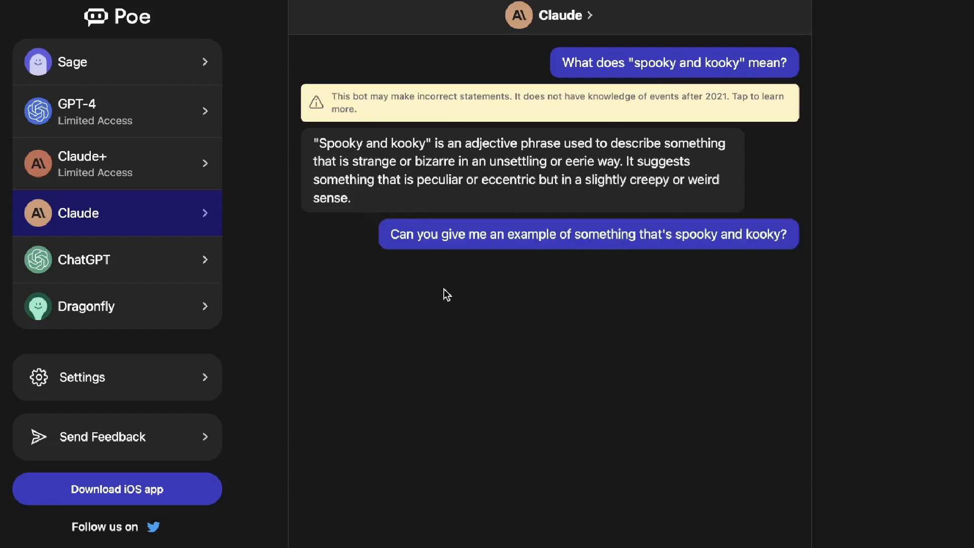
scroll("down", 3)
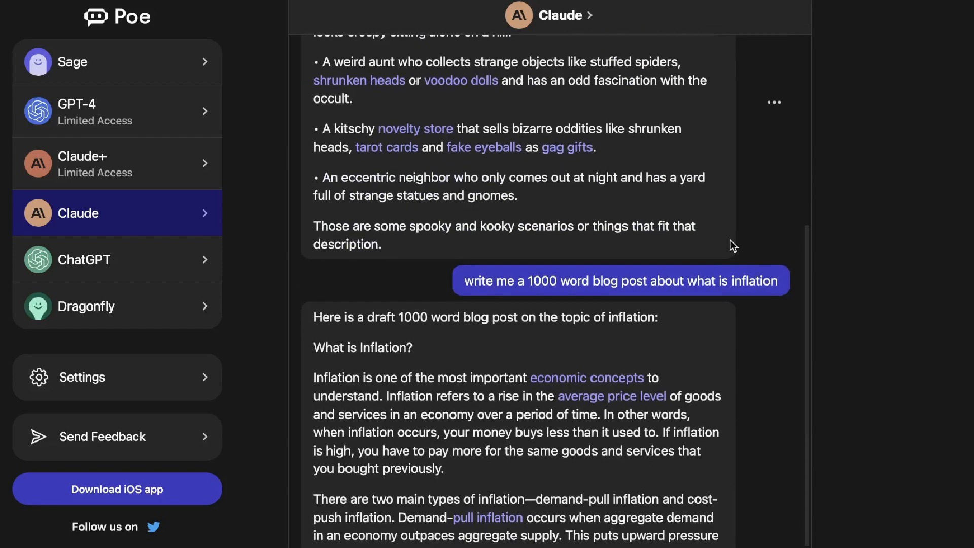
scroll("down", 3)
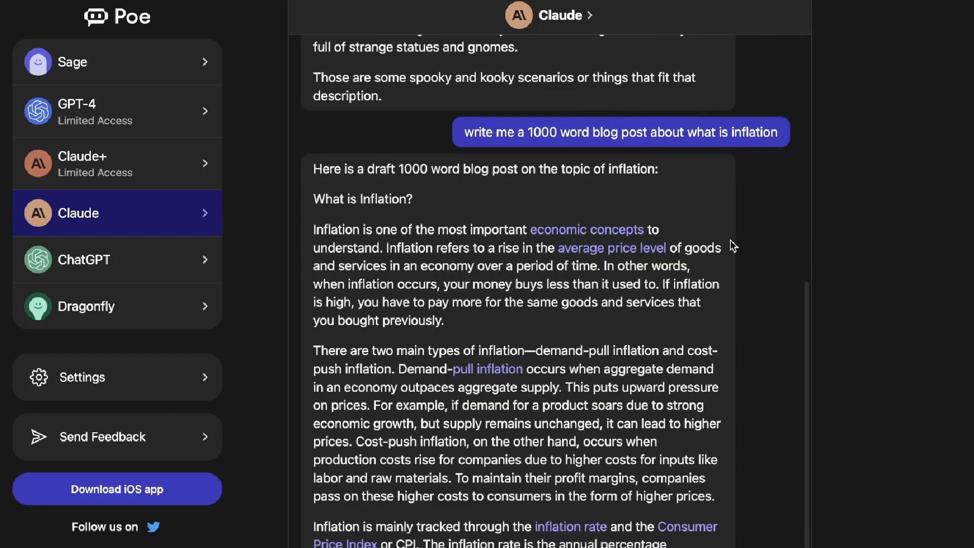
scroll("down", 3)
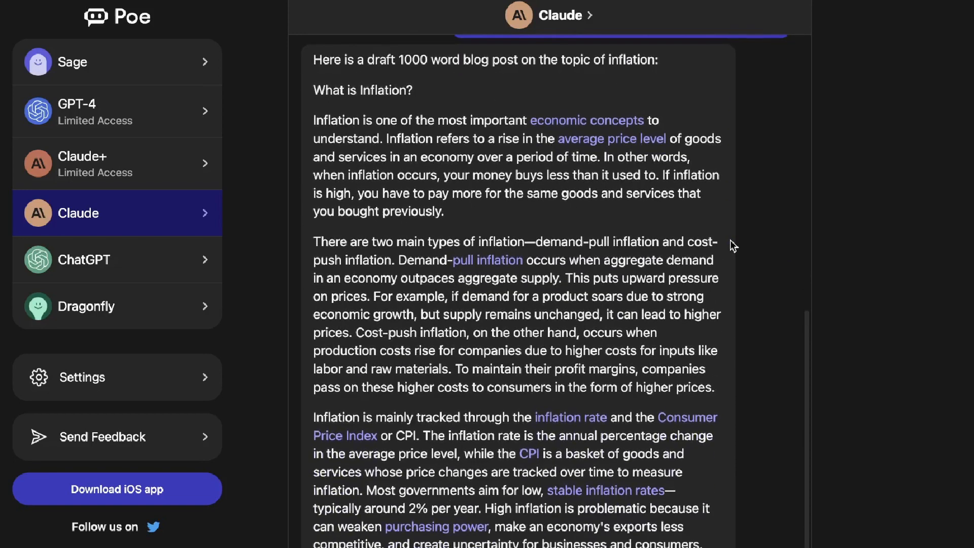
scroll("down", 3)
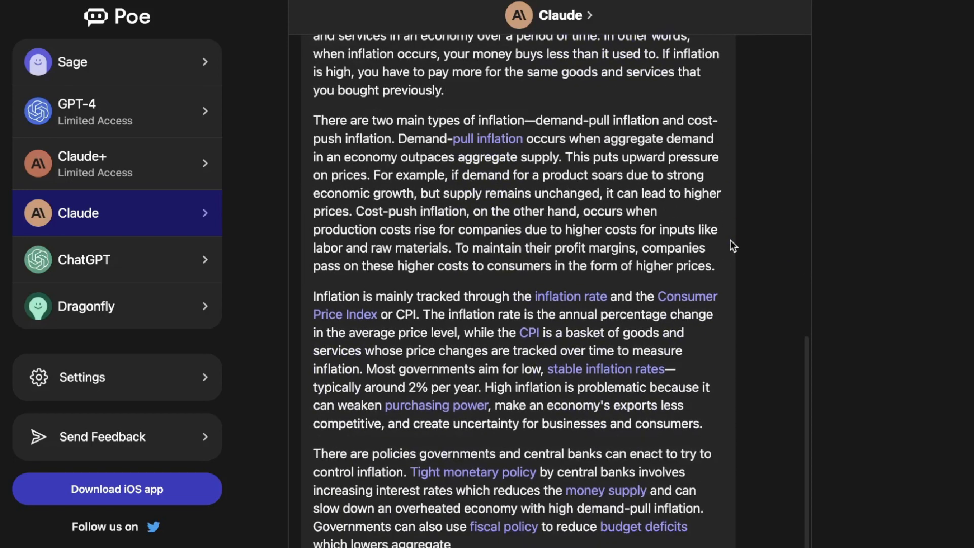
scroll("down", 3)
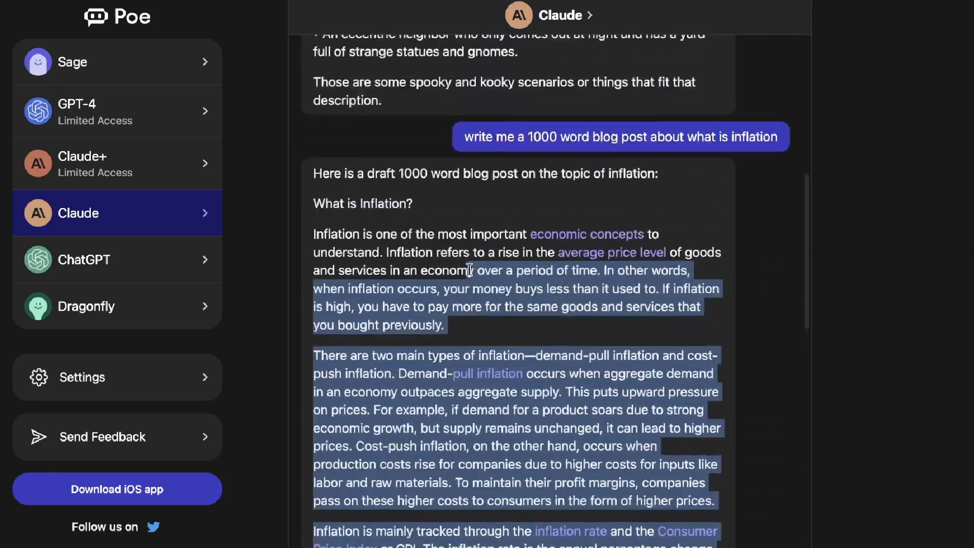
scroll("up", 3)
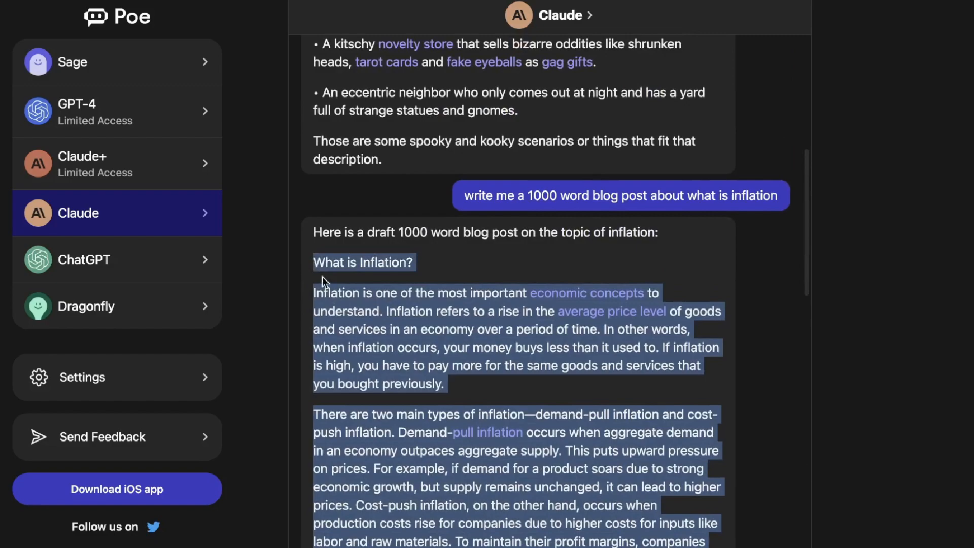
scroll("down", 3)
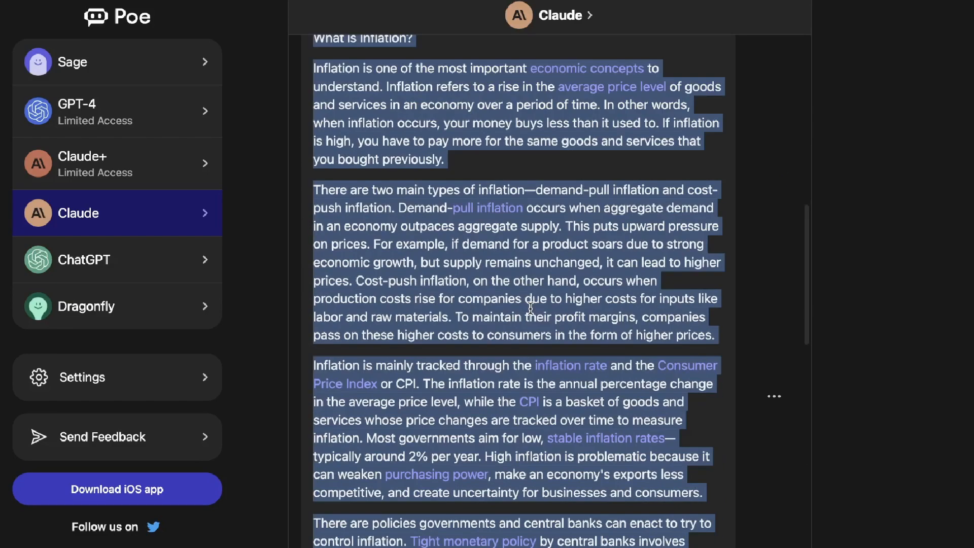
scroll("down", 3)
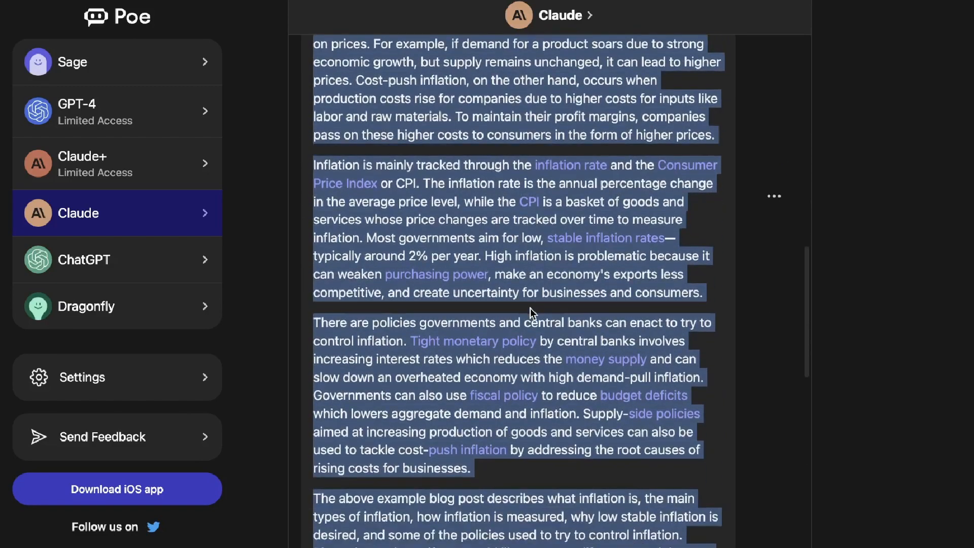
scroll("down", 3)
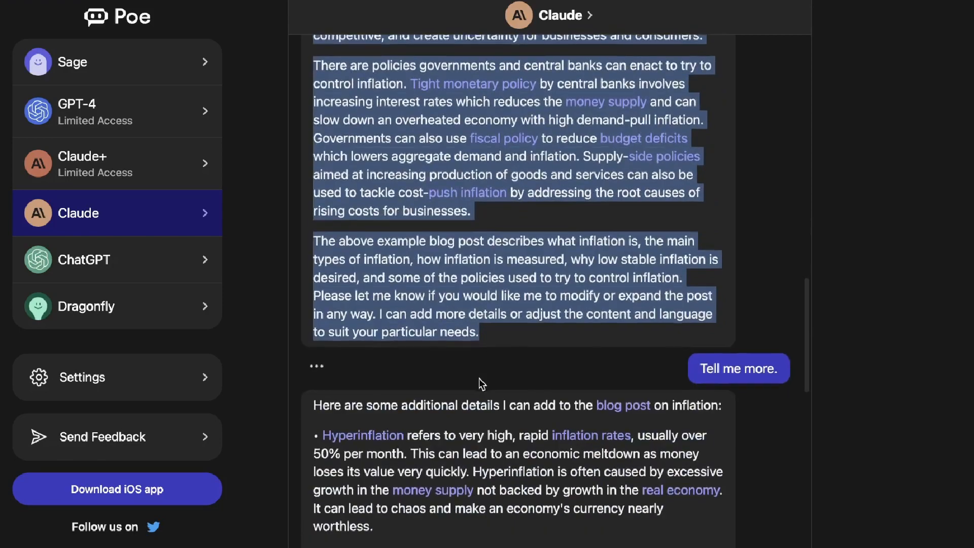
scroll("down", 3)
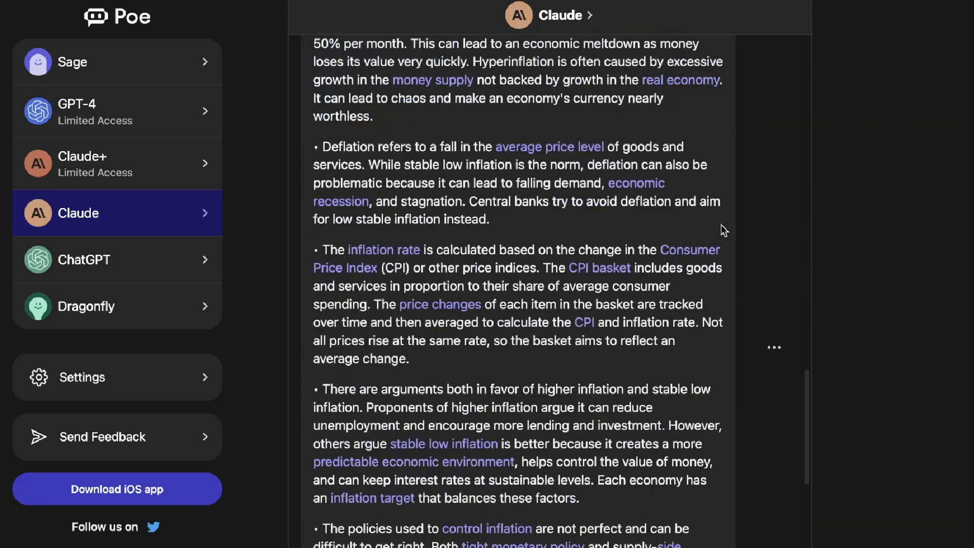
scroll("down", 3)
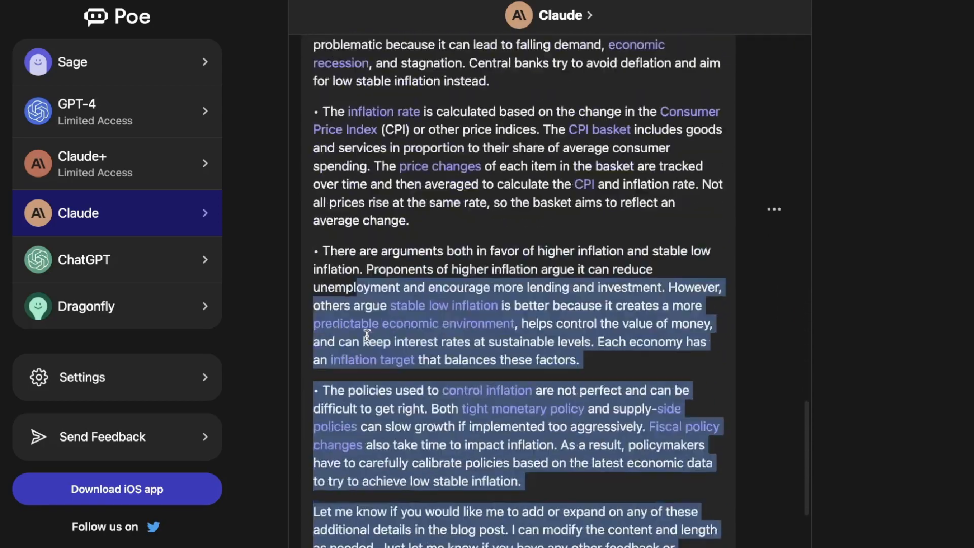
scroll("down", 3)
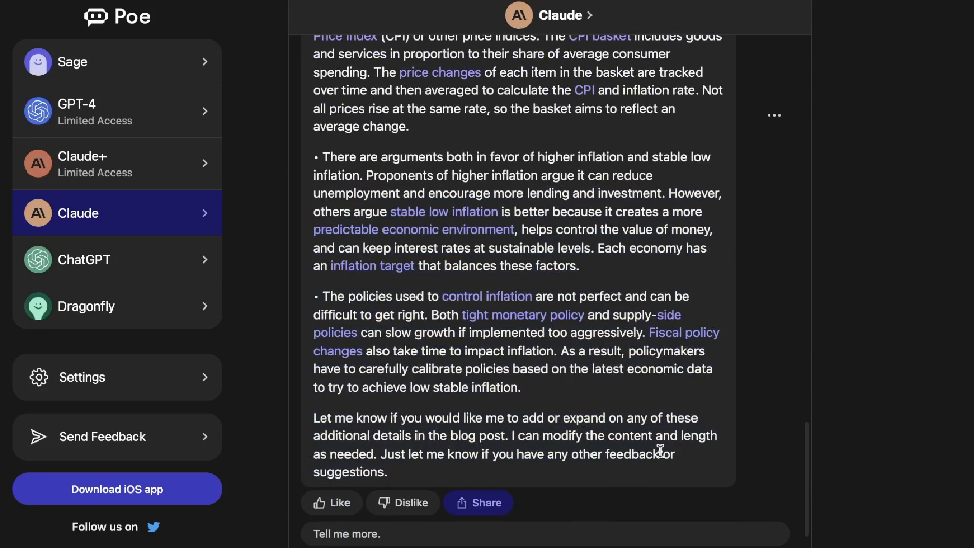
mouse_move(413, 477)
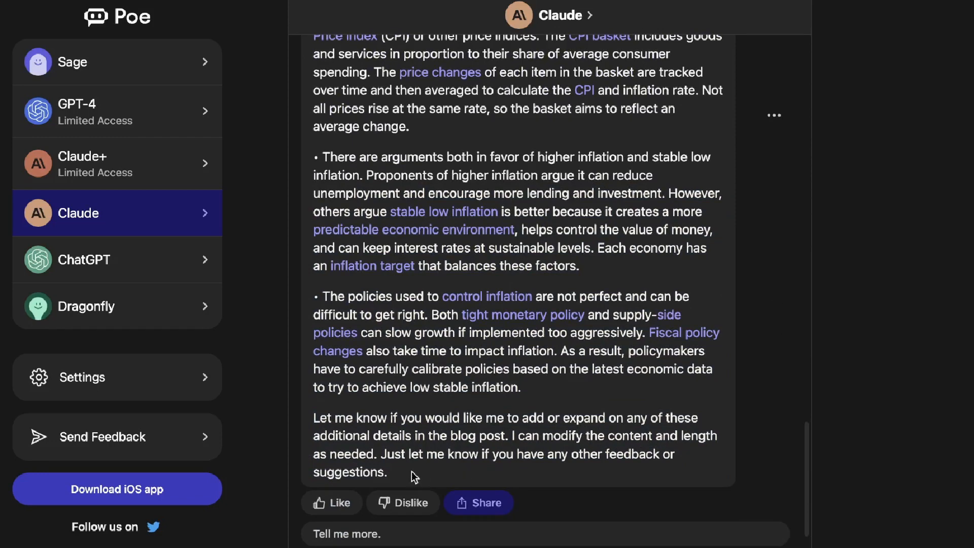
scroll("up", 3)
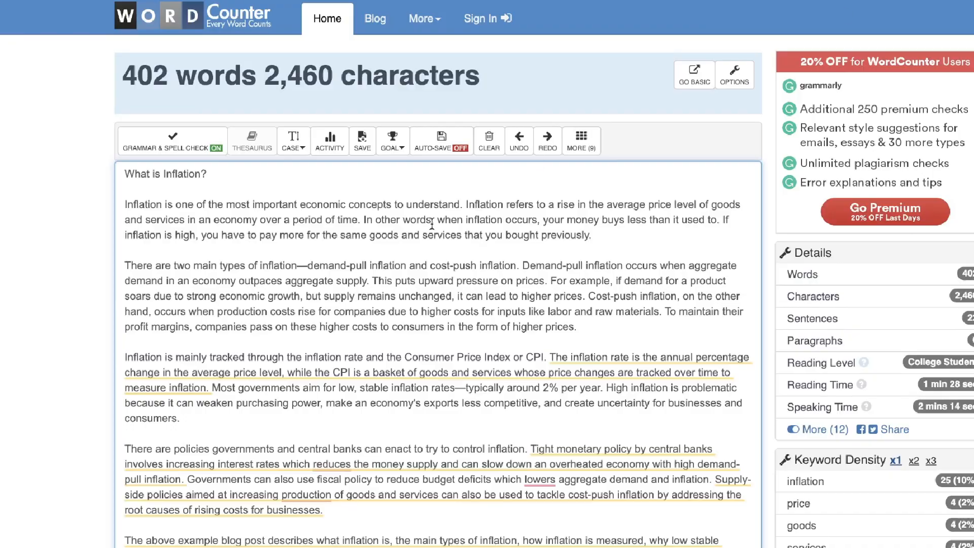
Scroll WordCounter to read the 360-word, 2,133-character count for Claude's follow-up text.
scroll("down", 3)
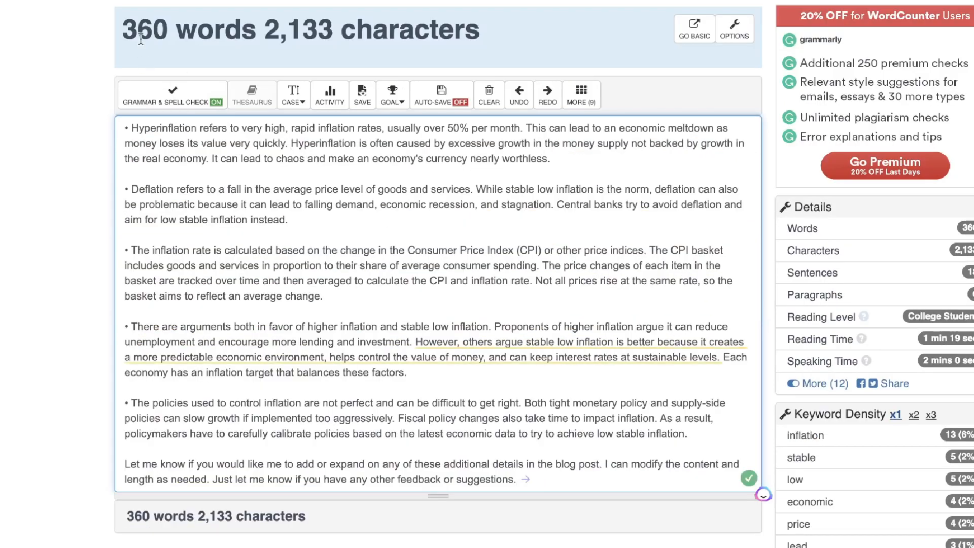
mouse_move(829, 23)
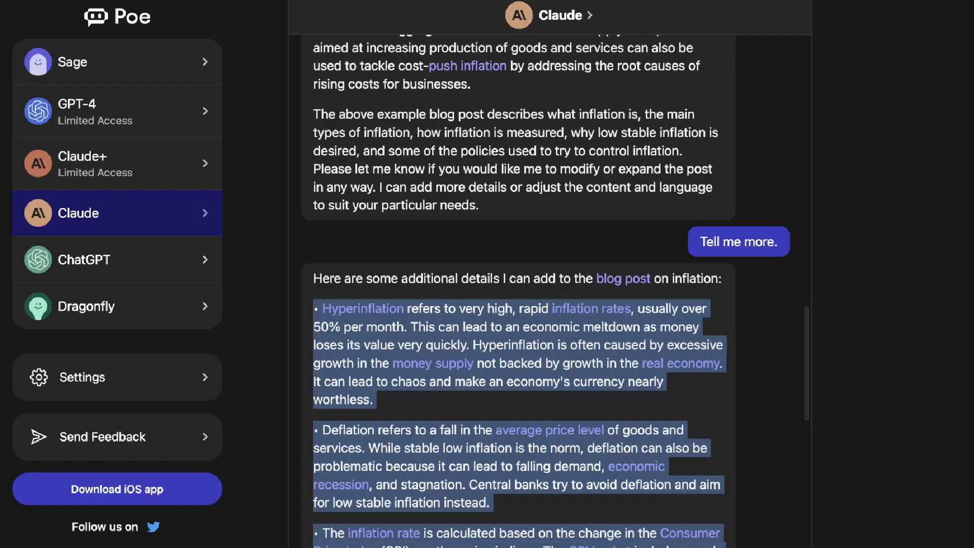
mouse_move(108, 226)
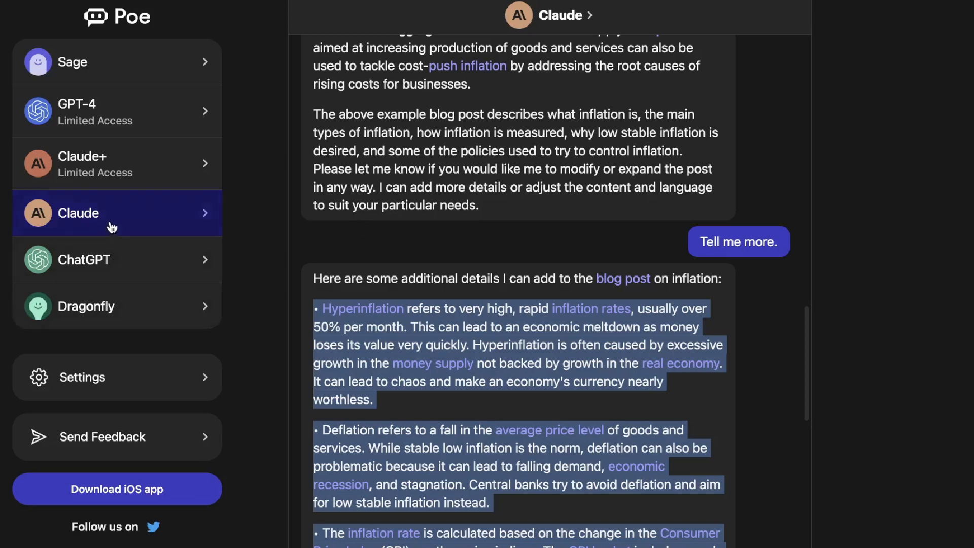
mouse_move(332, 309)
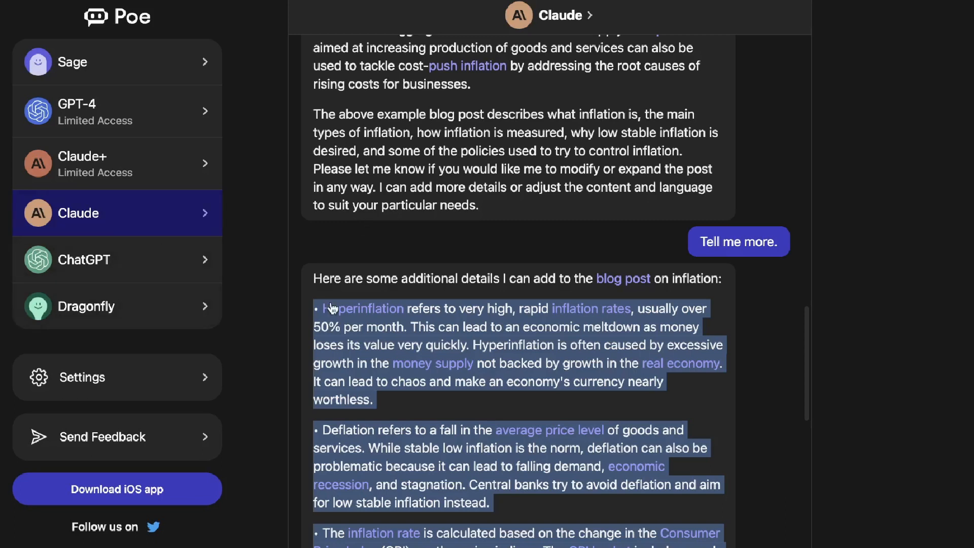
mouse_move(460, 295)
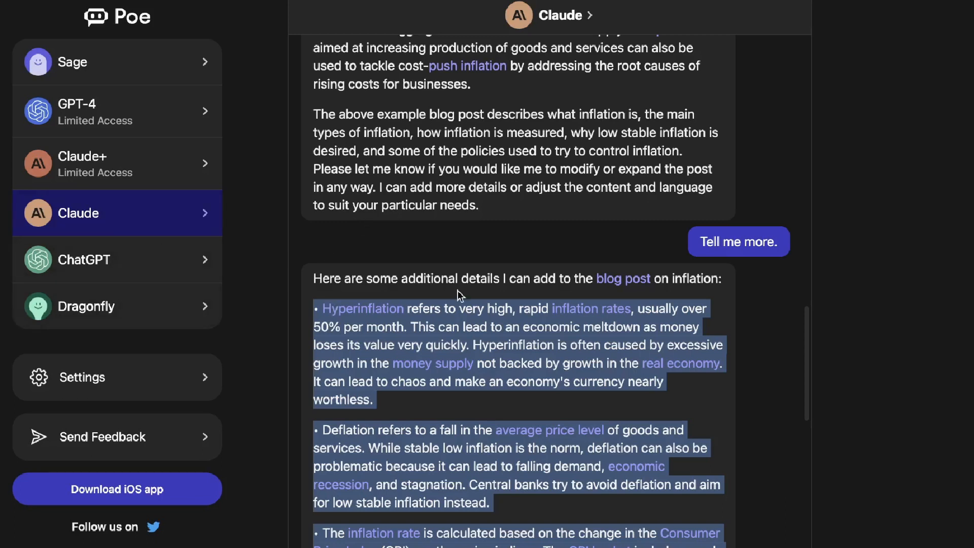
mouse_move(571, 286)
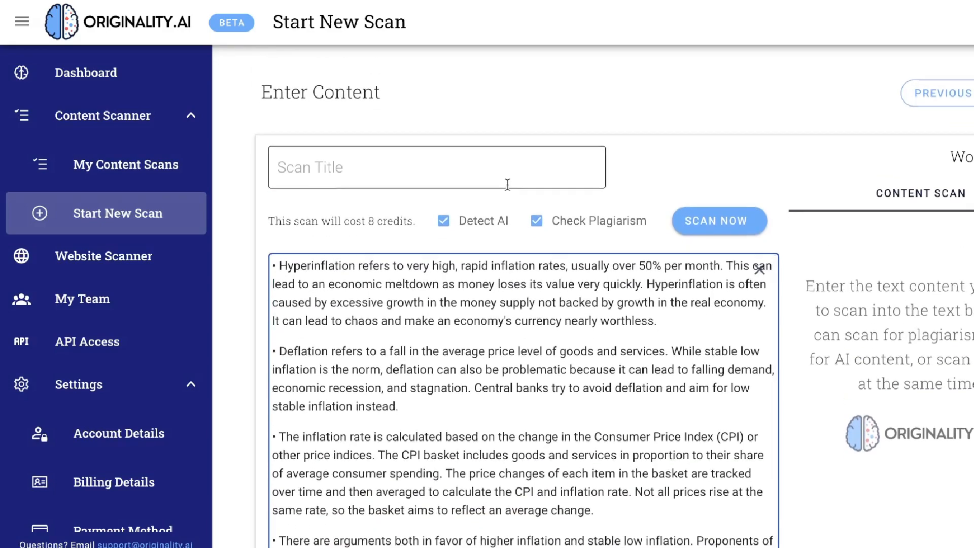
Untick Check Plagiarism and run the AI-only scan, scoring the text 99% original, 1% AI.
left_click(535, 220)
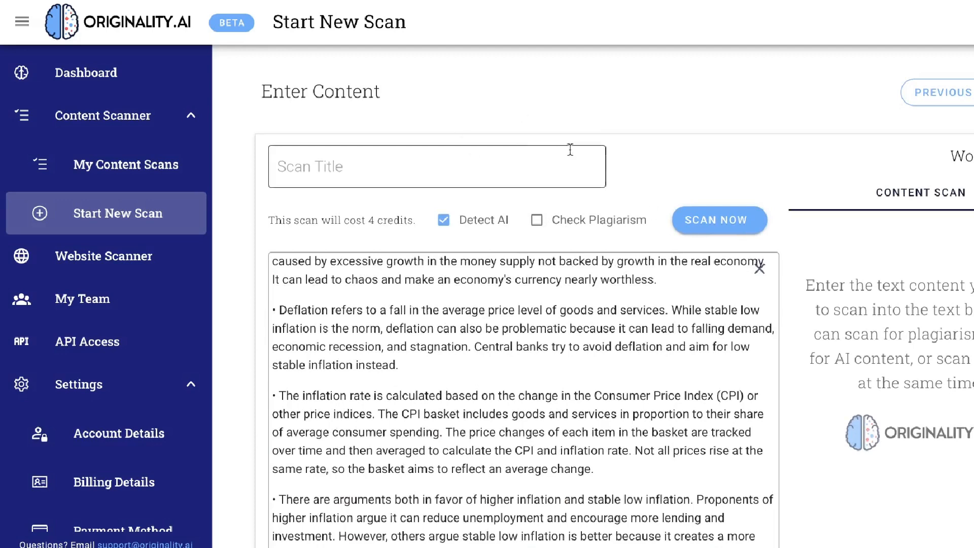
left_click(719, 219)
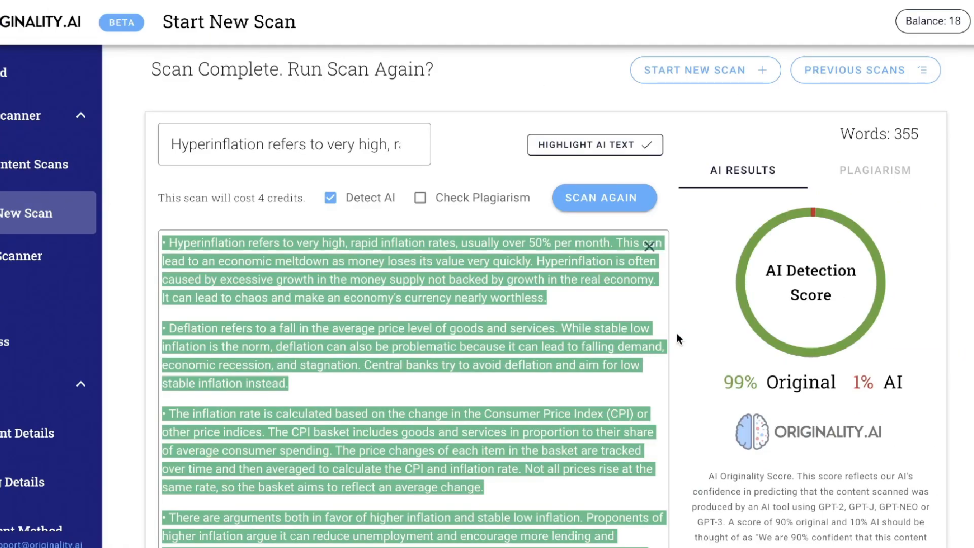
mouse_move(618, 333)
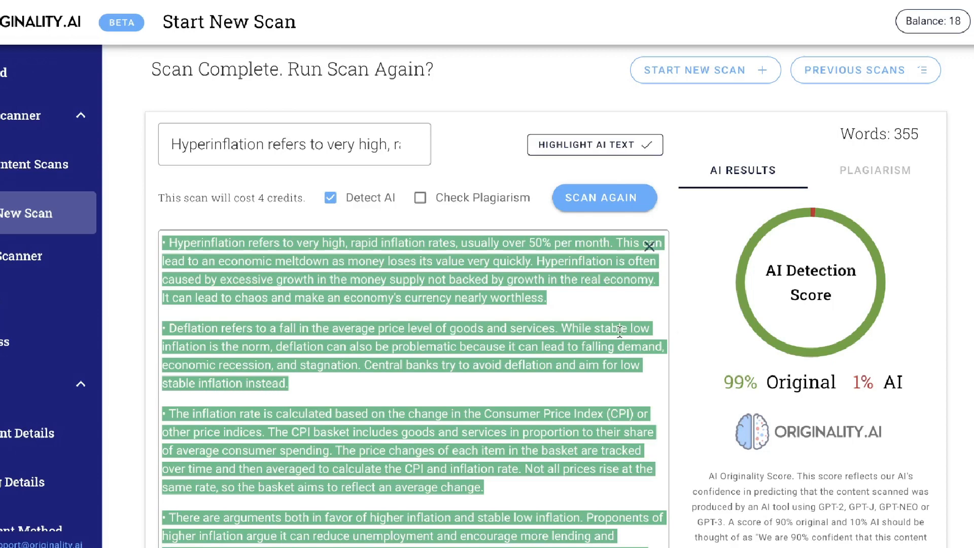
mouse_move(550, 342)
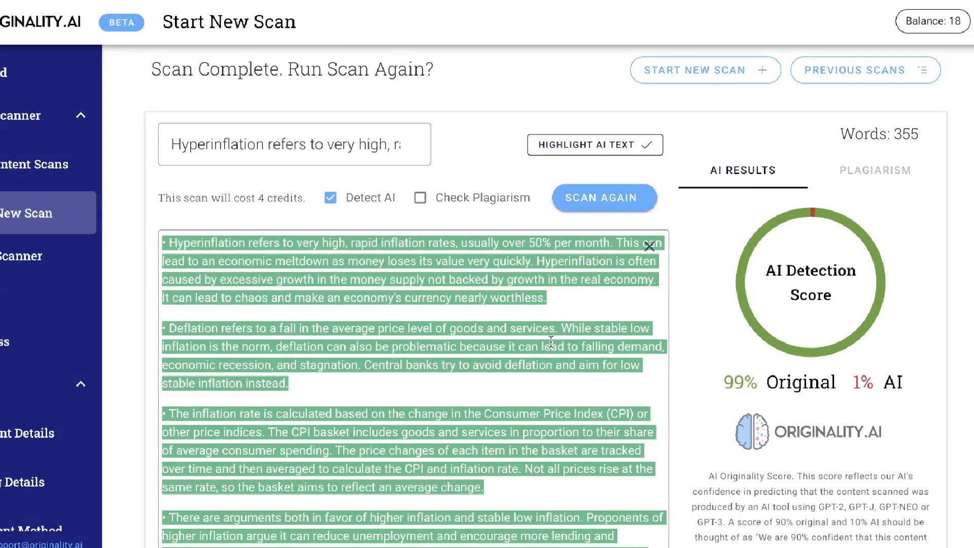
mouse_move(627, 320)
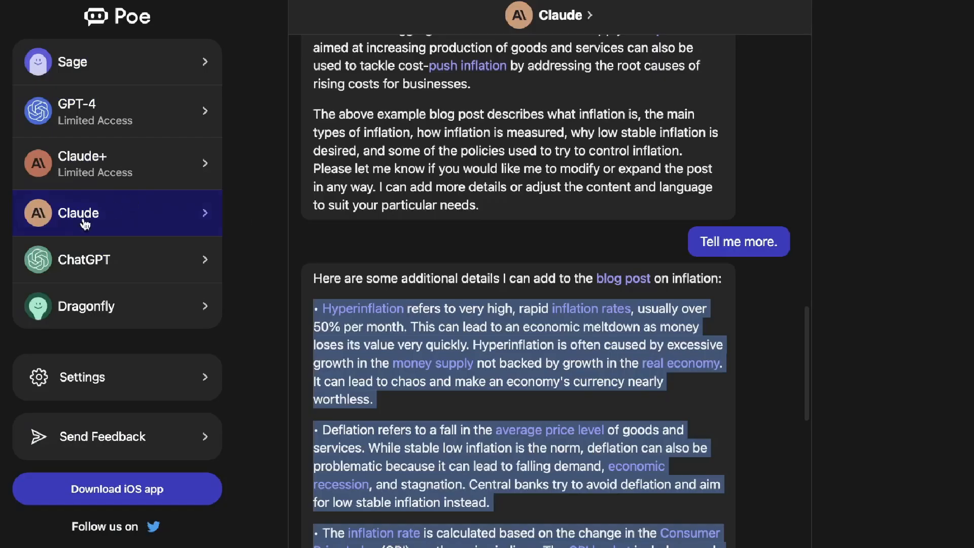
mouse_move(251, 238)
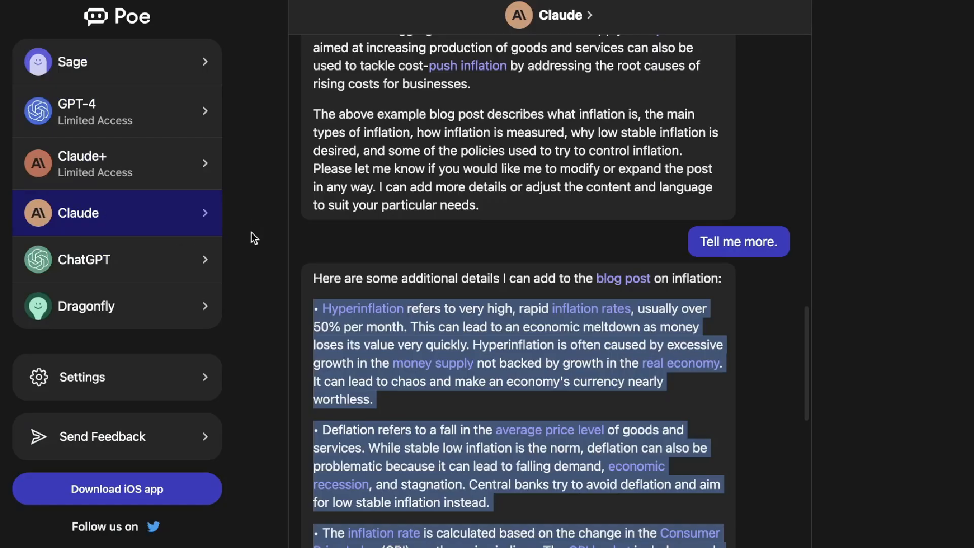
Glance at the ChatGPT chat, then Dragonfly's chat, closing its description card.
scroll("down", 3)
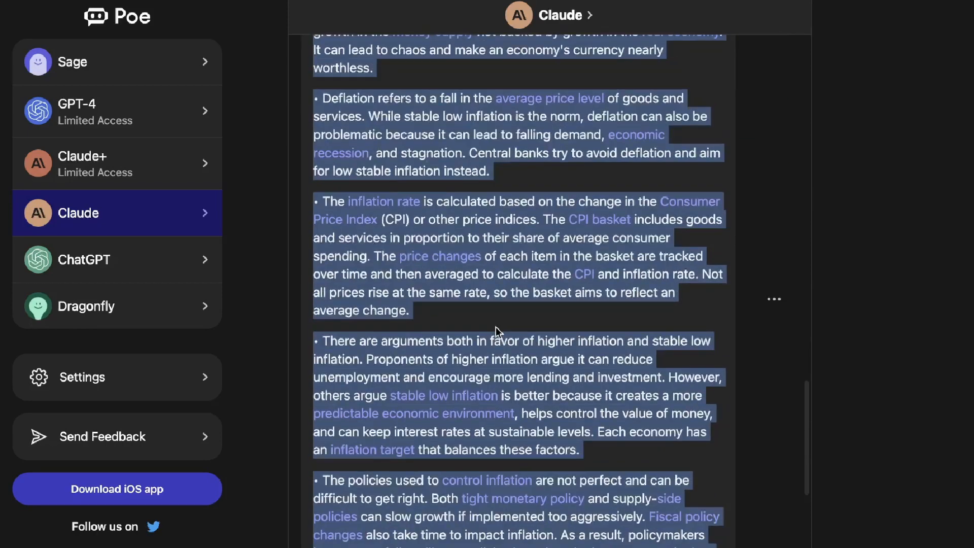
left_click(116, 260)
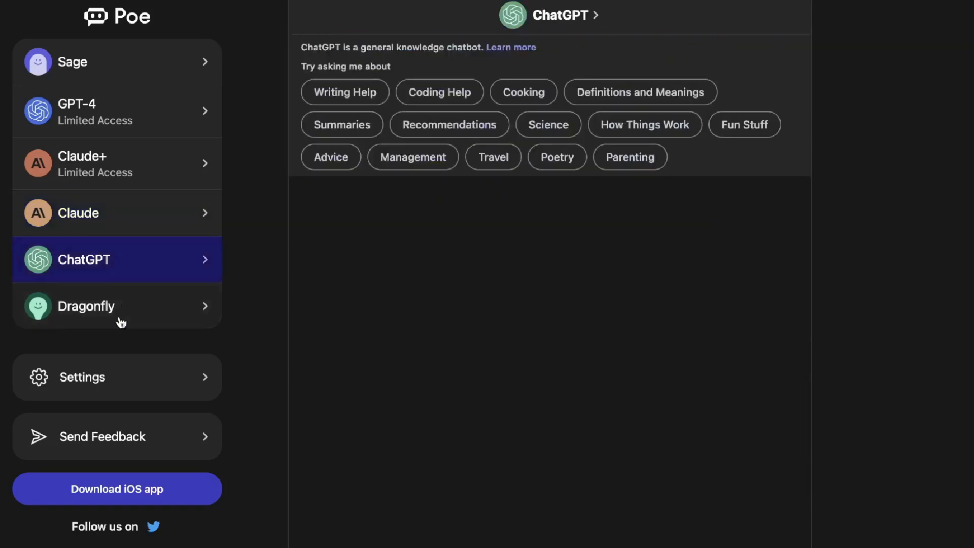
left_click(116, 306)
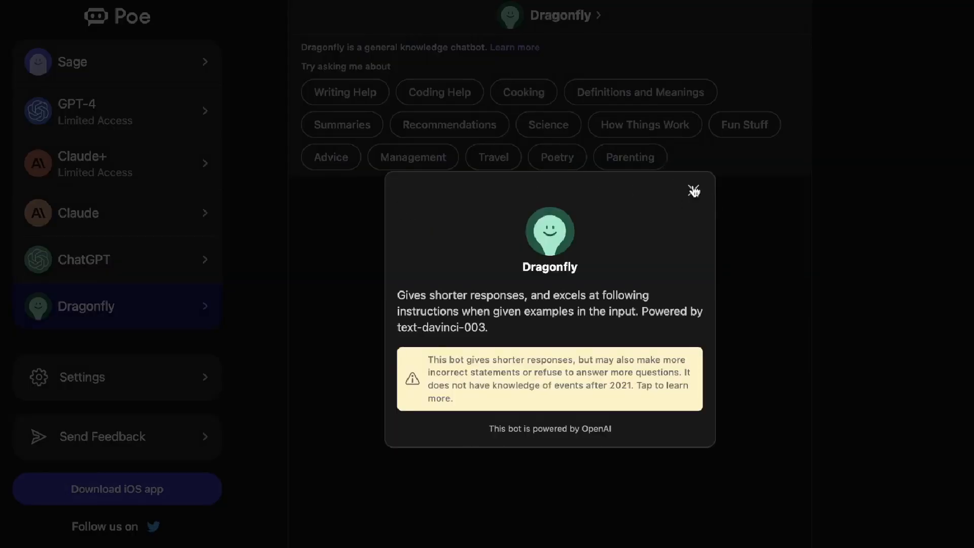
left_click(694, 191)
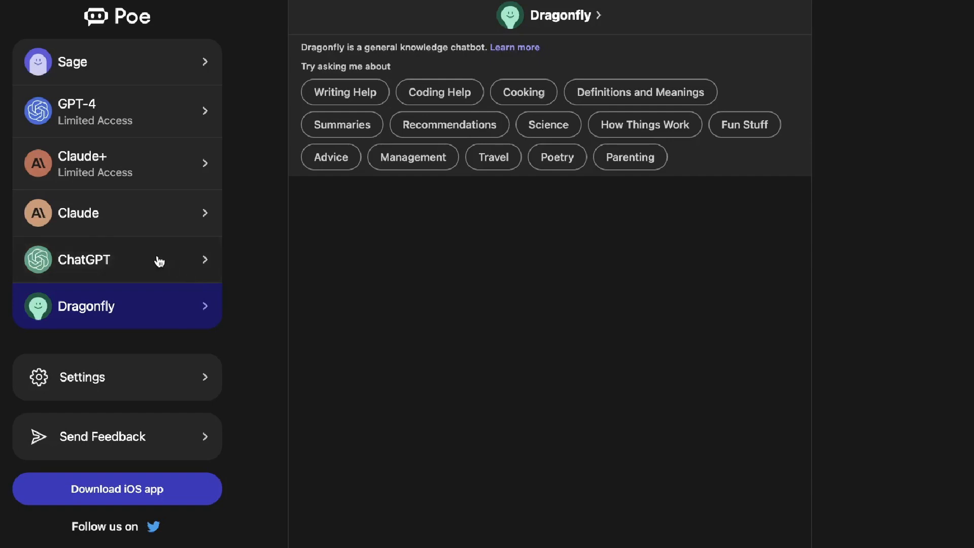
Return to the Claude+ lower-back-pain conversation showing zero free messages remaining.
left_click(117, 162)
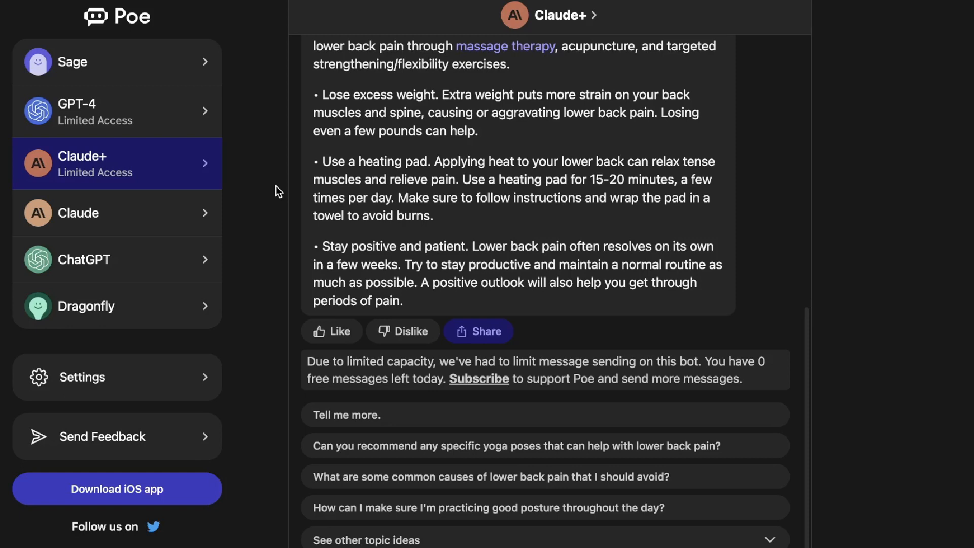
mouse_move(256, 193)
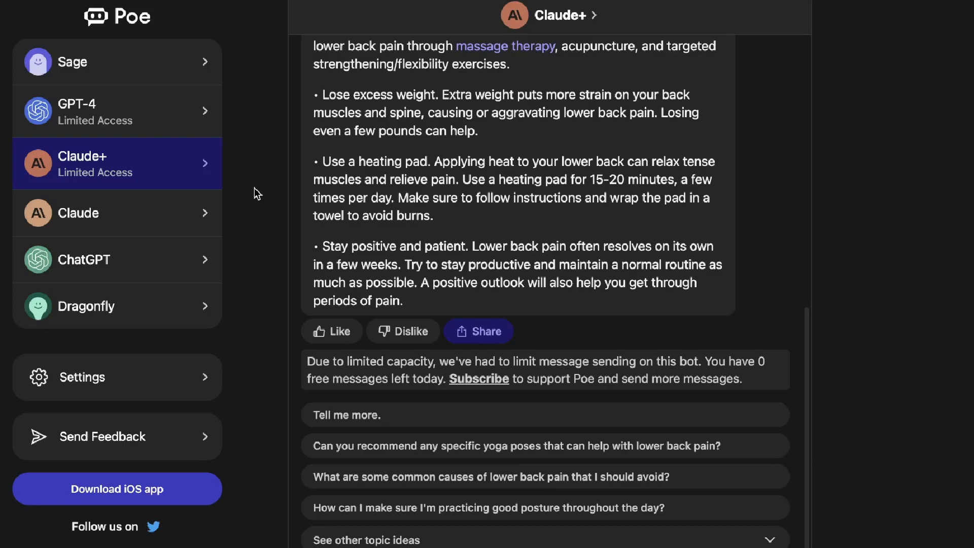
Scroll to the top of Claude+'s back-pain tips, then flip between GPT-4 and Claude+ answers, ending on GPT-4.
scroll("up", 3)
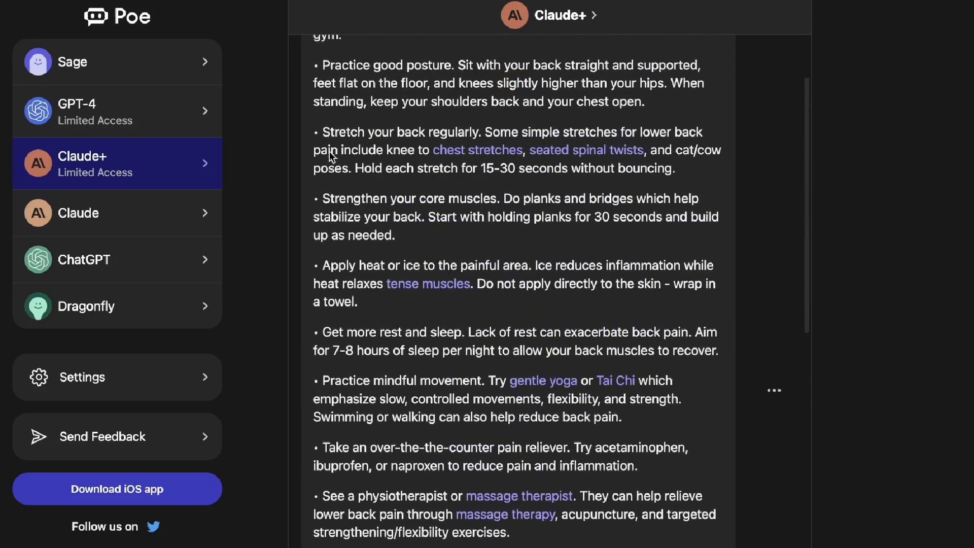
scroll("up", 3)
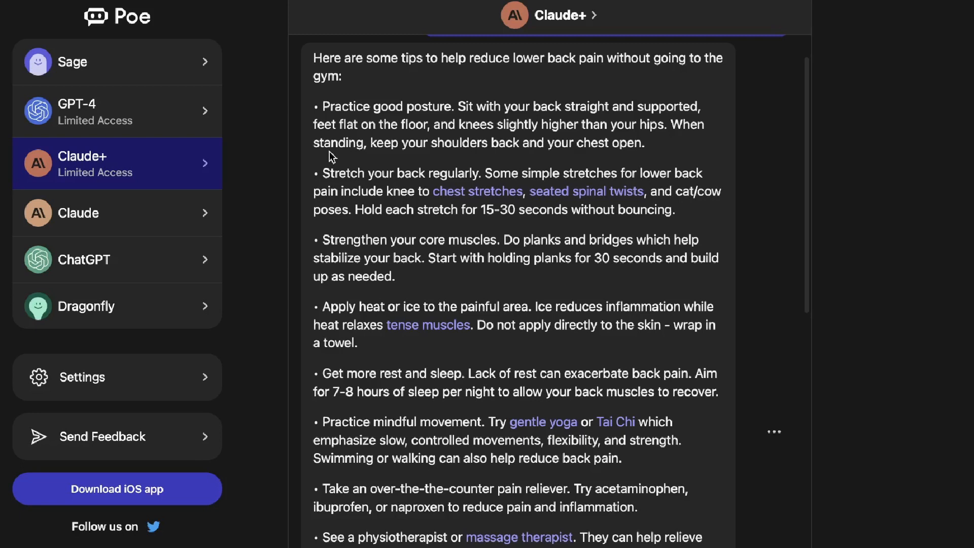
mouse_move(209, 135)
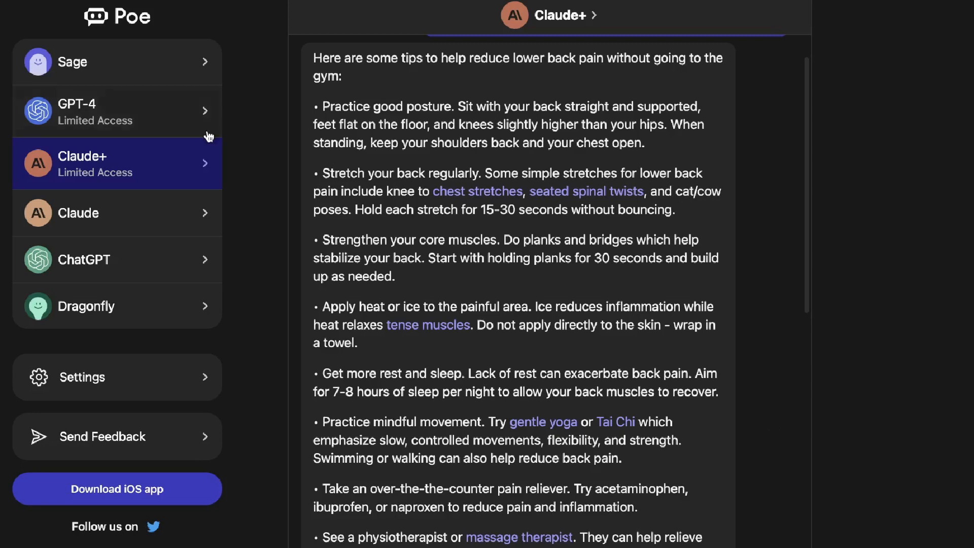
mouse_move(194, 111)
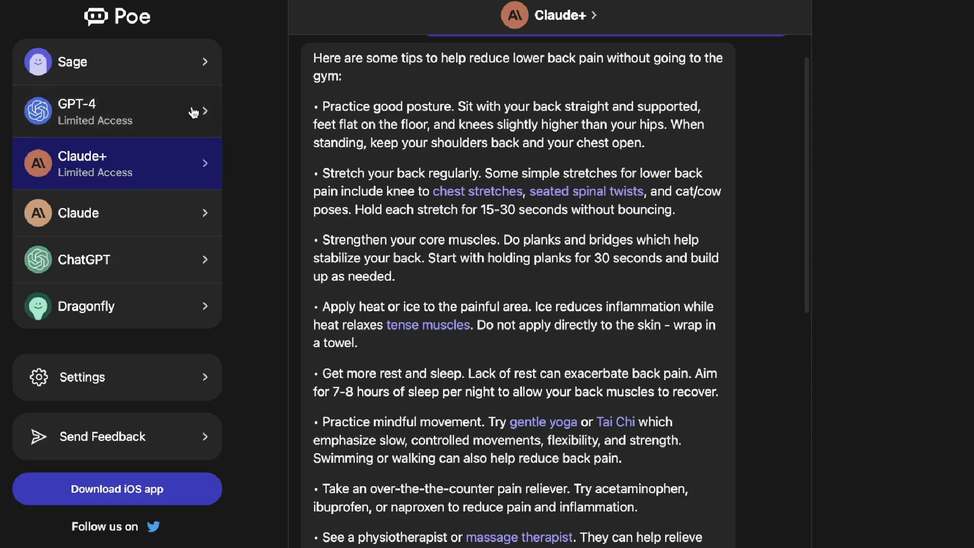
left_click(117, 111)
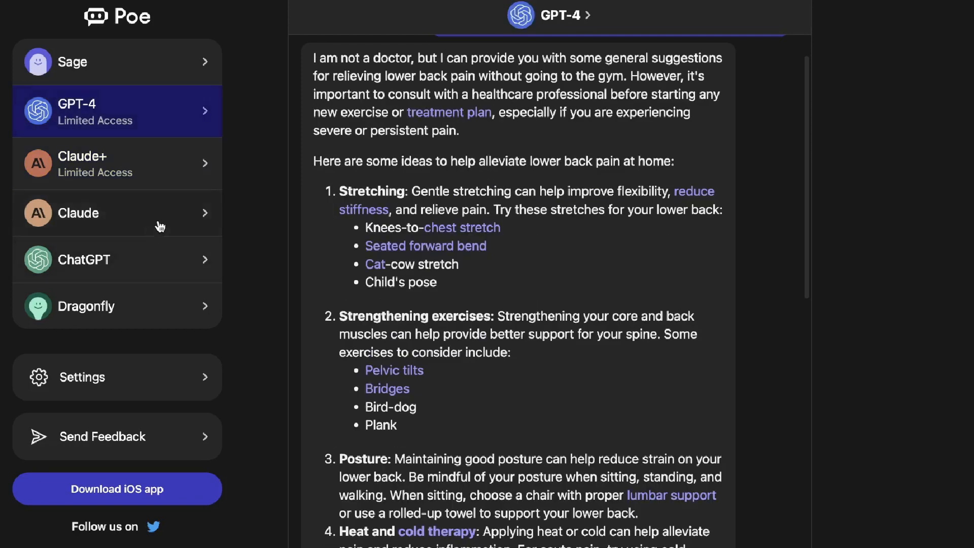
left_click(117, 162)
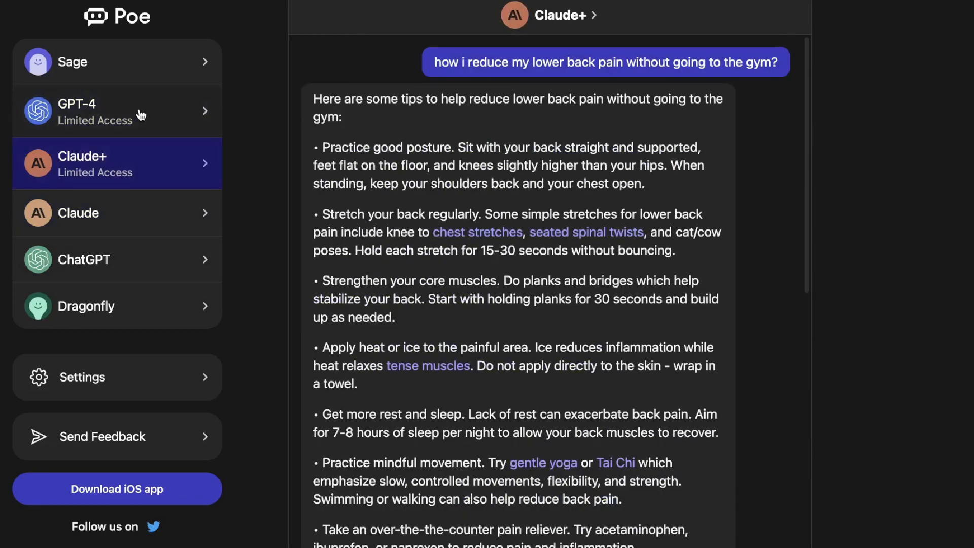
left_click(117, 110)
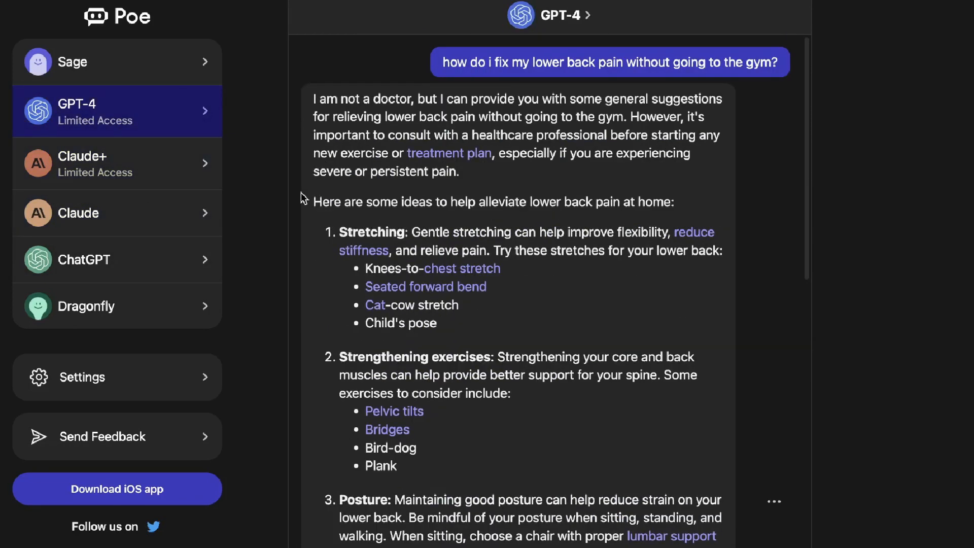